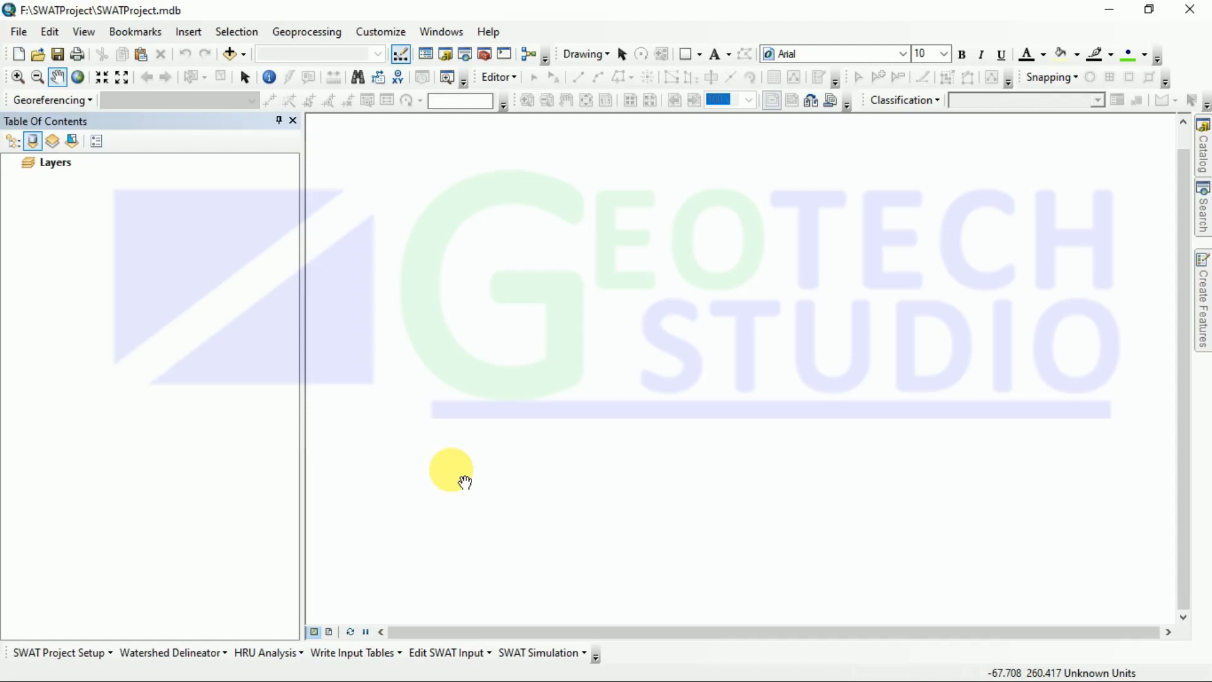
# Minimize the ArcMap window so the desktop shows
pyautogui.moveTo(463, 480); pyautogui.dragTo(394, 529)
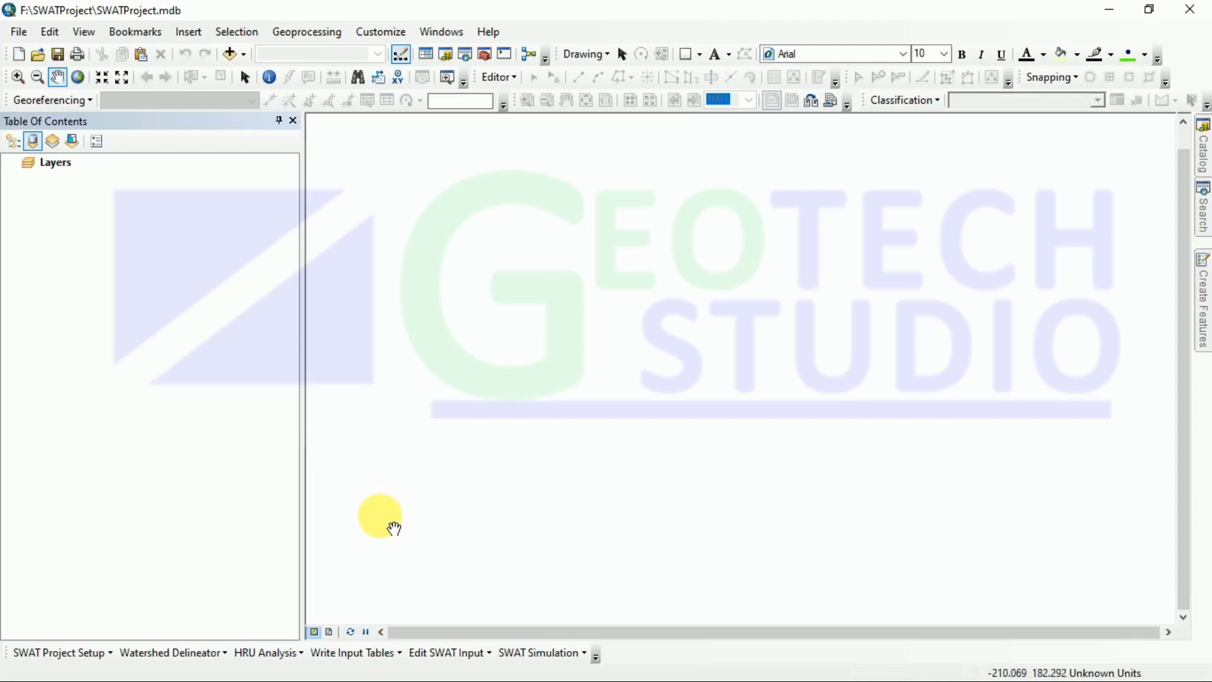
pyautogui.moveTo(1028, 225)
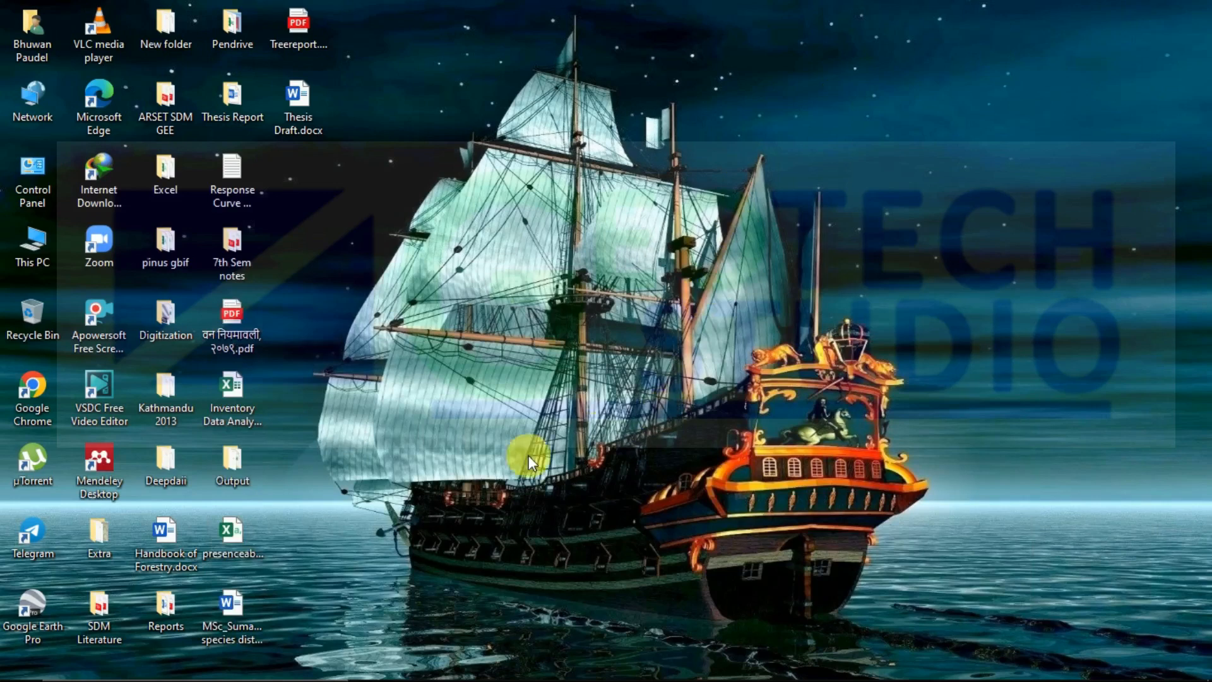
# Open This PC from the desktop and browse to Local Disk (F:)
pyautogui.doubleClick(32, 242)
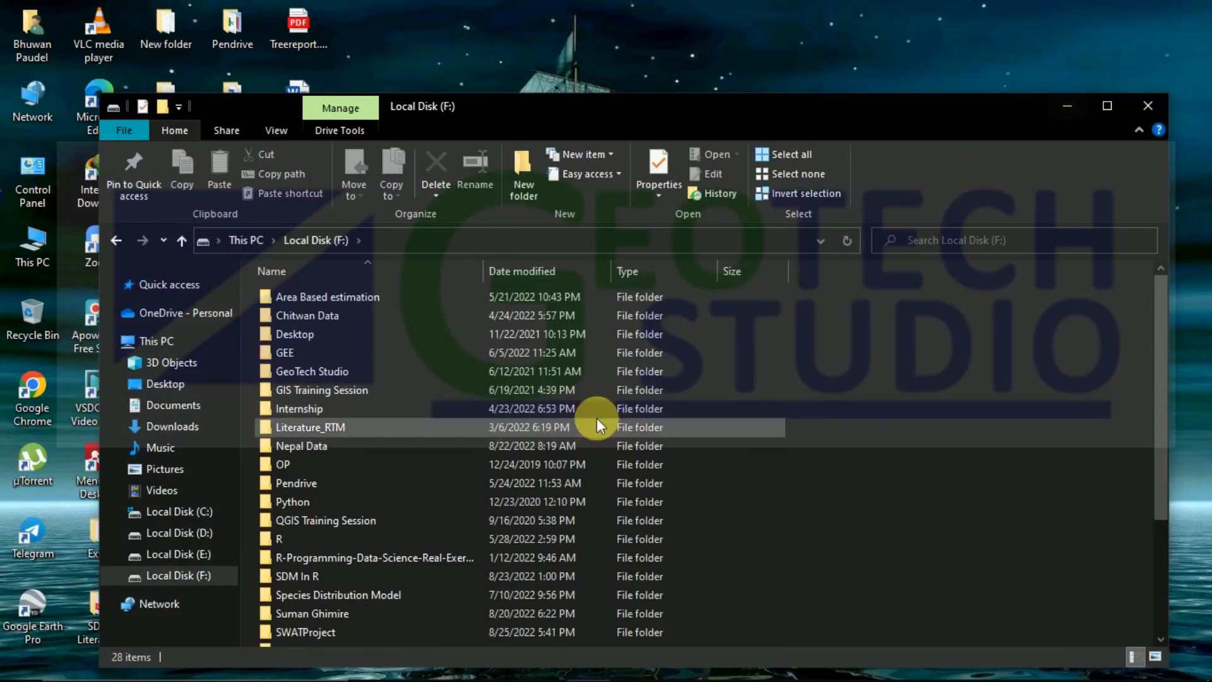
pyautogui.scroll(-3)
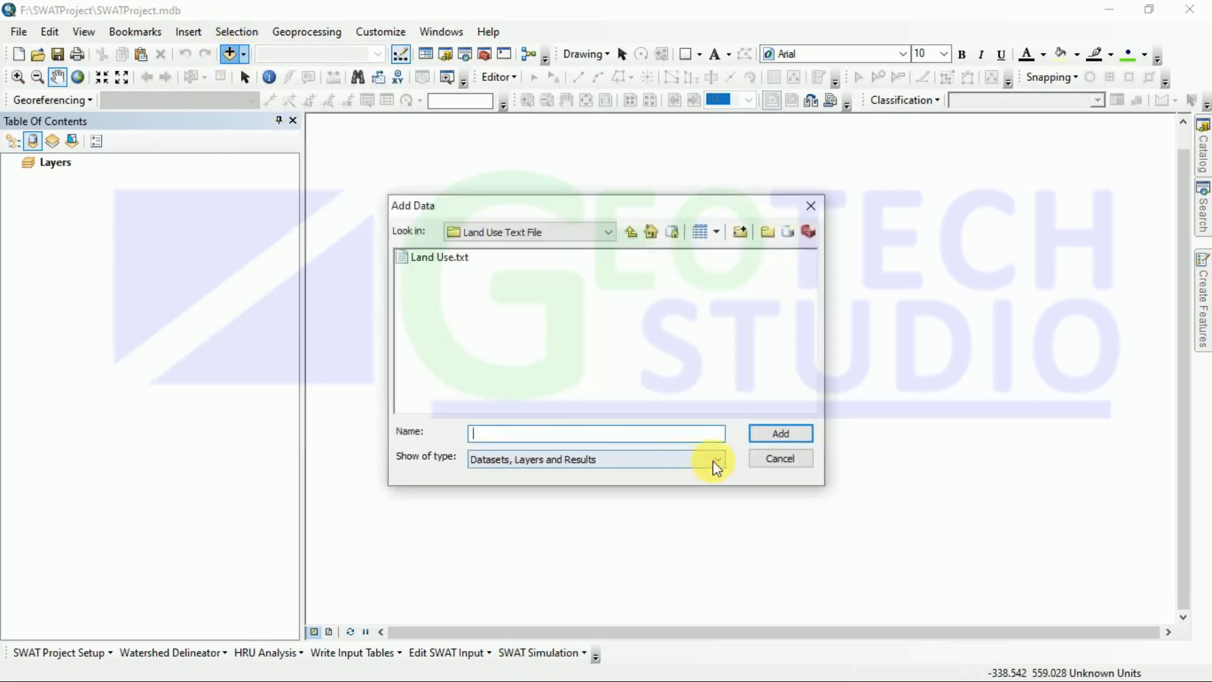
# Browse to SWAT Model > UTM and select Kayar_Khola_LULC_2020_Project.tif
pyautogui.click(632, 233)
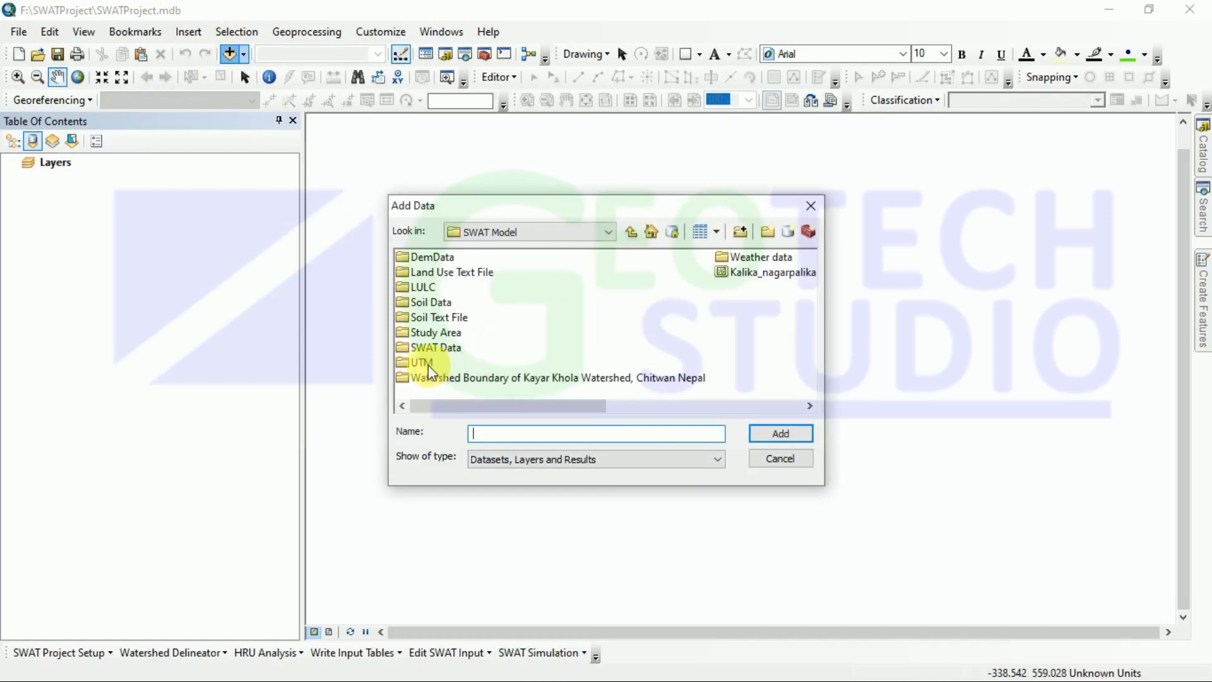
pyautogui.moveTo(441, 386)
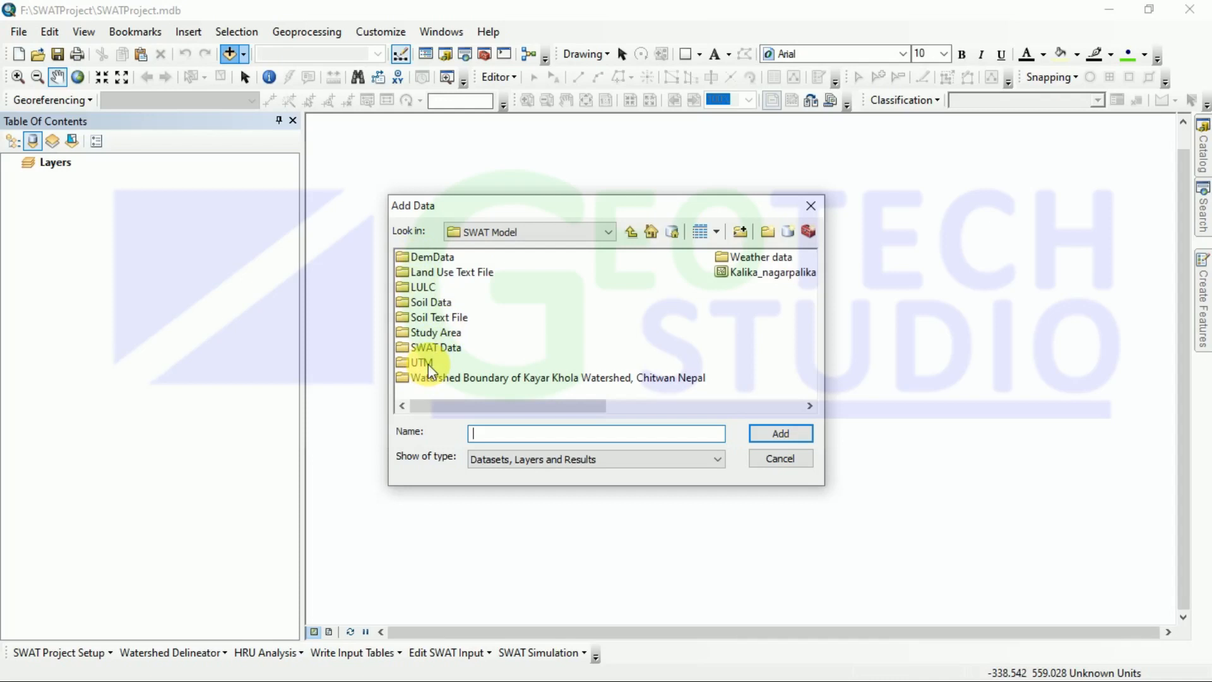
pyautogui.doubleClick(422, 362)
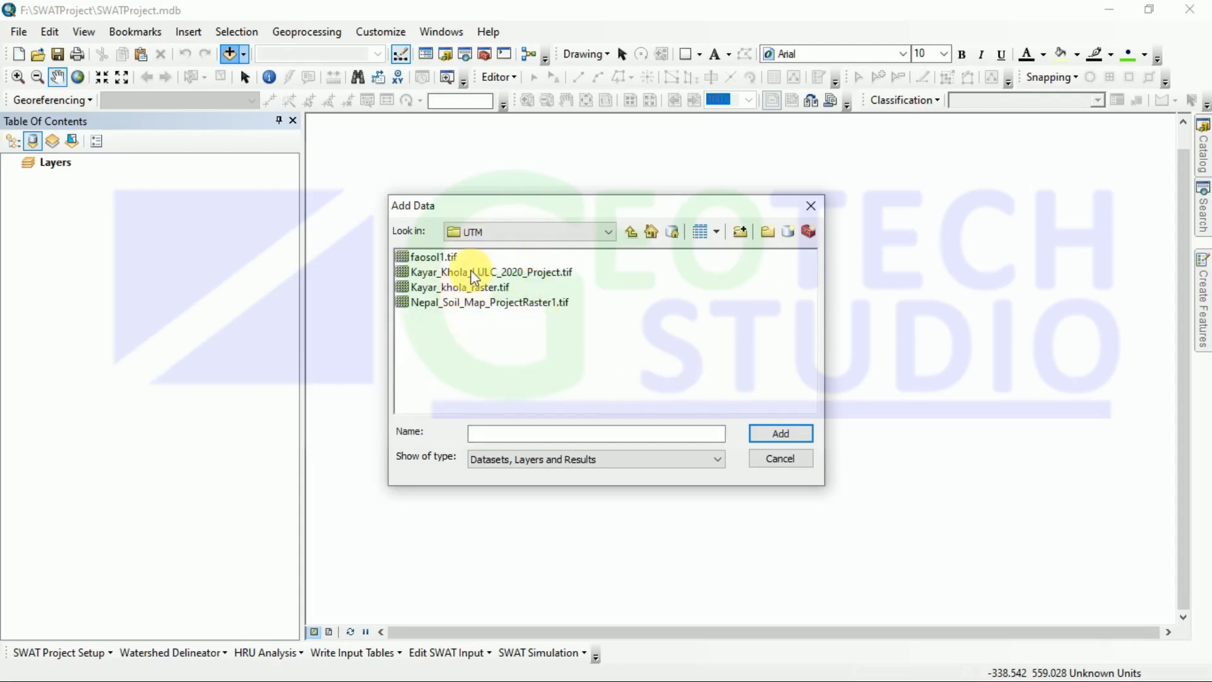
pyautogui.click(489, 272)
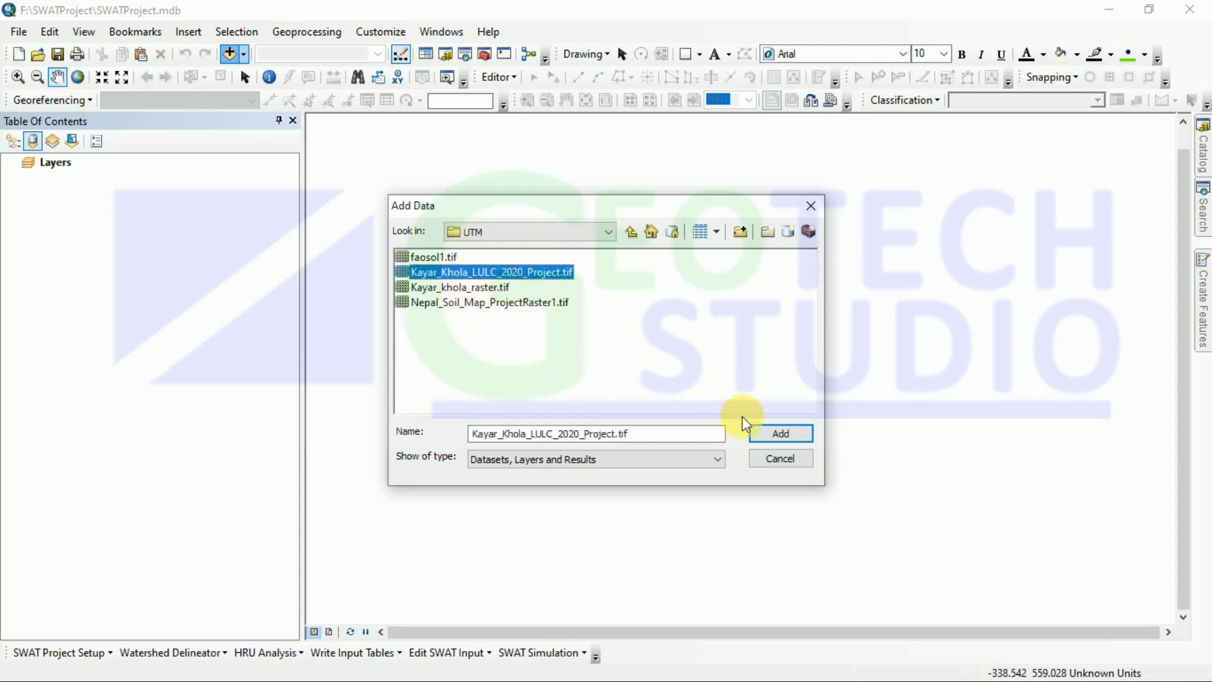
# Add the LULC raster to the map and show its attribute table of six values
pyautogui.click(780, 433)
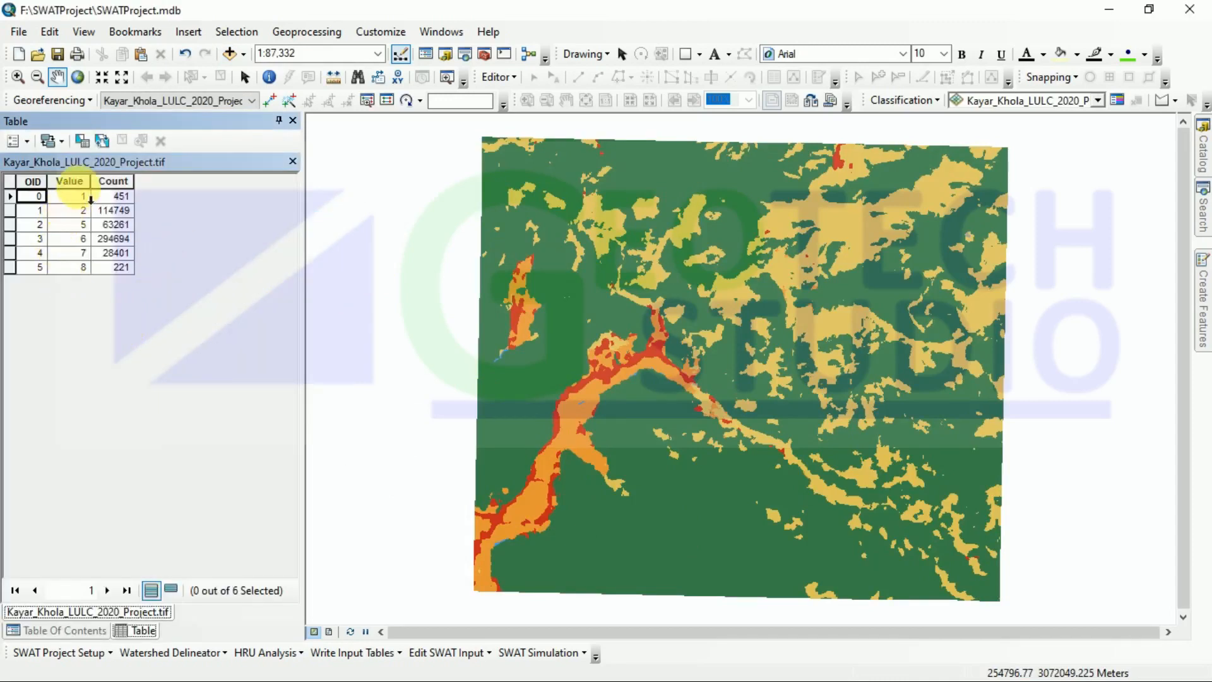
pyautogui.click(113, 180)
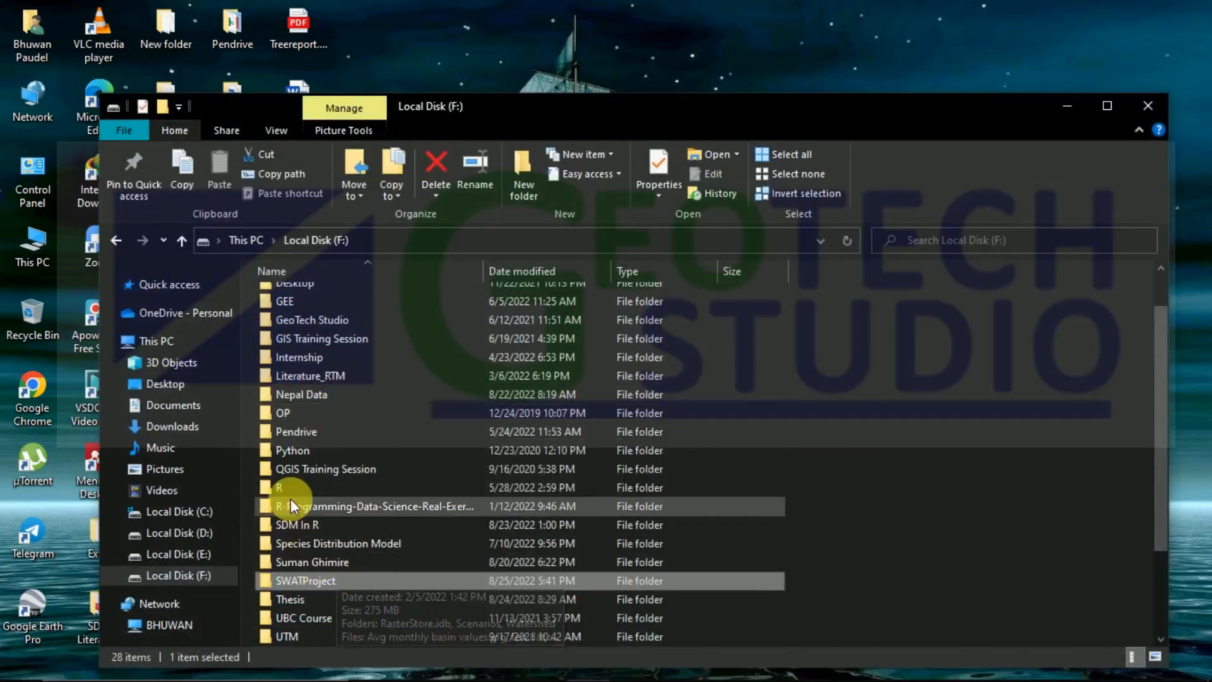
# Open Land Use.txt from Internship > SWAT Model in Notepad beside the value table
pyautogui.doubleClick(298, 356)
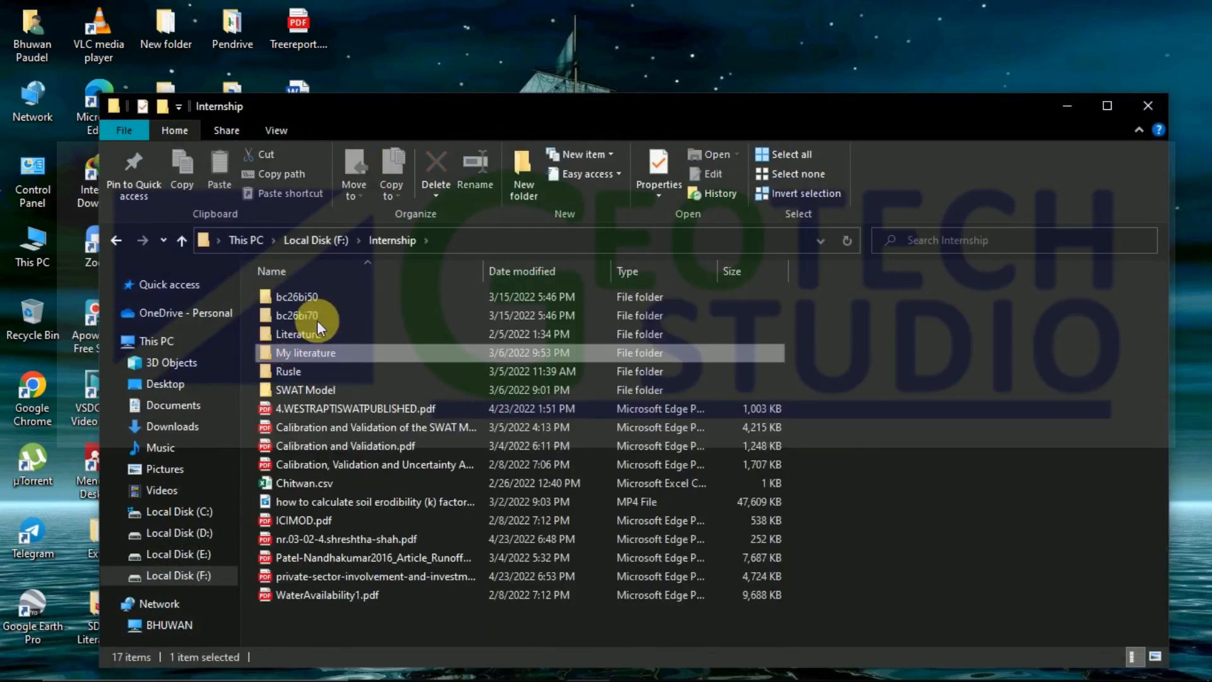
pyautogui.doubleClick(306, 390)
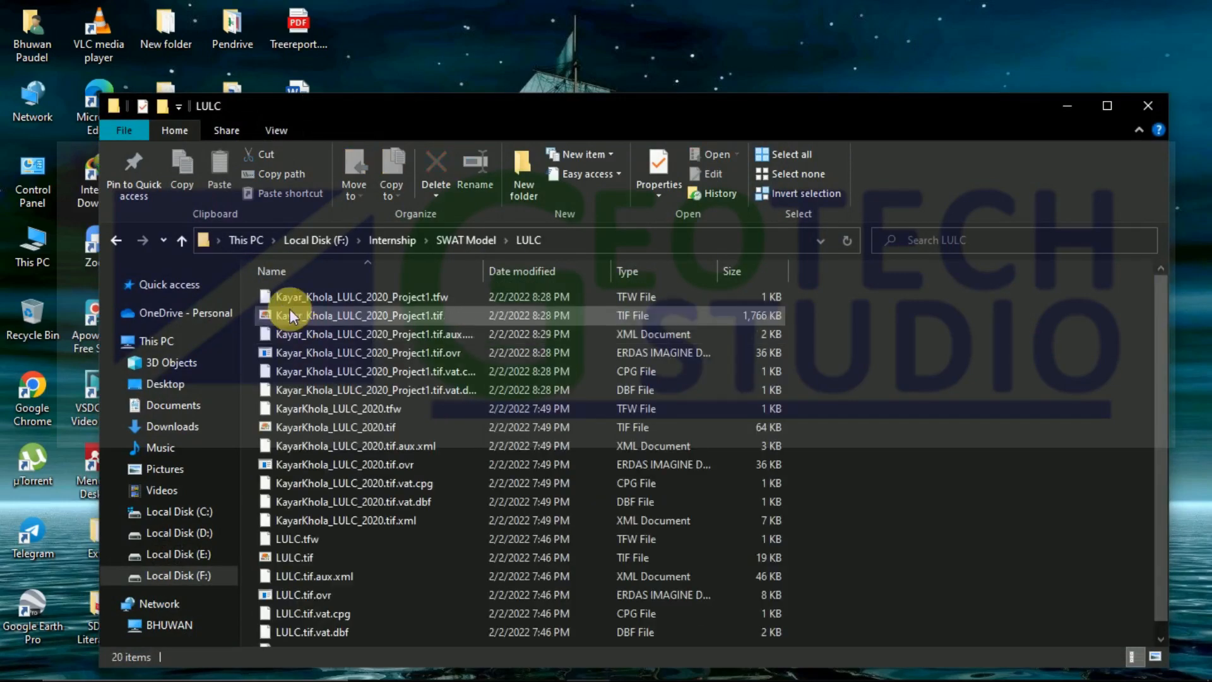
pyautogui.click(116, 240)
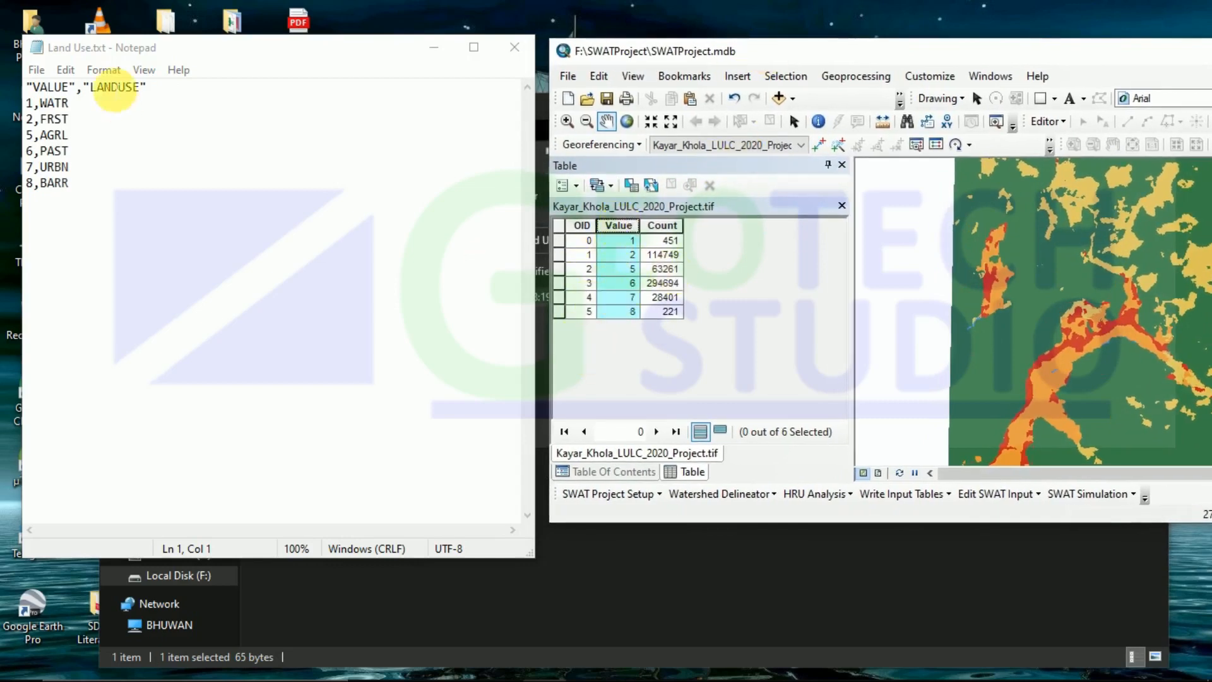
pyautogui.moveTo(81, 143)
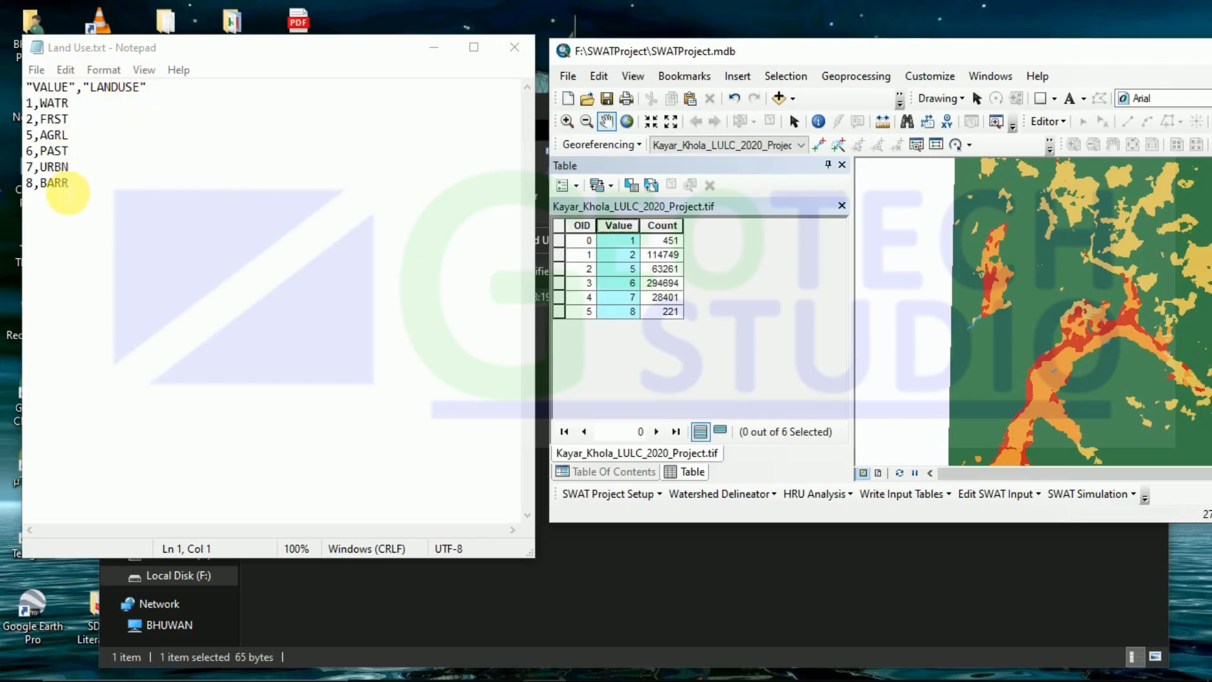
pyautogui.moveTo(120, 222)
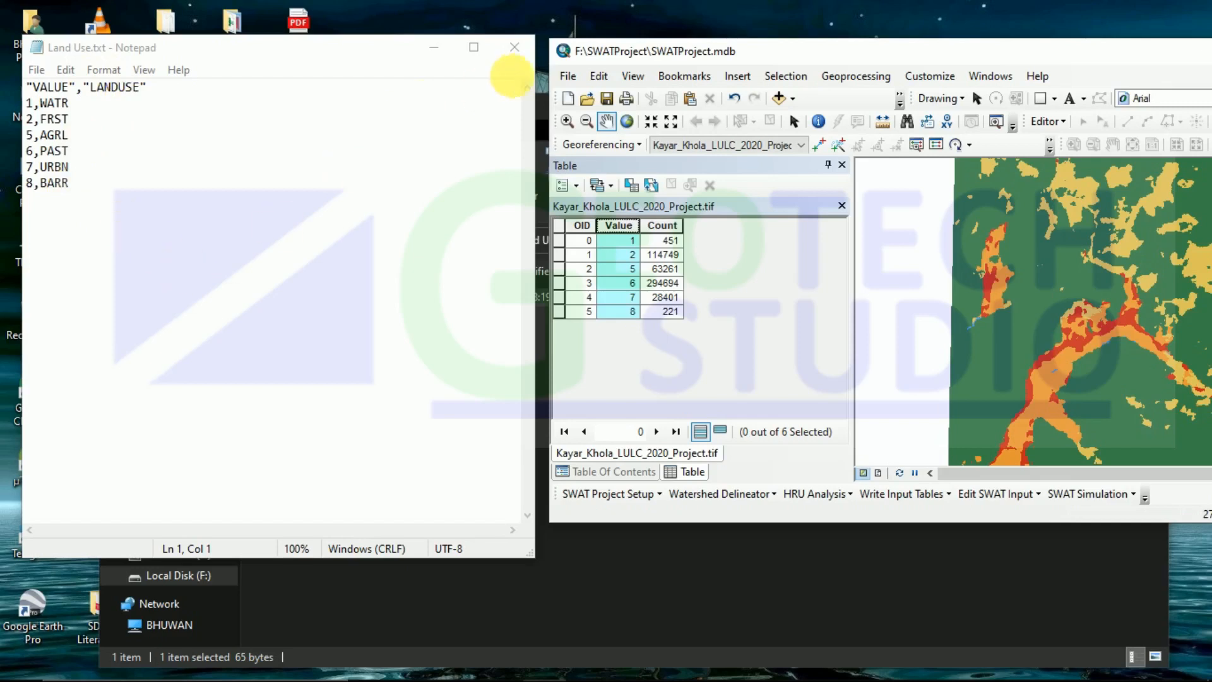
pyautogui.moveTo(521, 81)
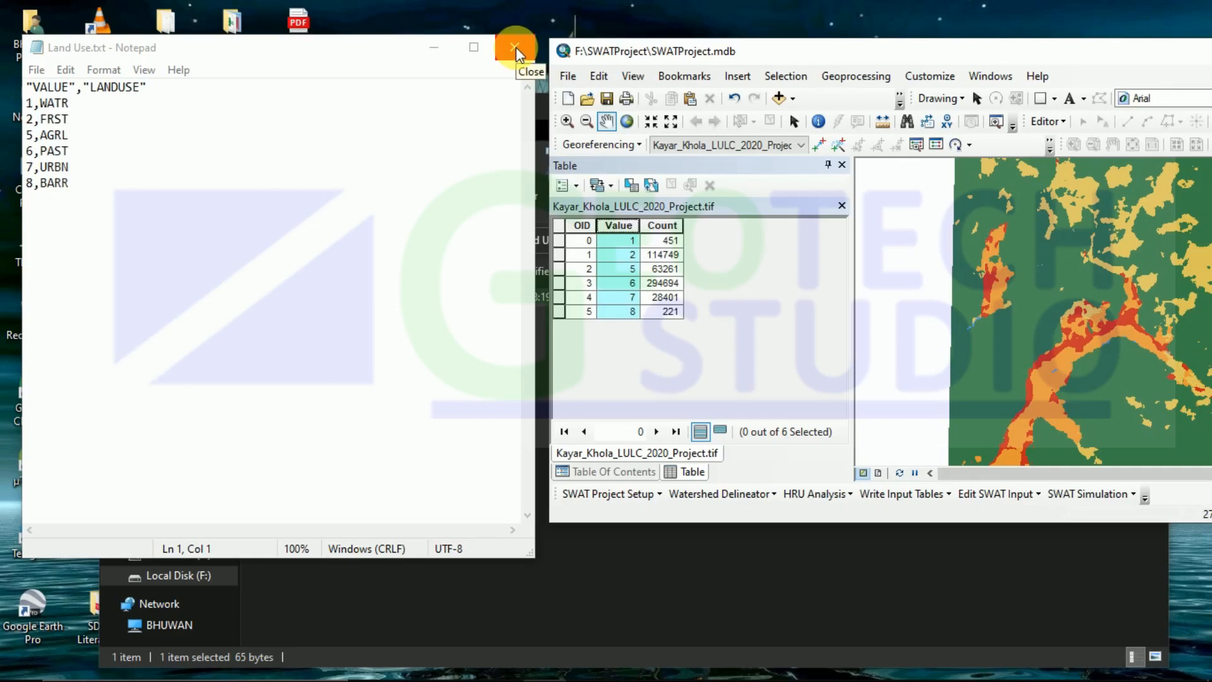
# Close the Notepad lookup and browse the ArcSWAT Write Input, Edit Input and Simulation menus
pyautogui.click(514, 47)
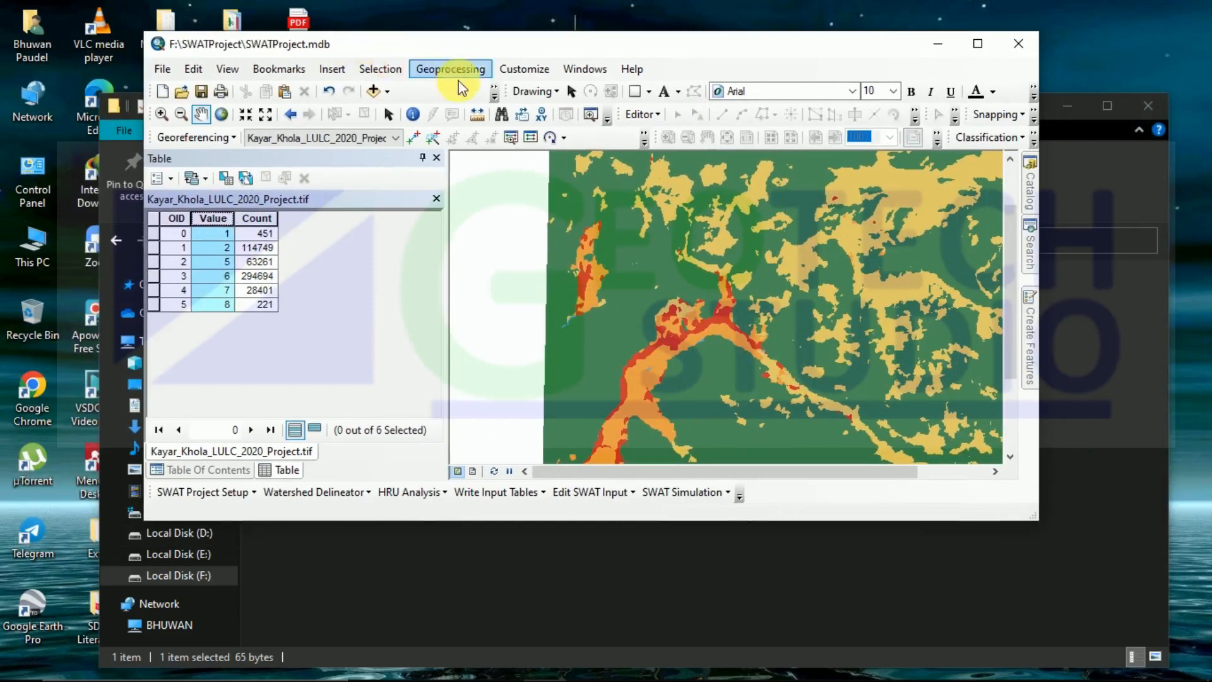
pyautogui.moveTo(561, 197)
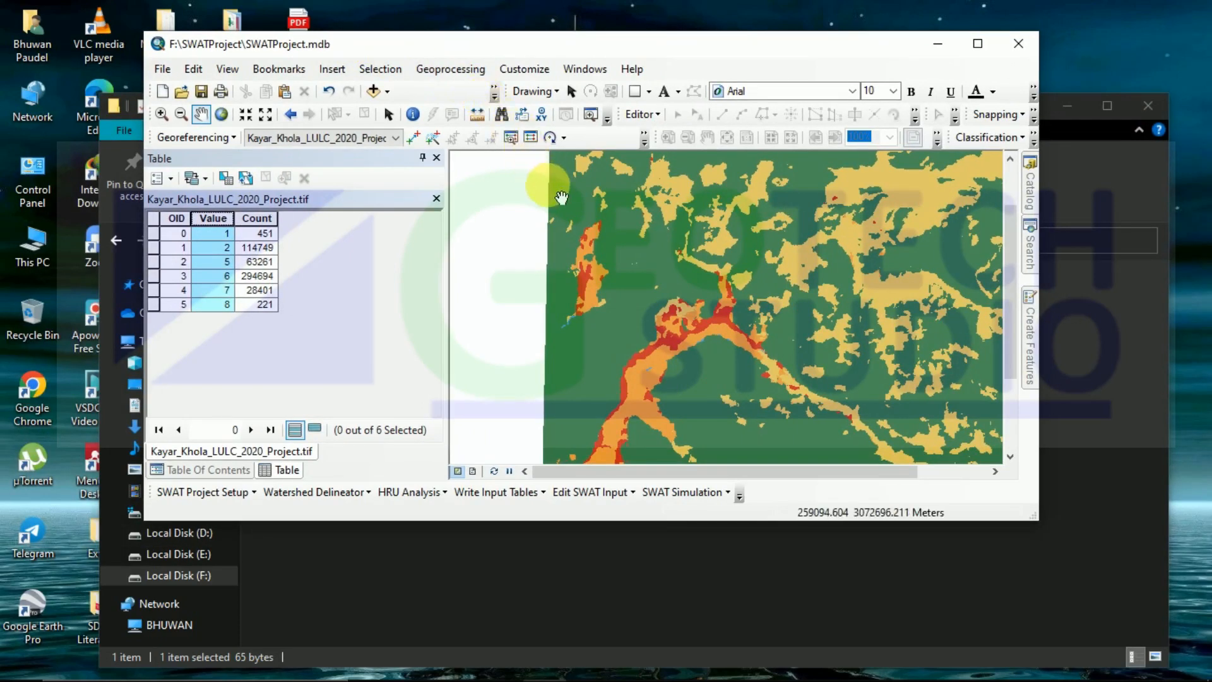
pyautogui.click(436, 198)
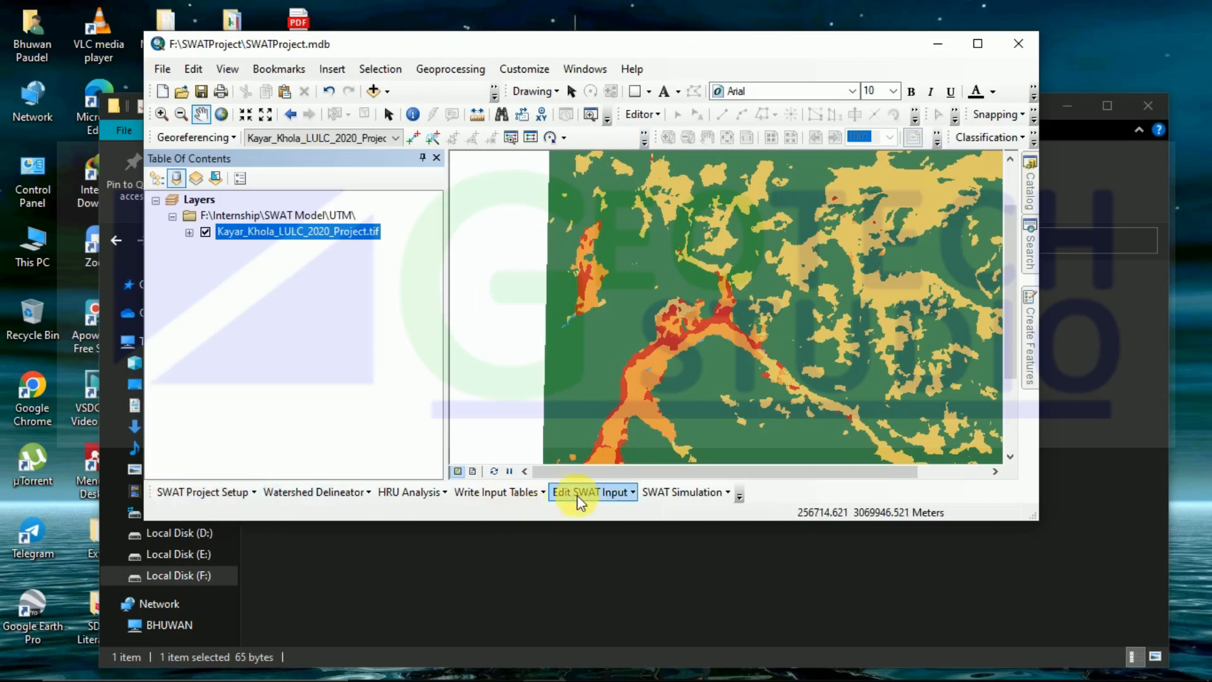
pyautogui.moveTo(477, 357)
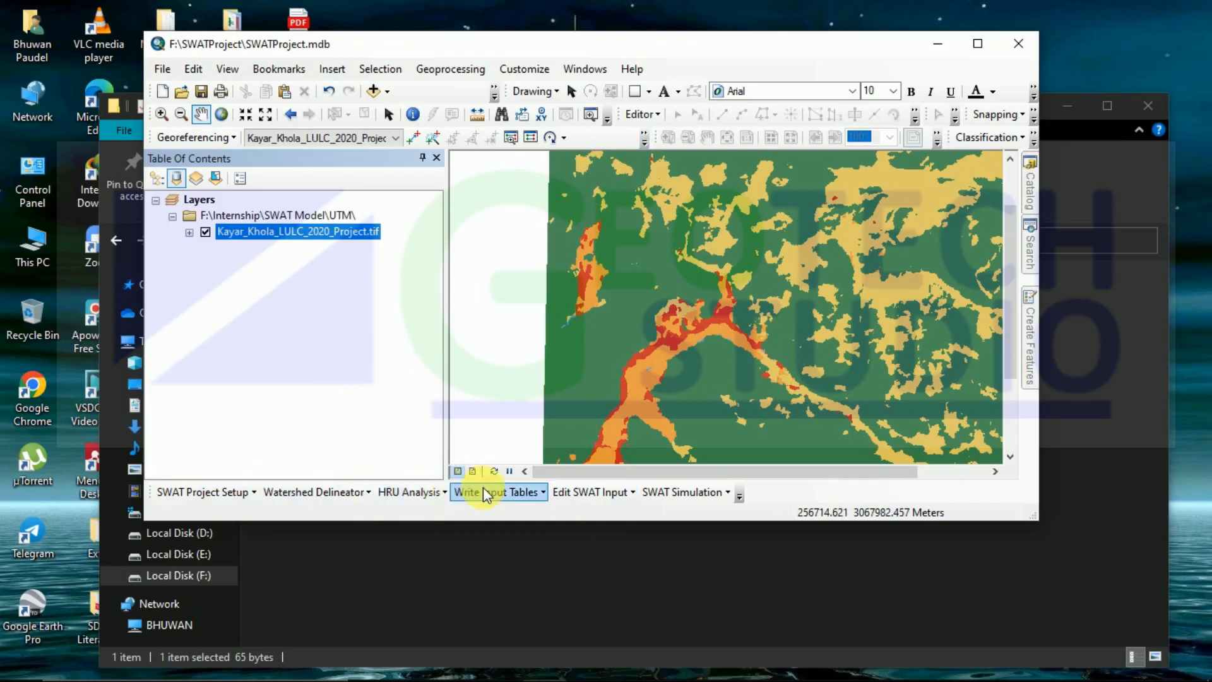
pyautogui.click(495, 491)
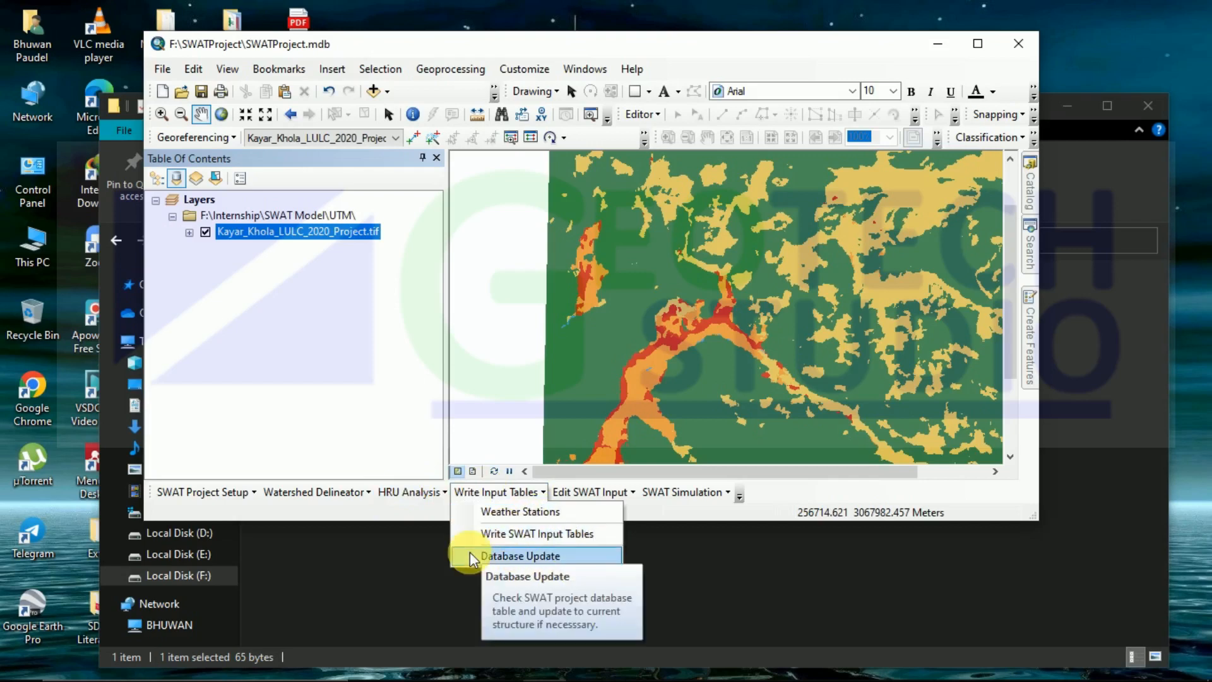
pyautogui.click(592, 491)
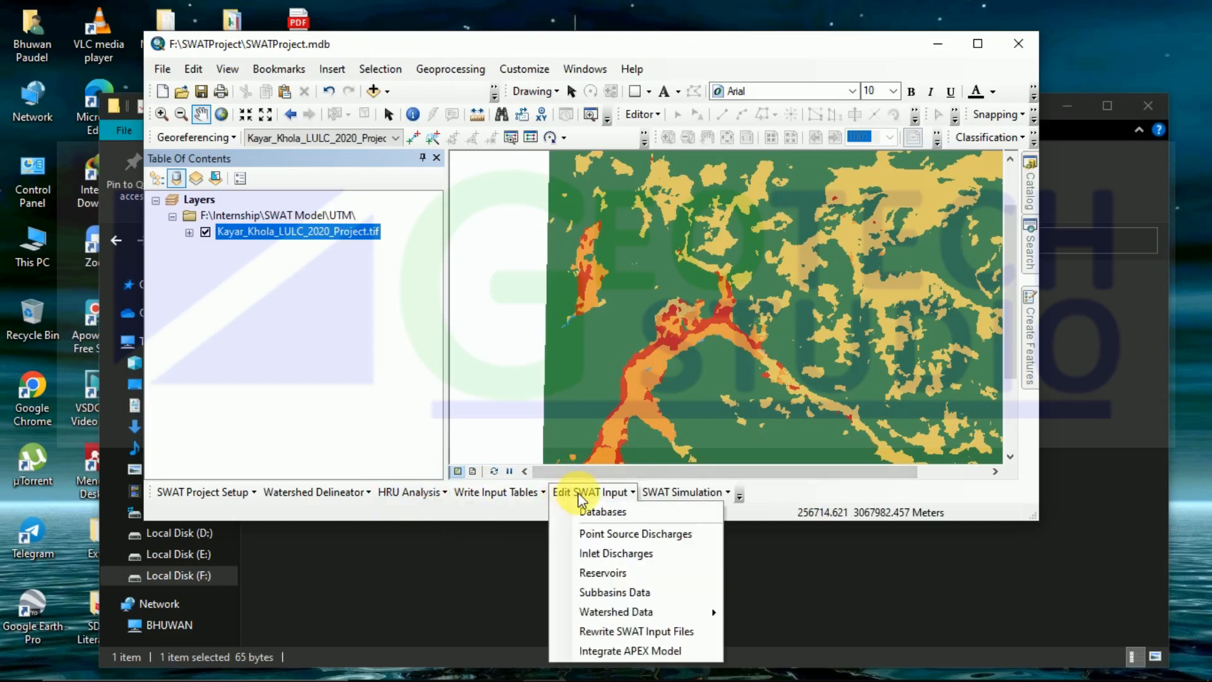
pyautogui.click(683, 492)
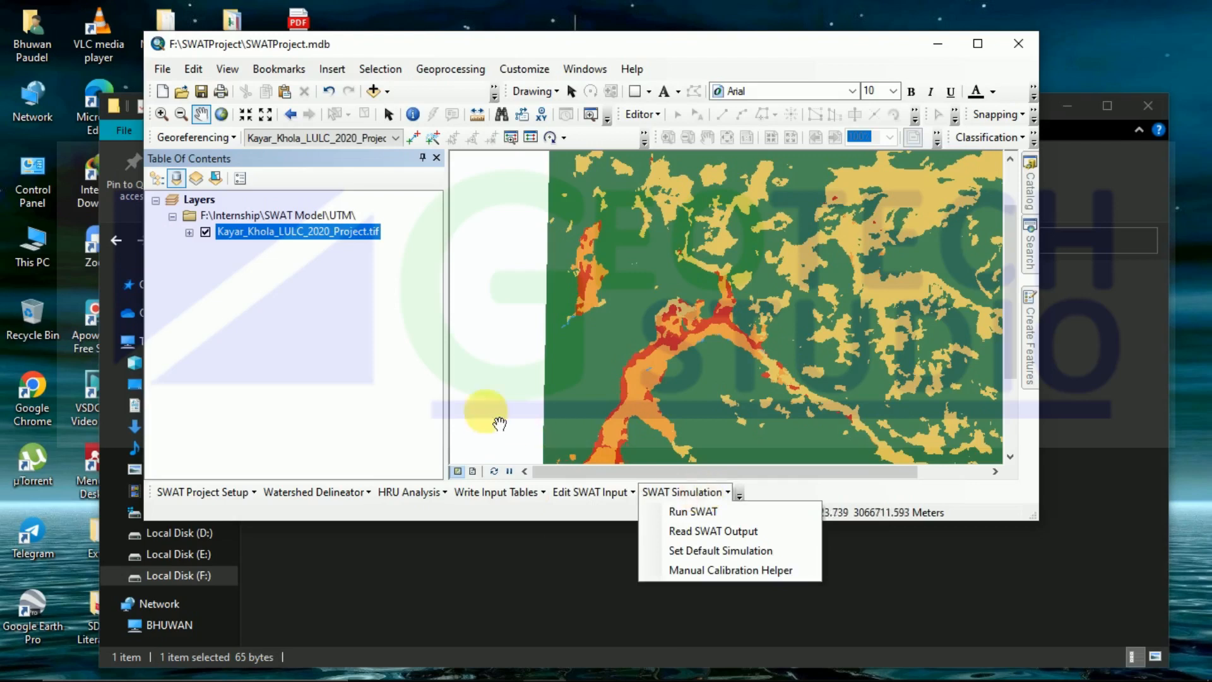
pyautogui.moveTo(901, 178)
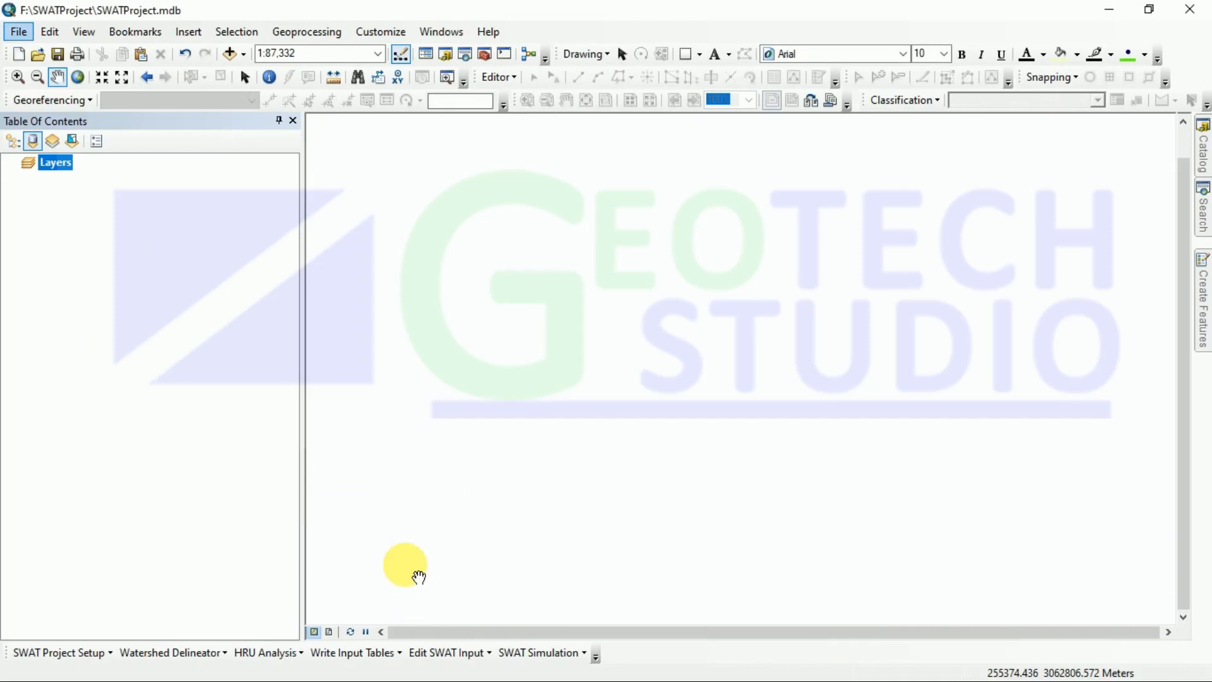
# Start New SWAT Project from SWAT Project Setup, discarding the untitled map
pyautogui.click(57, 653)
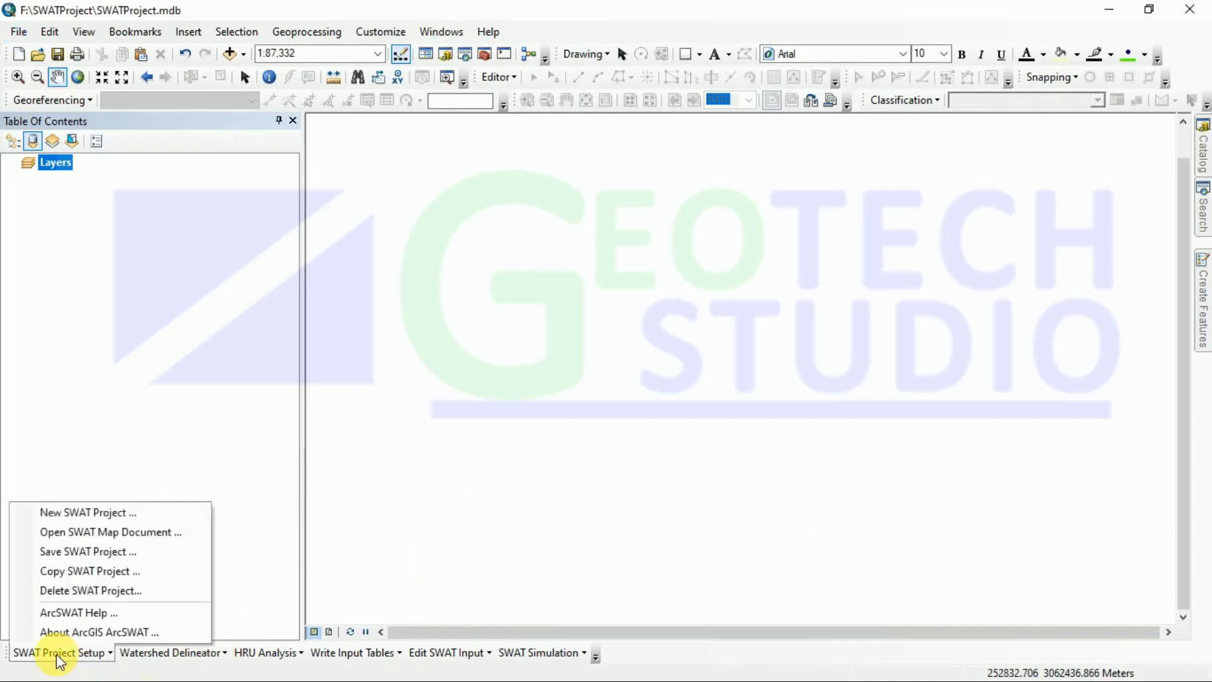
pyautogui.moveTo(88, 552)
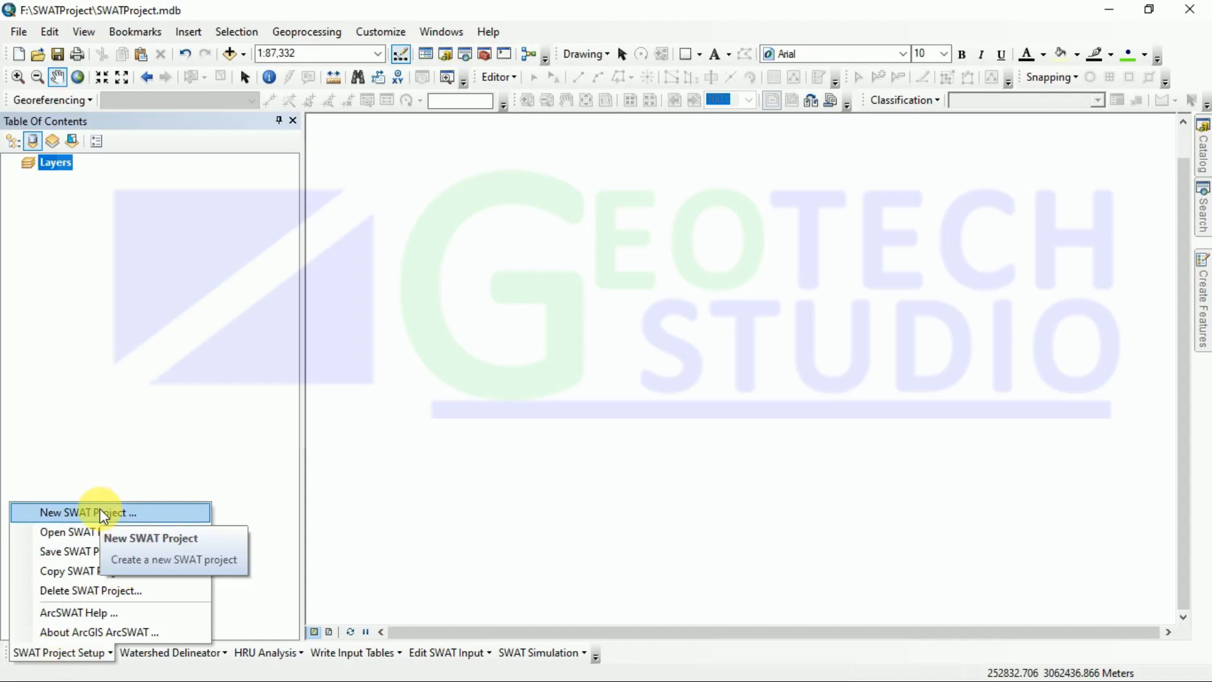
pyautogui.click(84, 513)
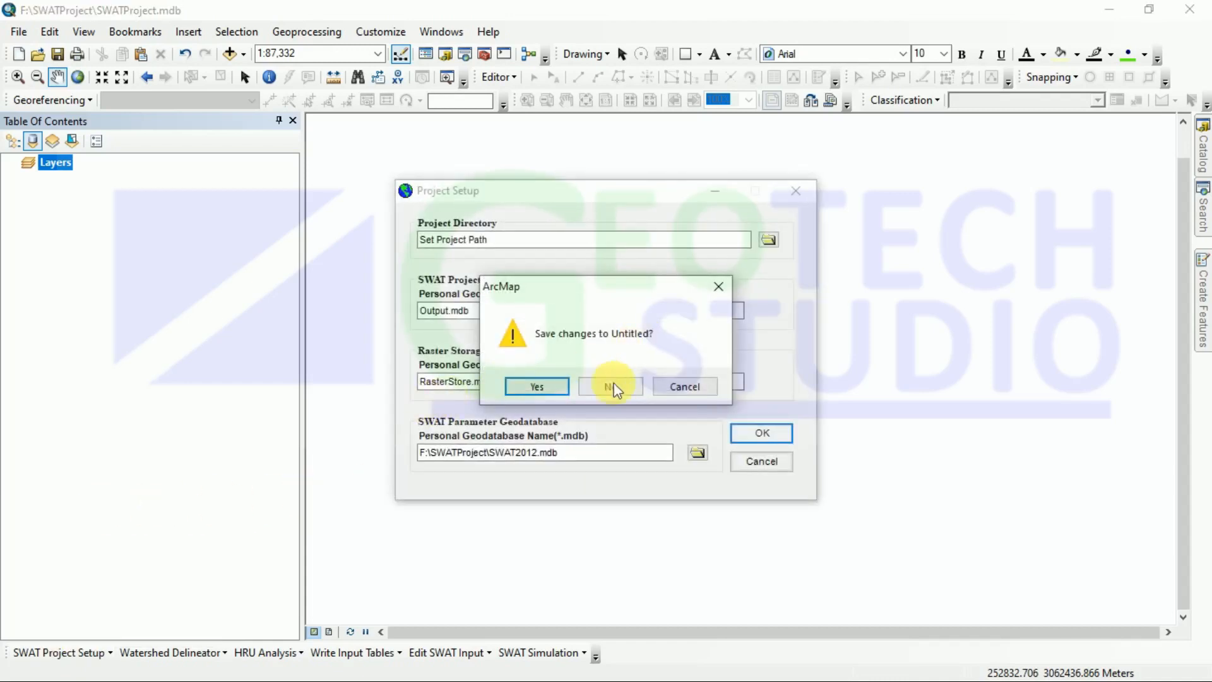
pyautogui.click(610, 386)
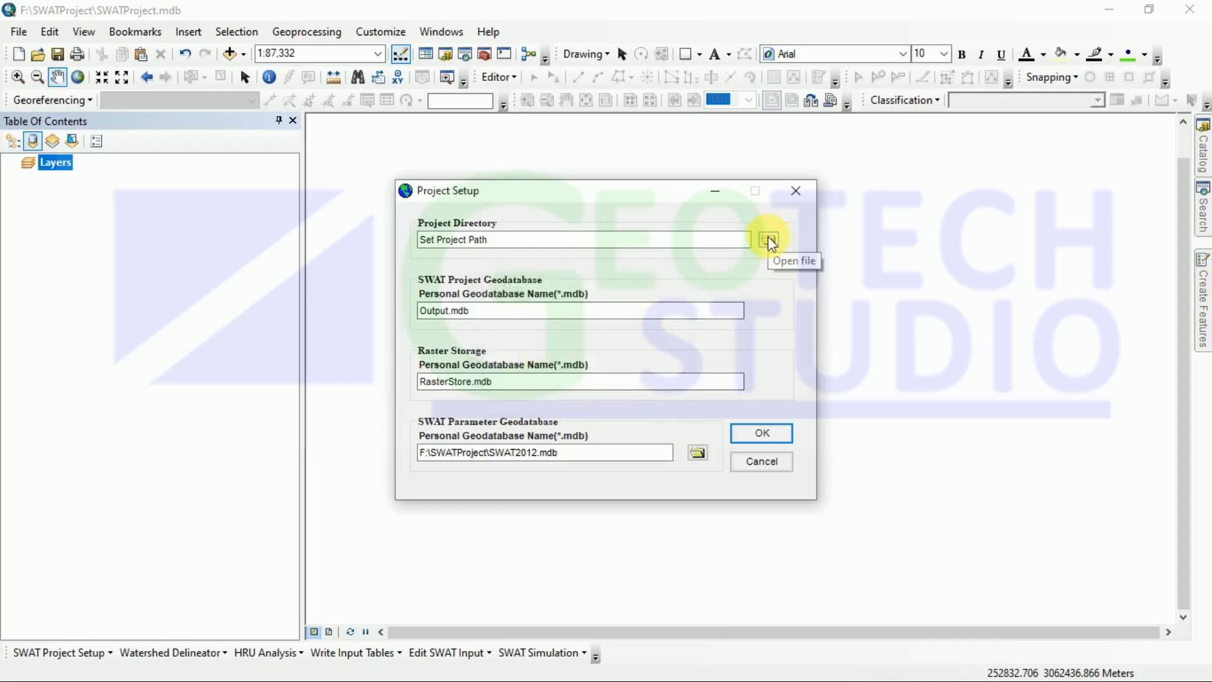
# Browse for the project directory and create a new folder SWATprj on the F drive
pyautogui.click(769, 240)
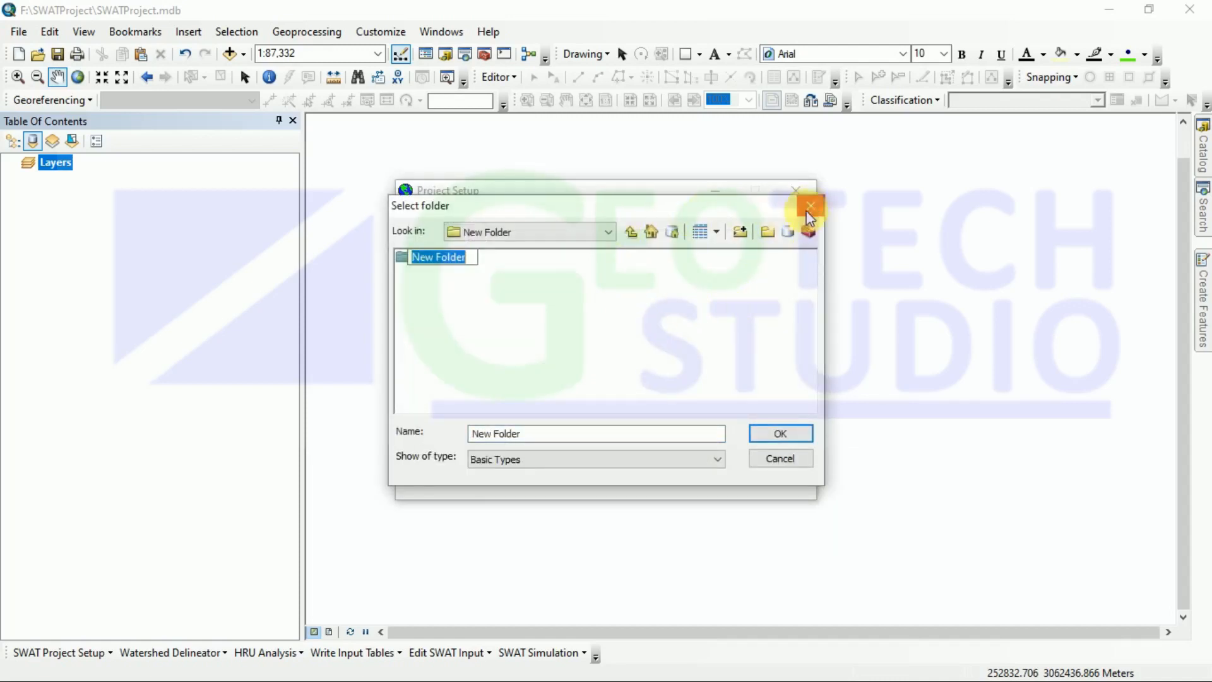
pyautogui.click(808, 206)
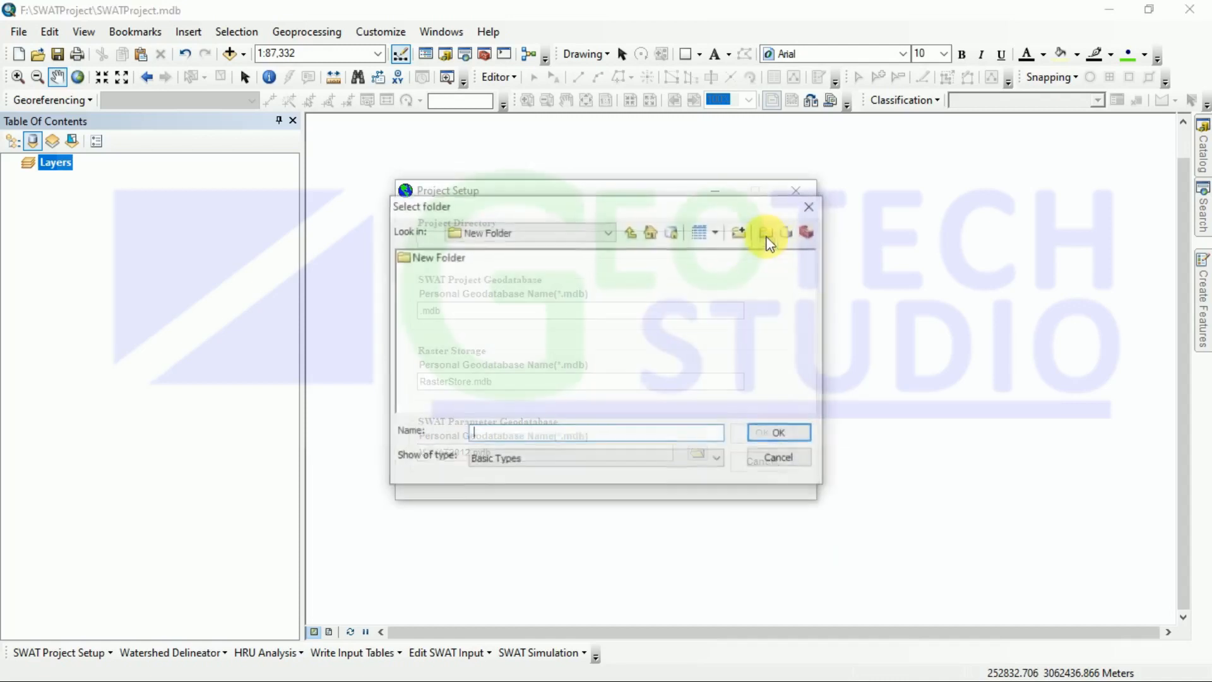
pyautogui.click(632, 233)
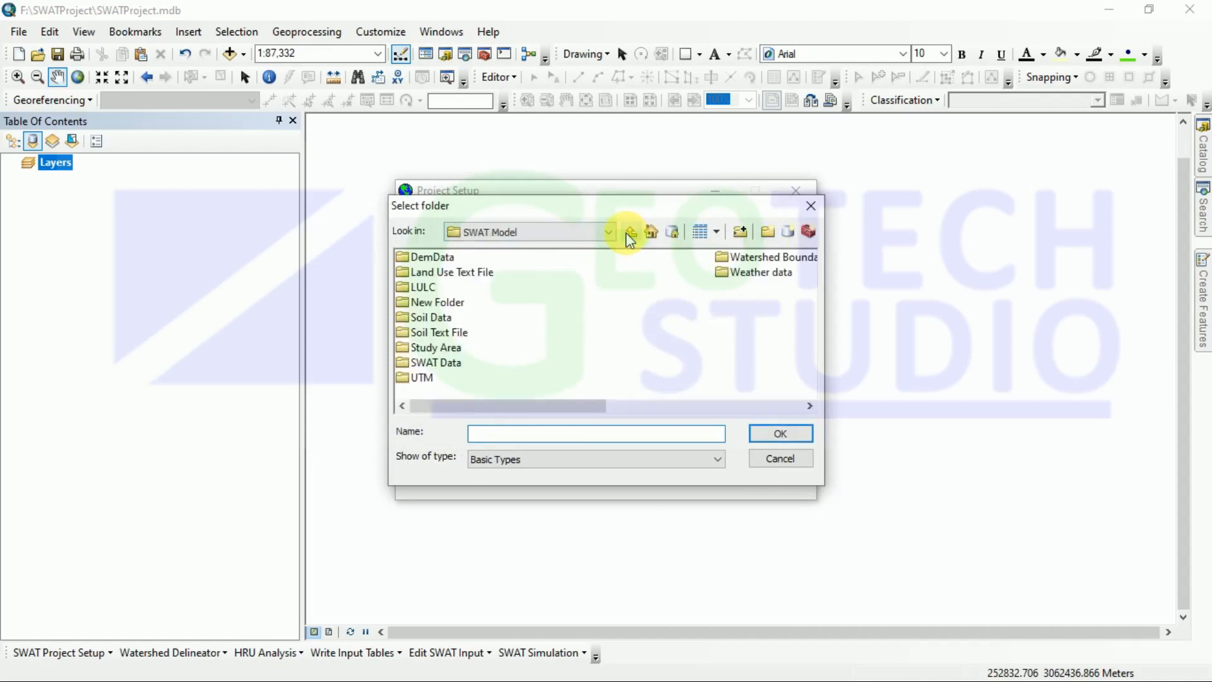
pyautogui.click(631, 232)
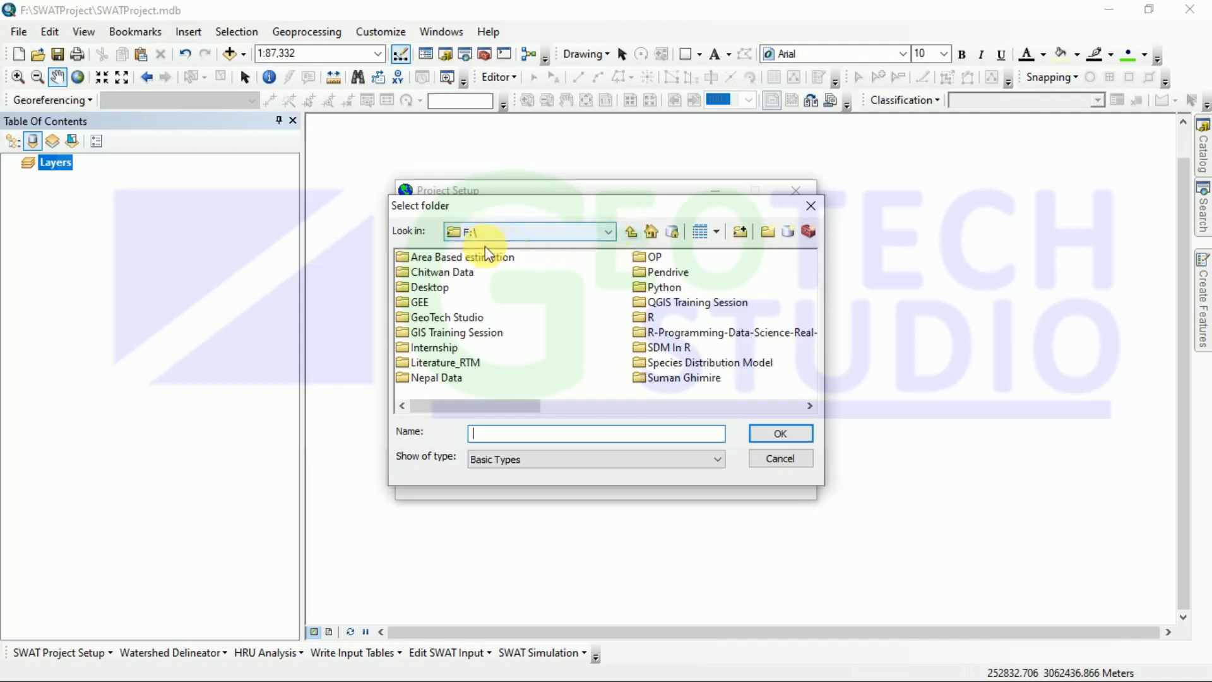
pyautogui.moveTo(324, 415)
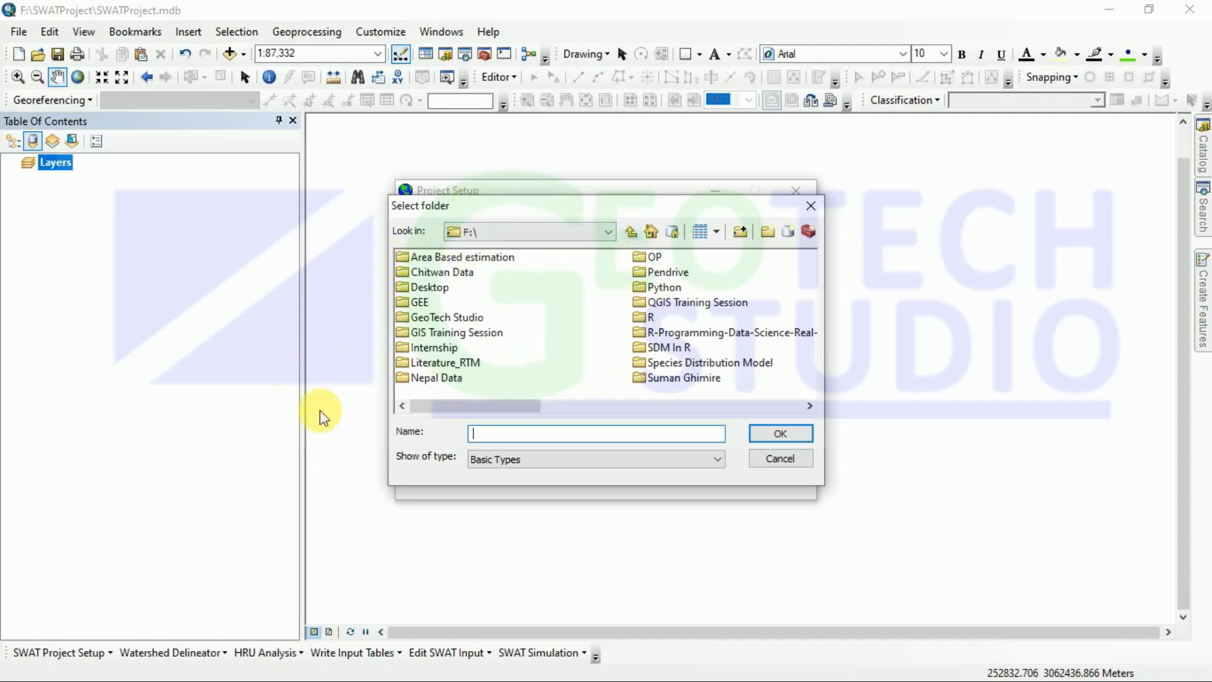
pyautogui.click(609, 231)
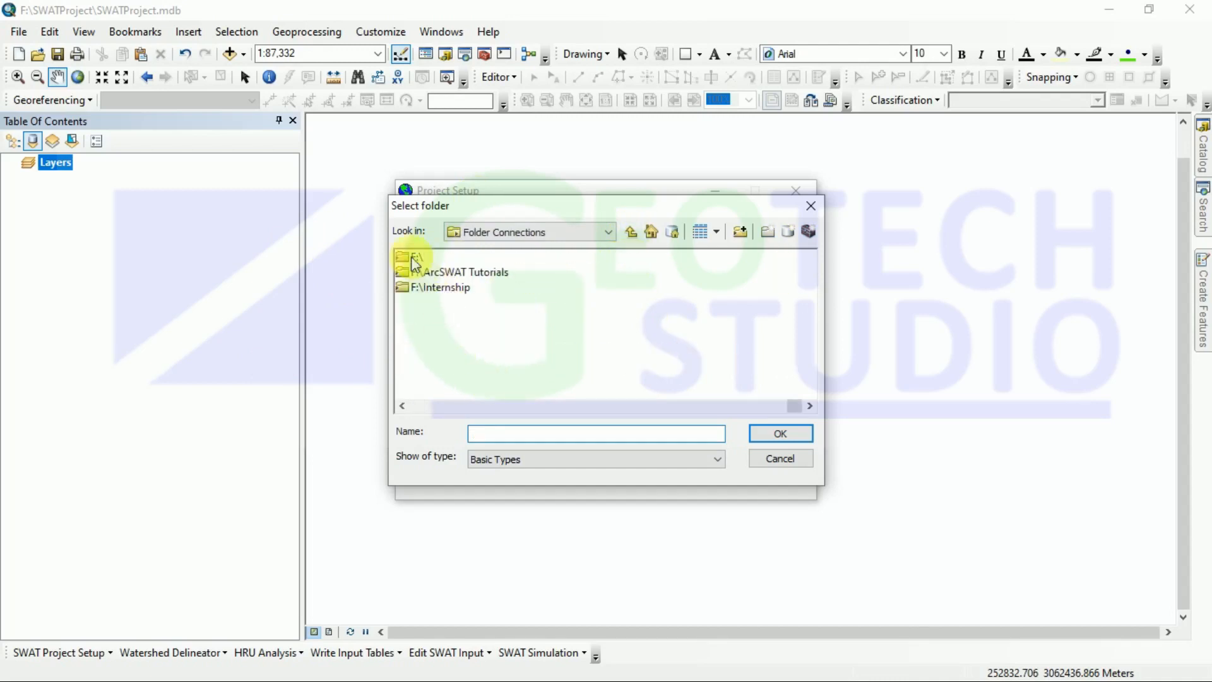
pyautogui.doubleClick(413, 257)
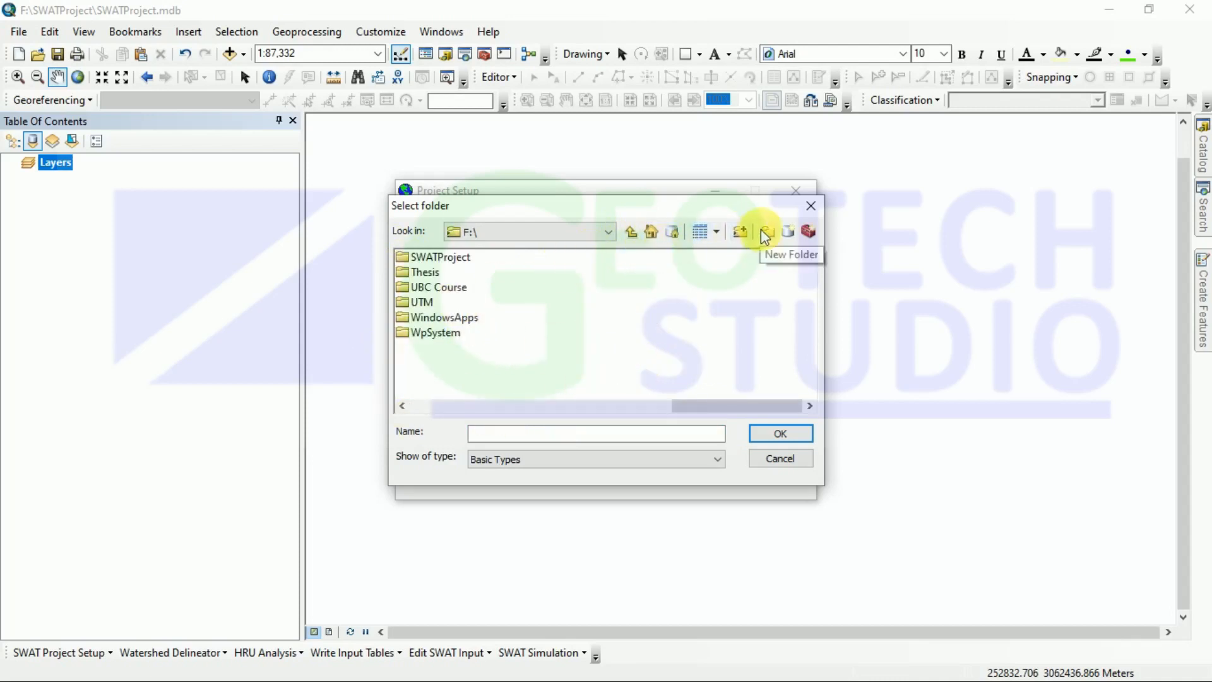
pyautogui.click(766, 231)
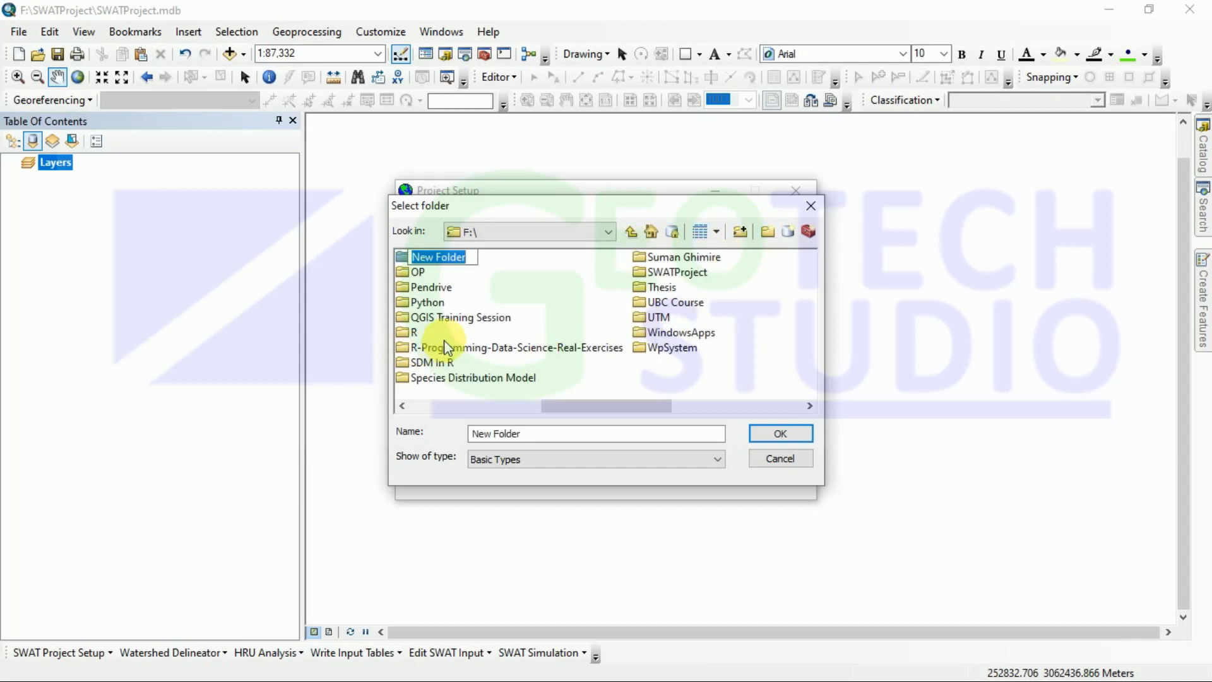
pyautogui.write('SWAt')
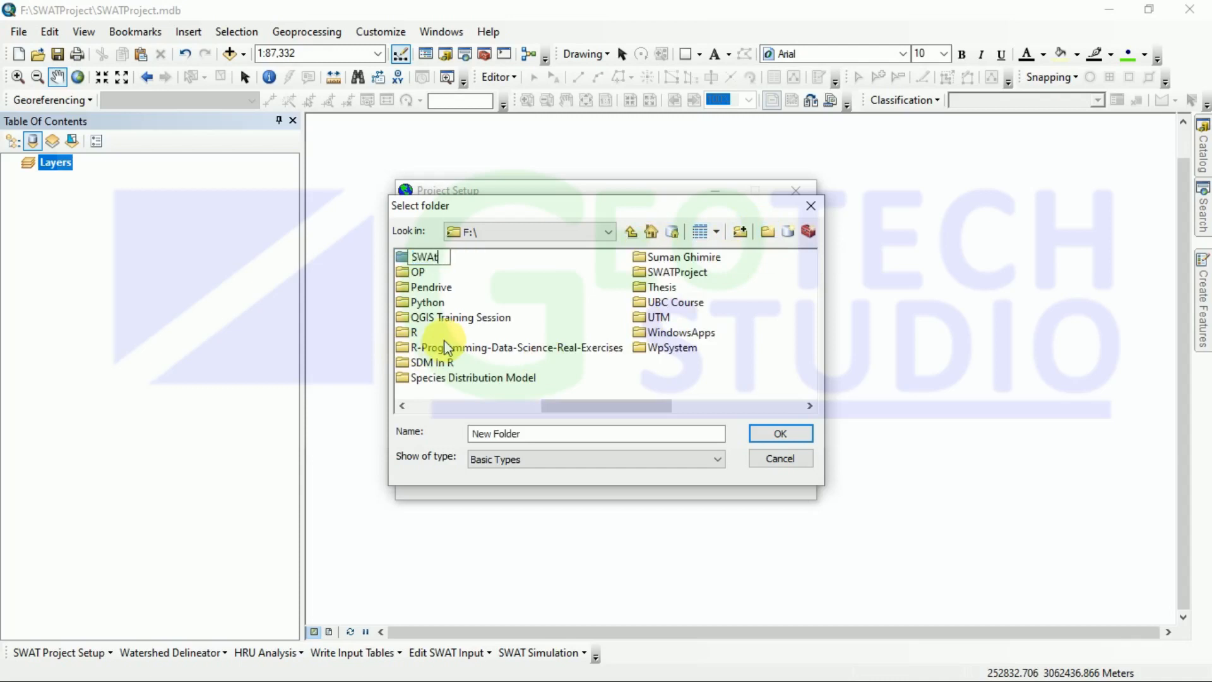
pyautogui.press('BackSpace')
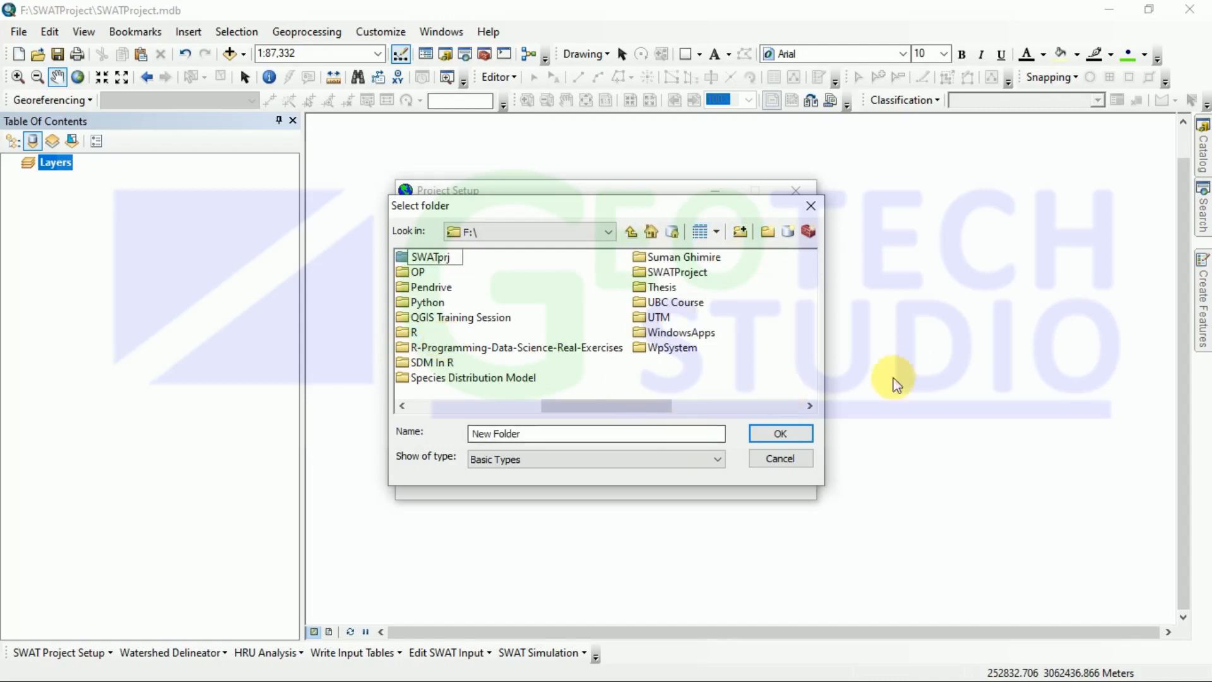
# Select SWATprj as the project folder and confirm Project Setup as done
pyautogui.click(780, 433)
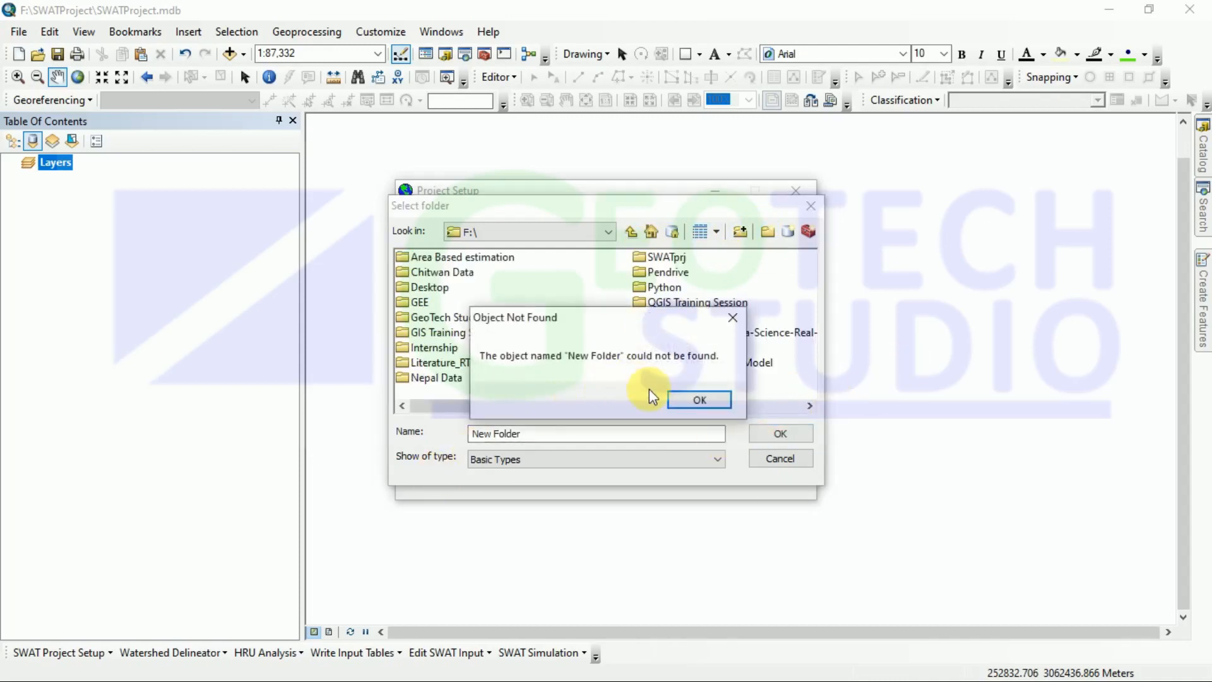
pyautogui.click(697, 400)
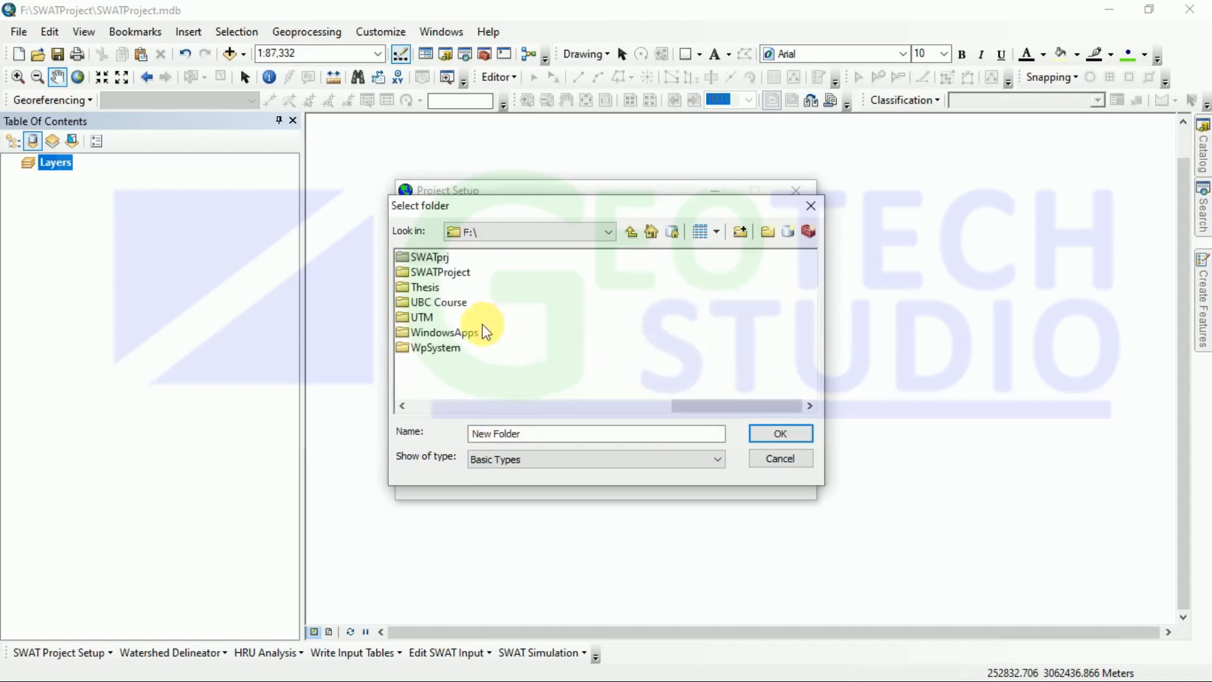
pyautogui.click(432, 256)
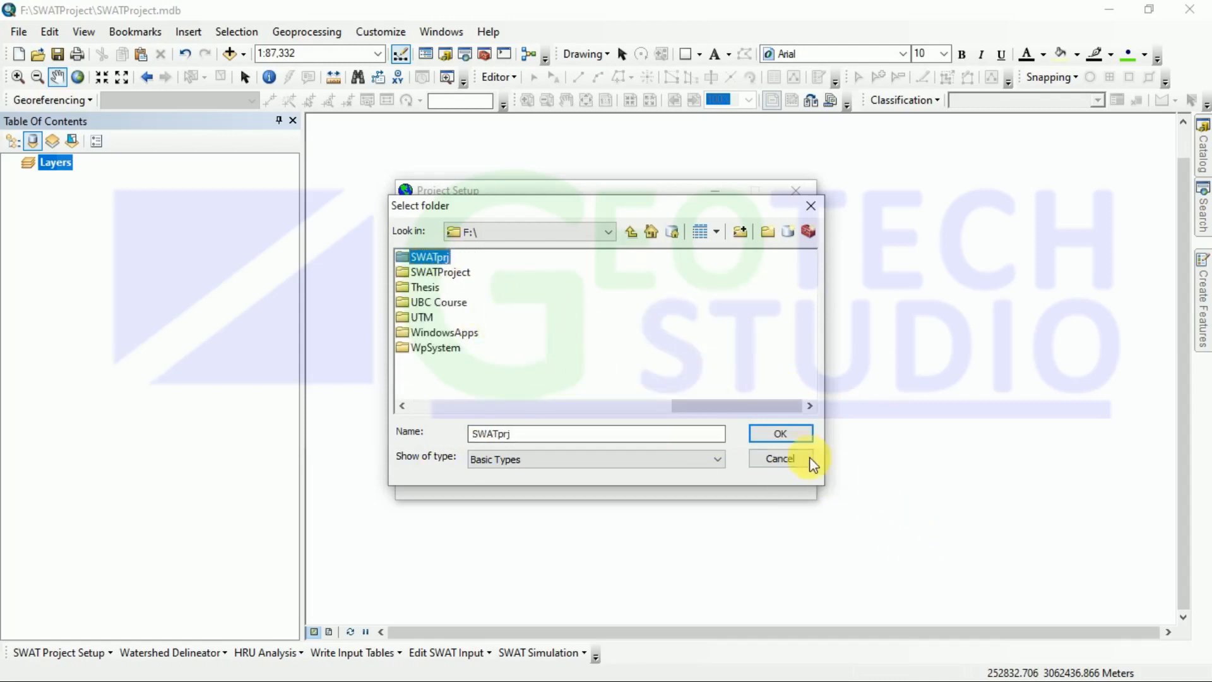
pyautogui.click(780, 433)
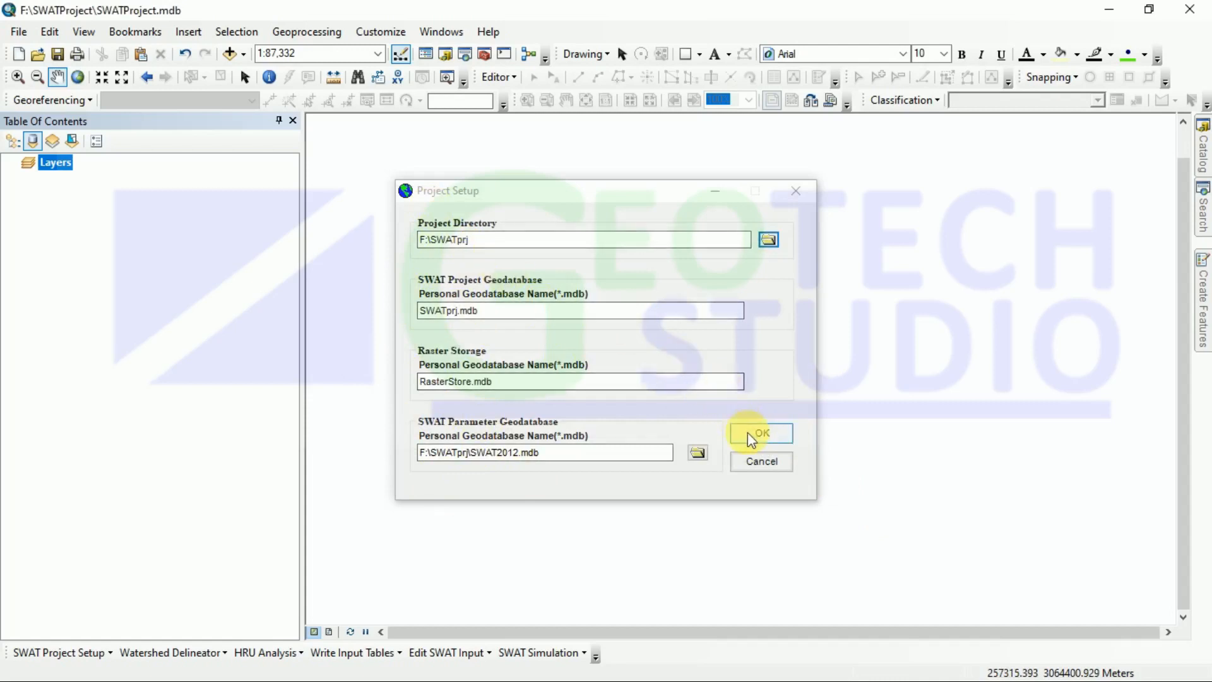
pyautogui.click(761, 432)
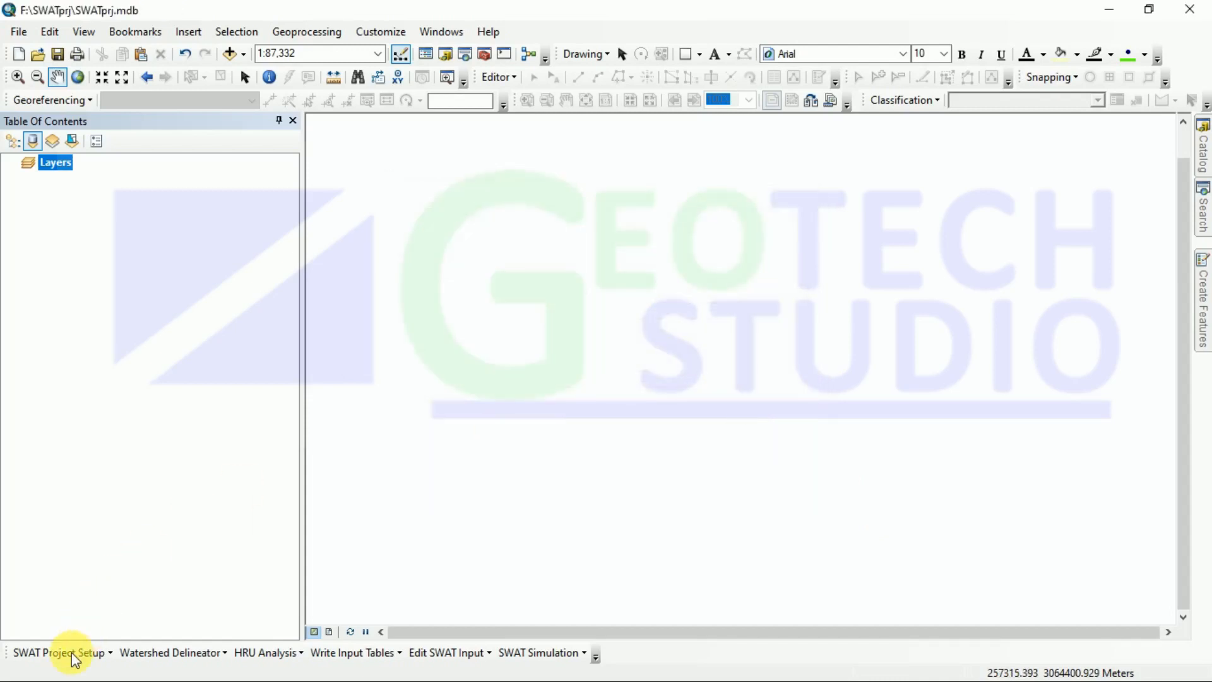
pyautogui.click(60, 653)
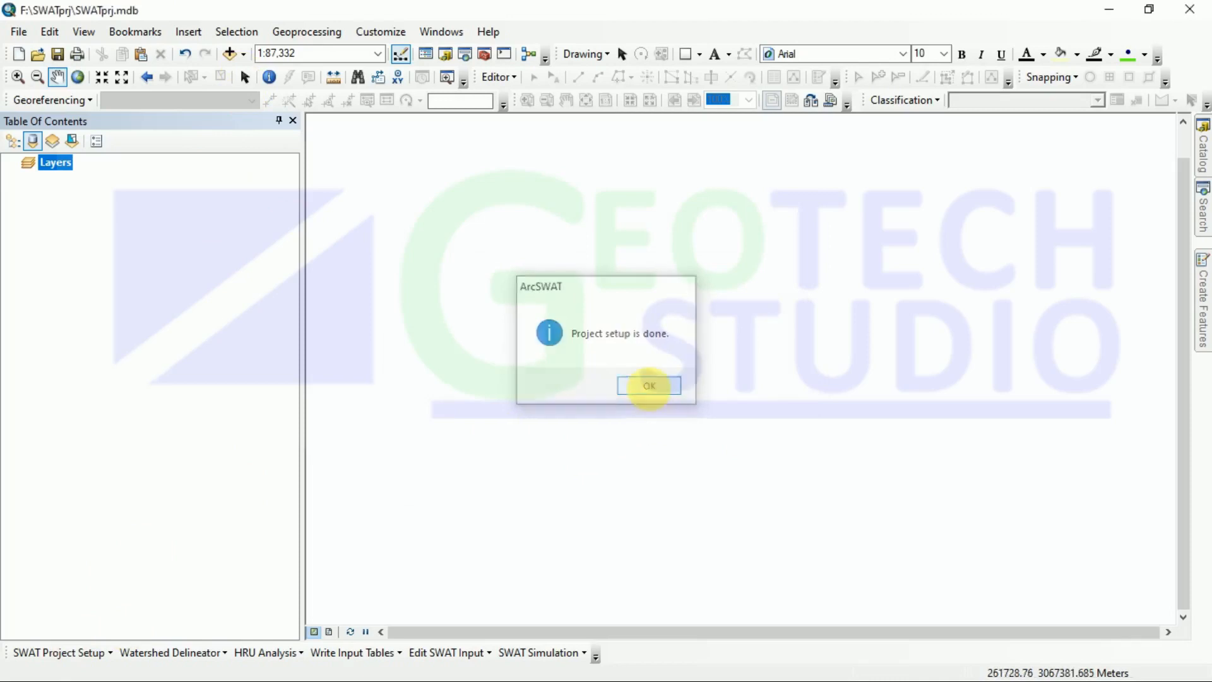
# Add Kayar_khola_raster.tif from Internship > SWAT Model > UTM to the map
pyautogui.click(649, 386)
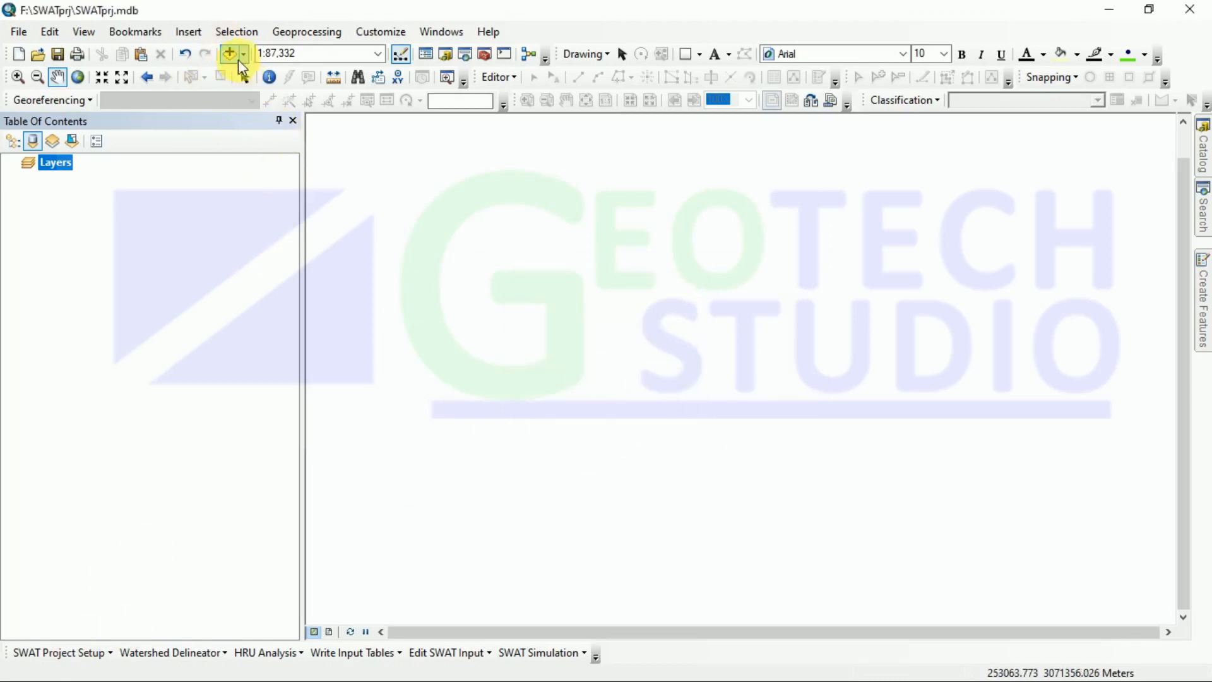
pyautogui.click(229, 53)
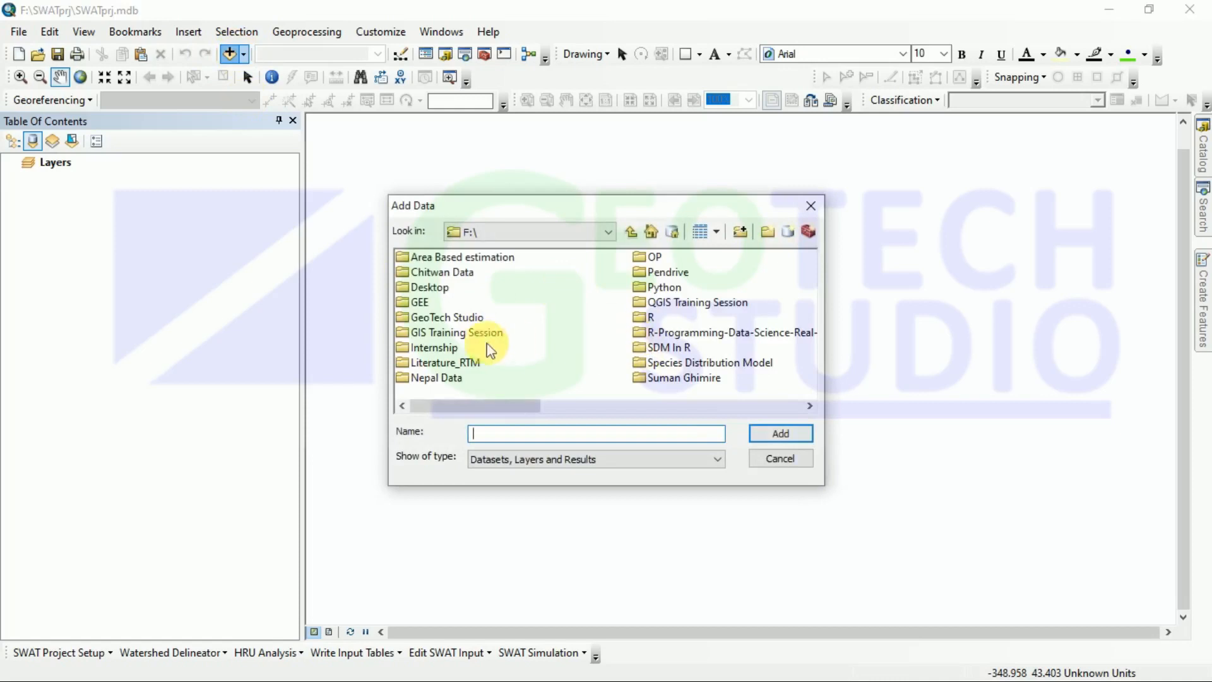
pyautogui.doubleClick(435, 347)
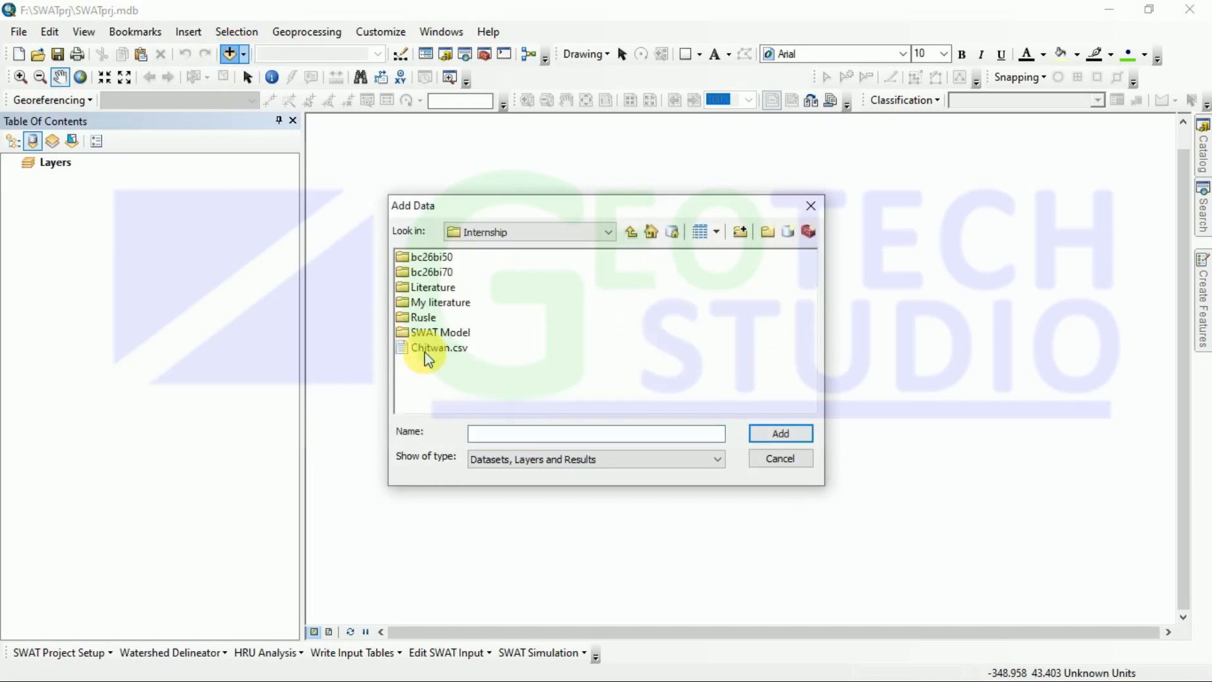
pyautogui.doubleClick(443, 332)
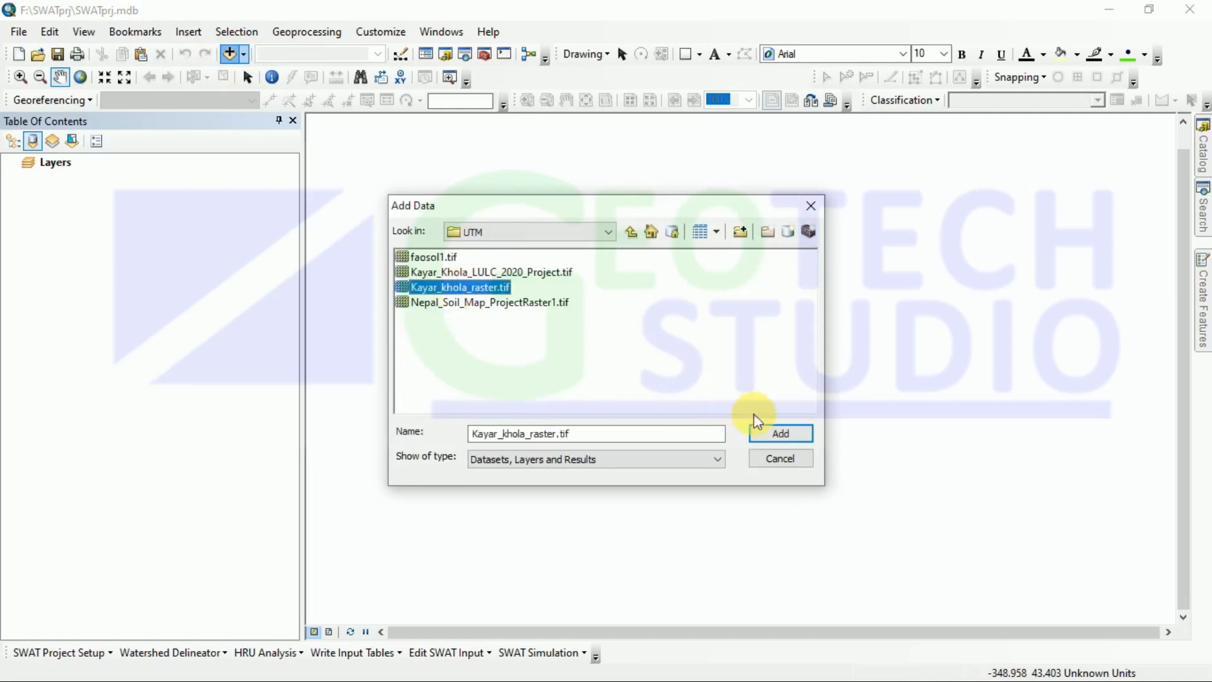
pyautogui.click(780, 433)
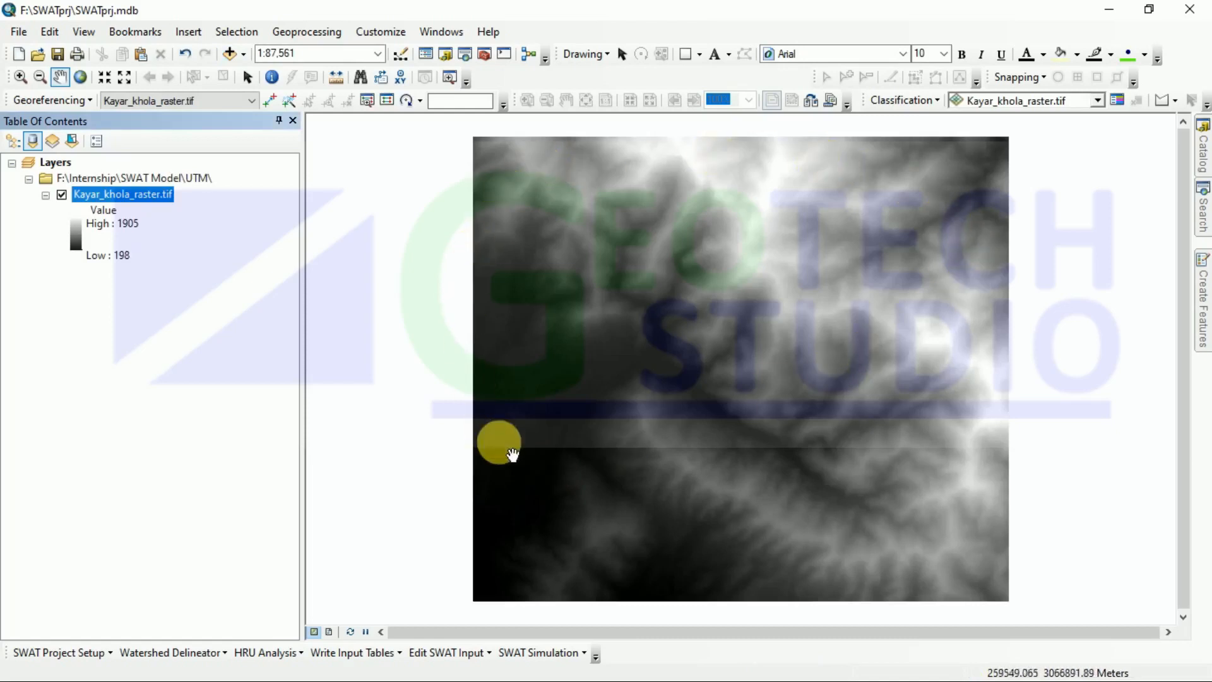
pyautogui.moveTo(500, 443); pyautogui.dragTo(456, 236)
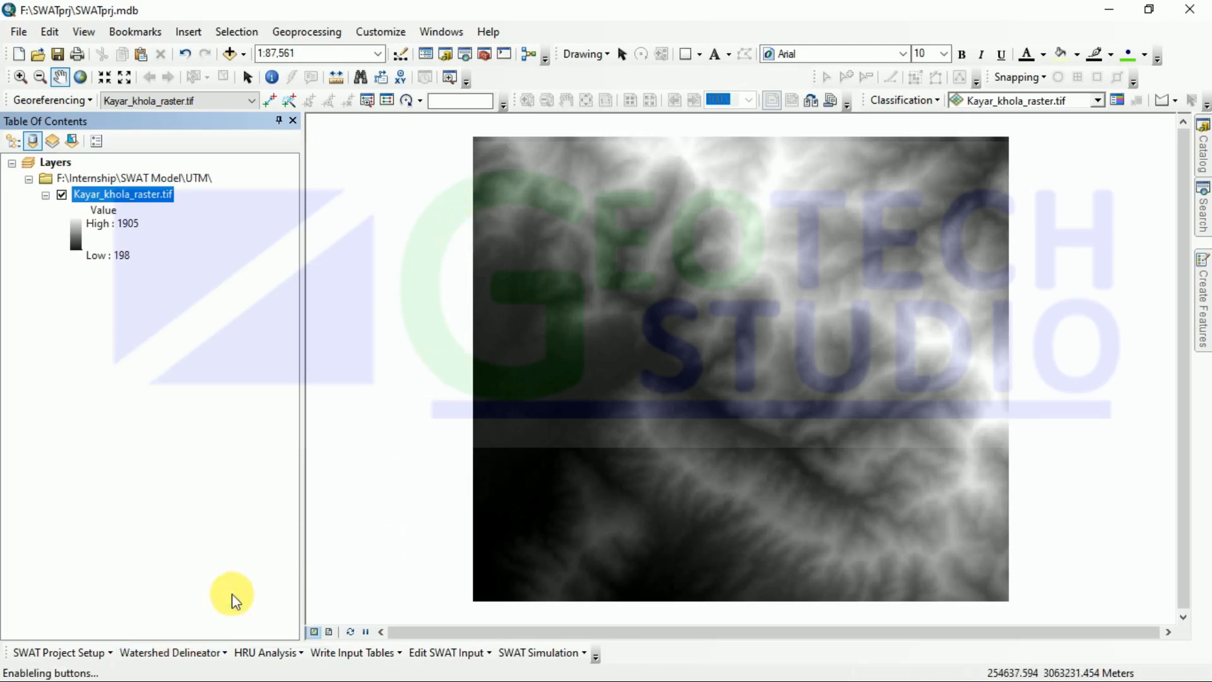
pyautogui.moveTo(762, 325)
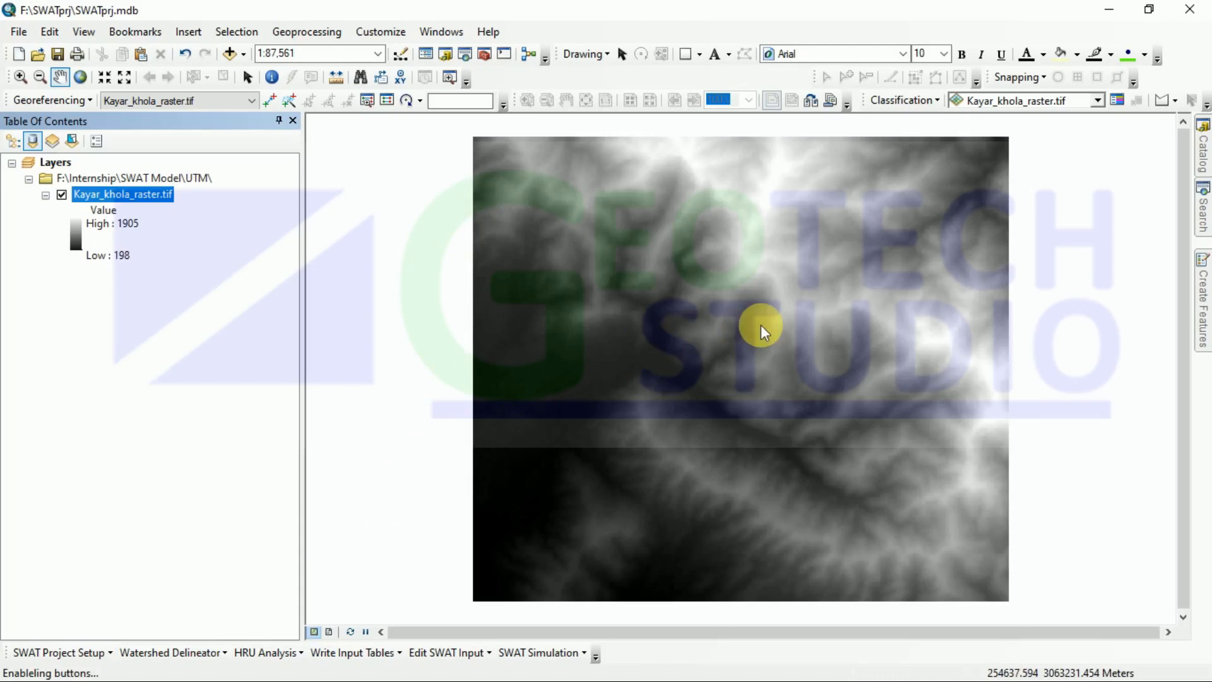
# In Automatic Delineation, try picking Kayar_khola_raster.tif as DEM from the map layers
pyautogui.click(170, 653)
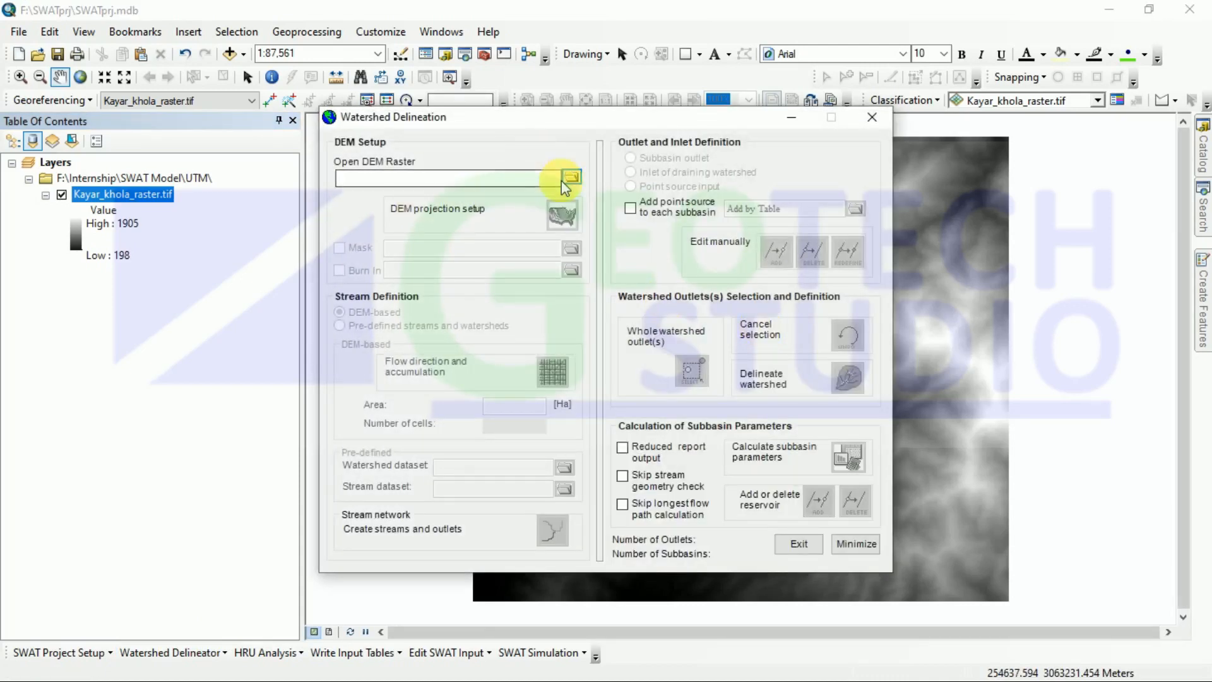
pyautogui.click(571, 178)
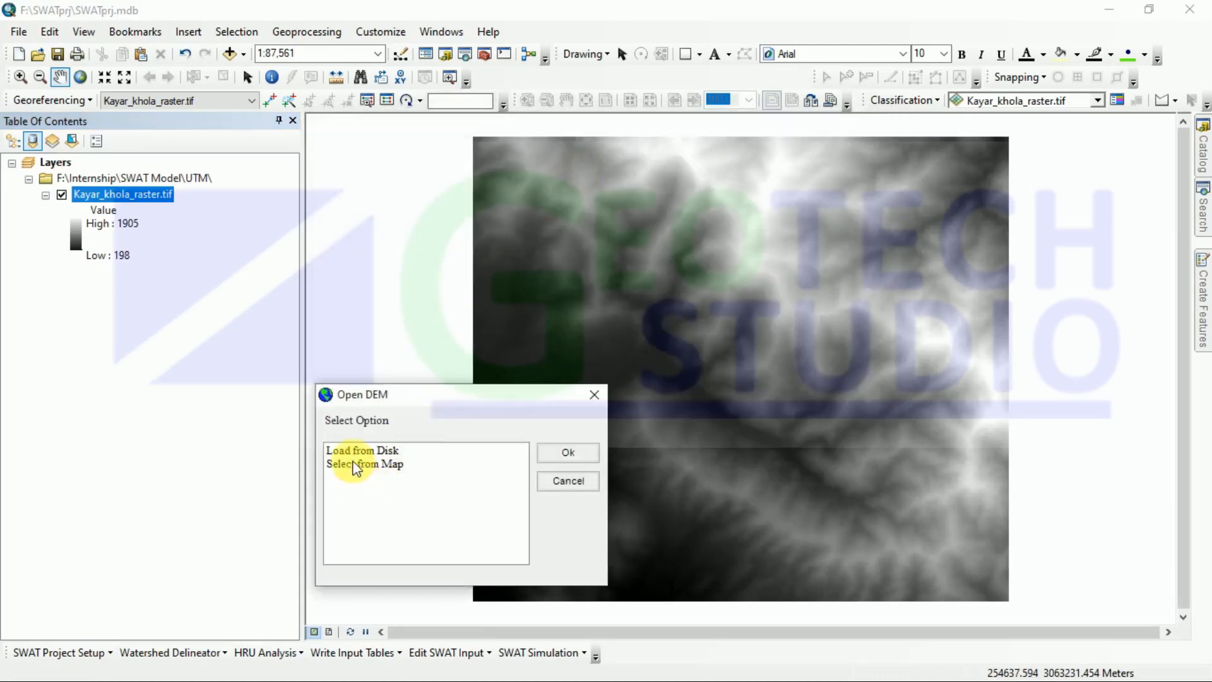
pyautogui.moveTo(150, 267)
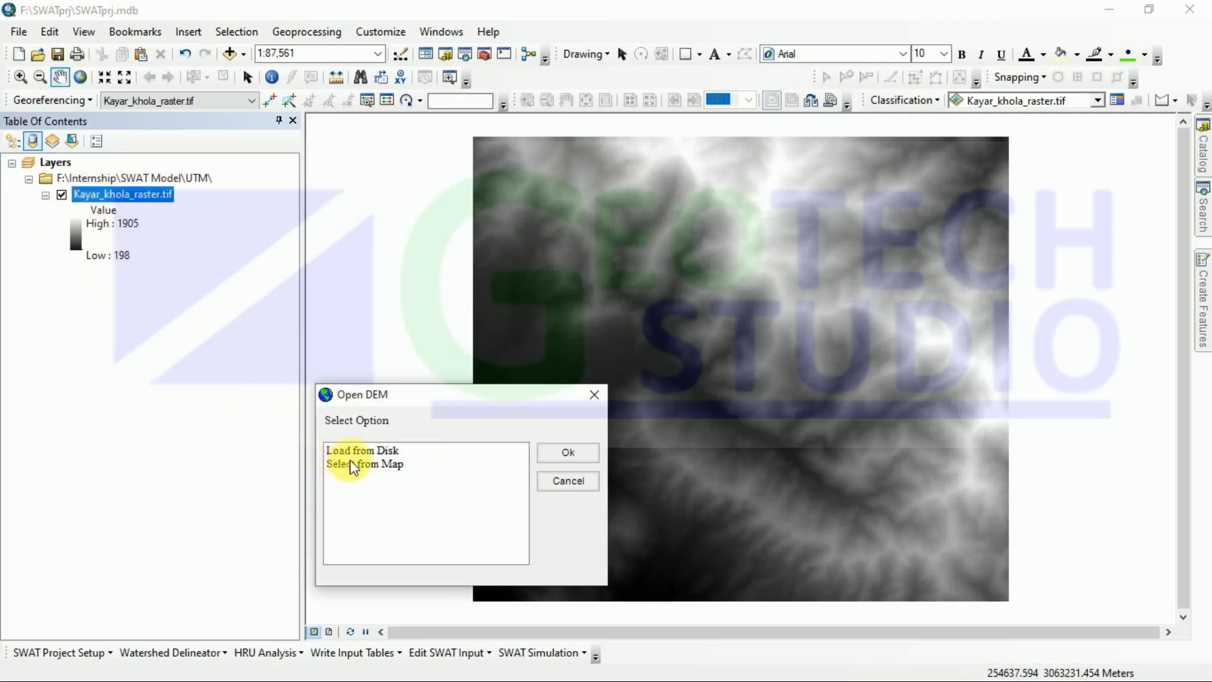
pyautogui.click(365, 463)
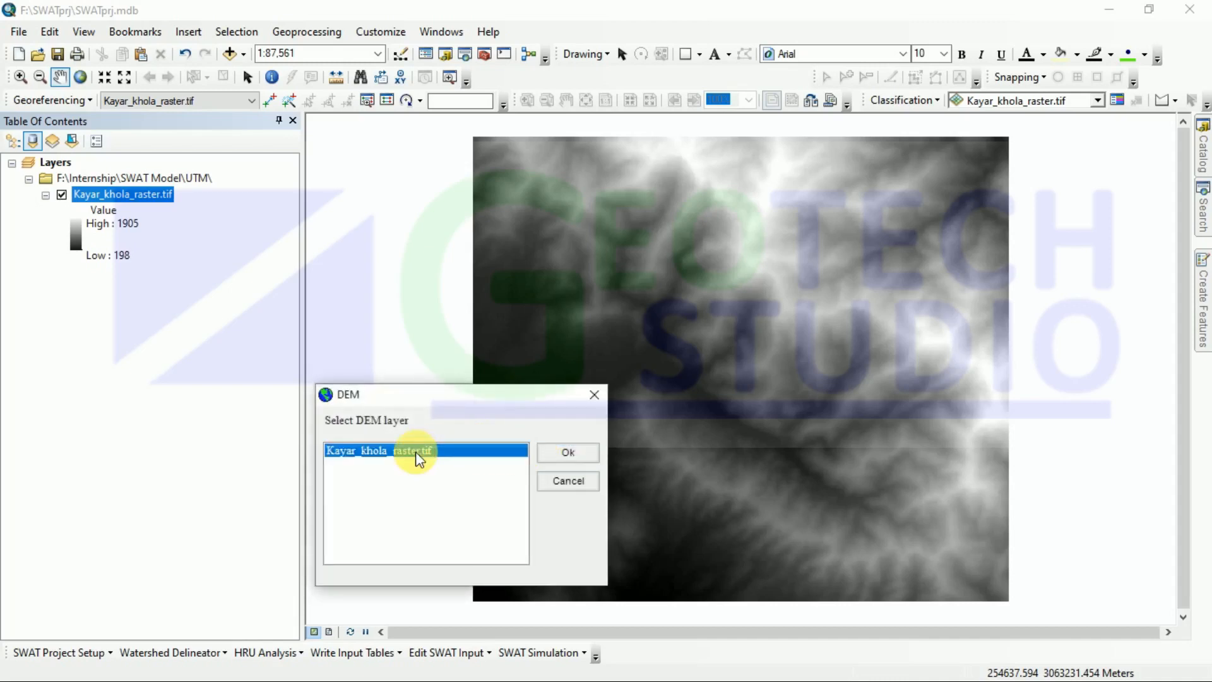
pyautogui.click(567, 452)
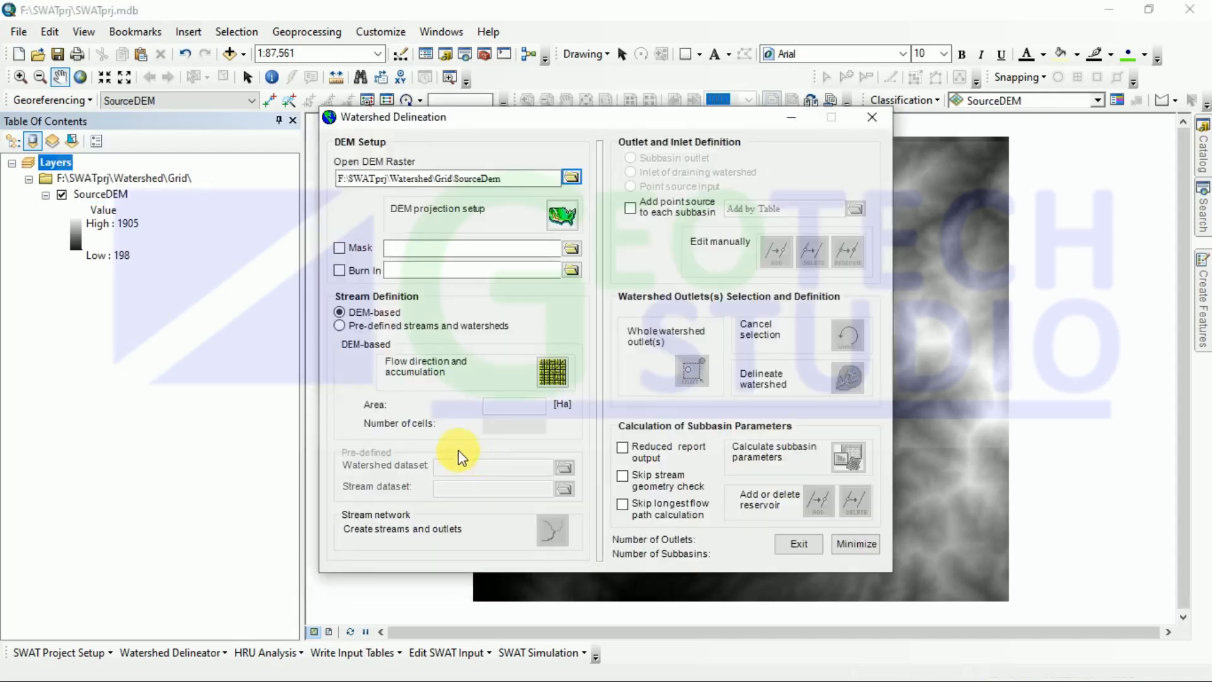
pyautogui.click(570, 180)
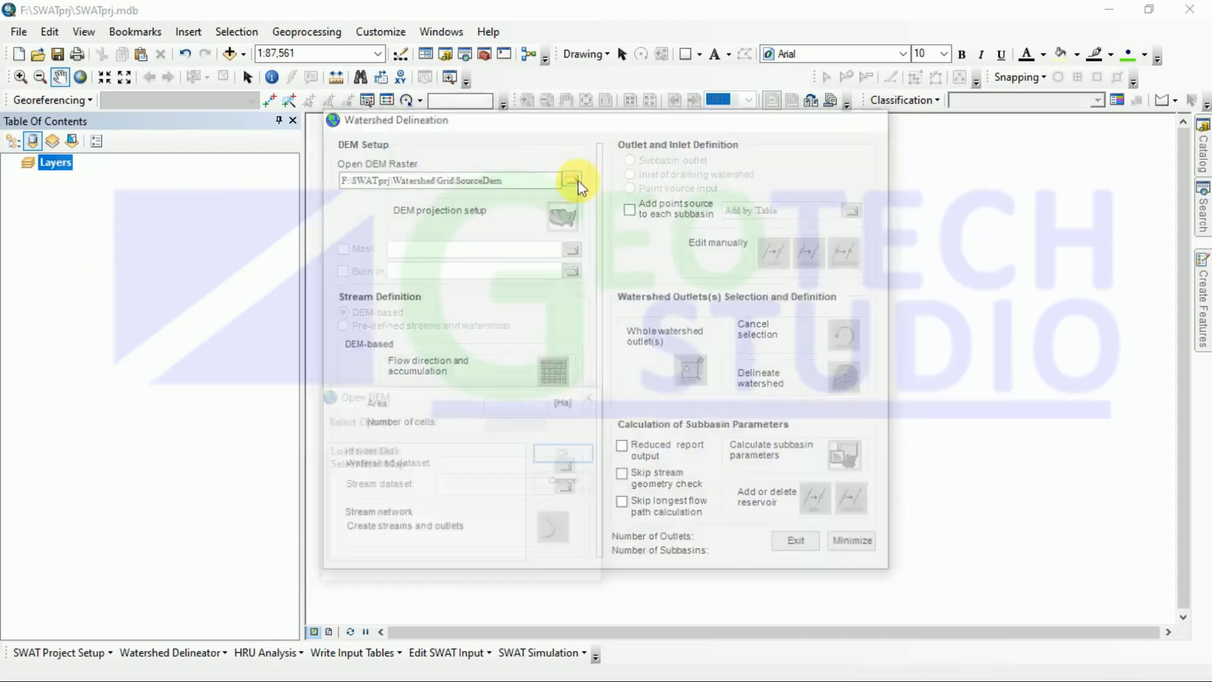
# Load Kayar_khola_raster.tif from disk as the source DEM for delineation
pyautogui.click(574, 180)
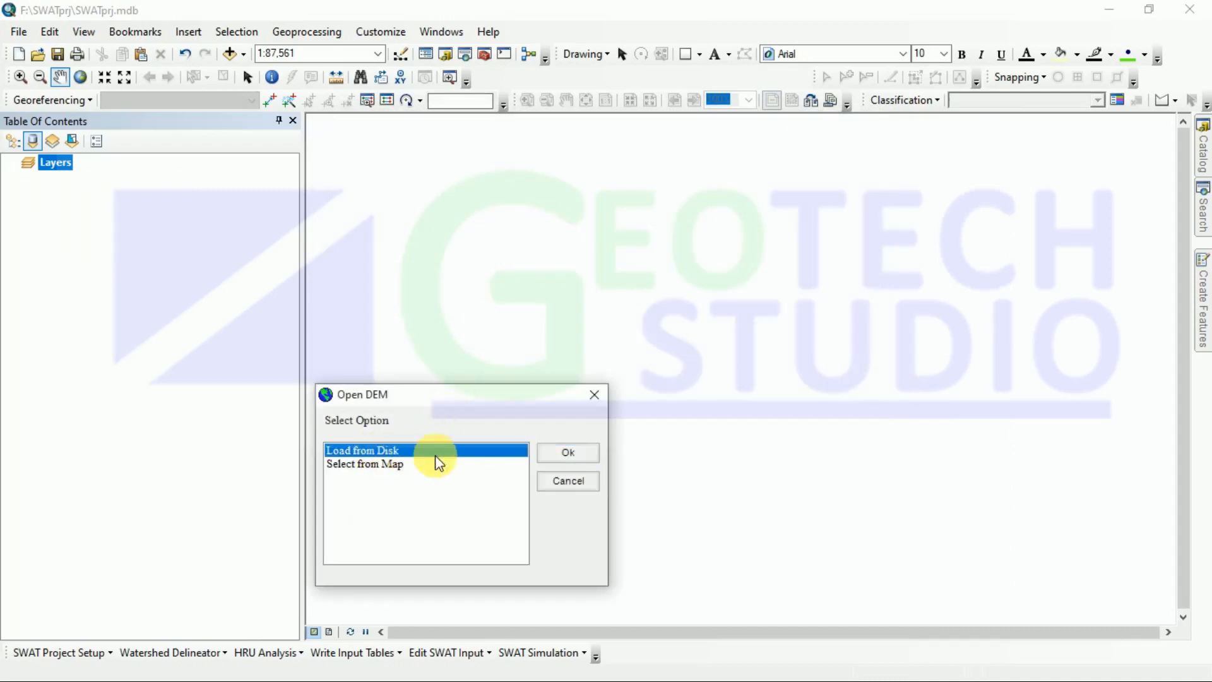
pyautogui.click(567, 453)
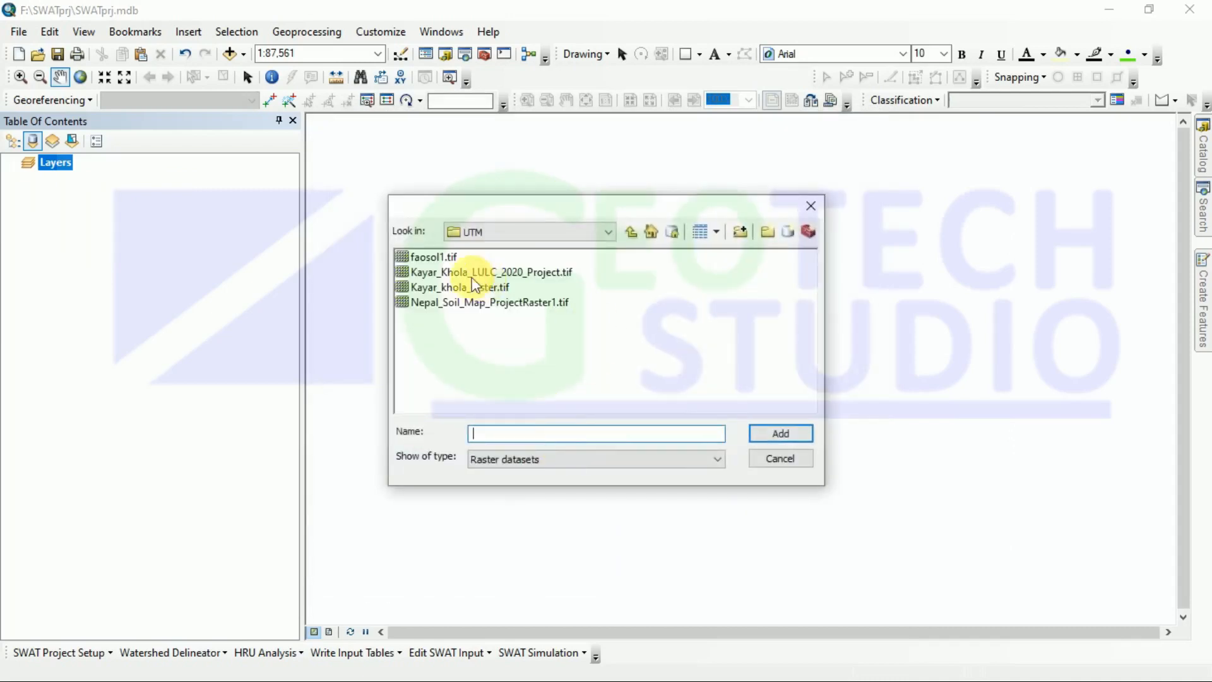
pyautogui.click(457, 287)
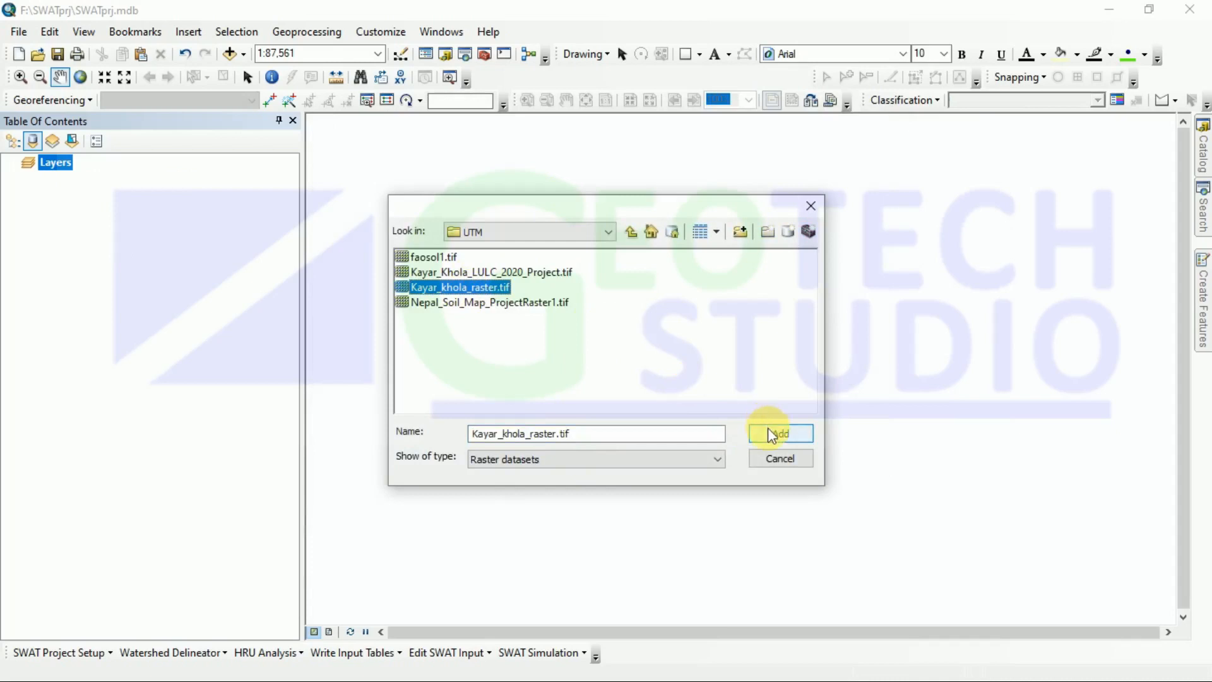
pyautogui.click(780, 434)
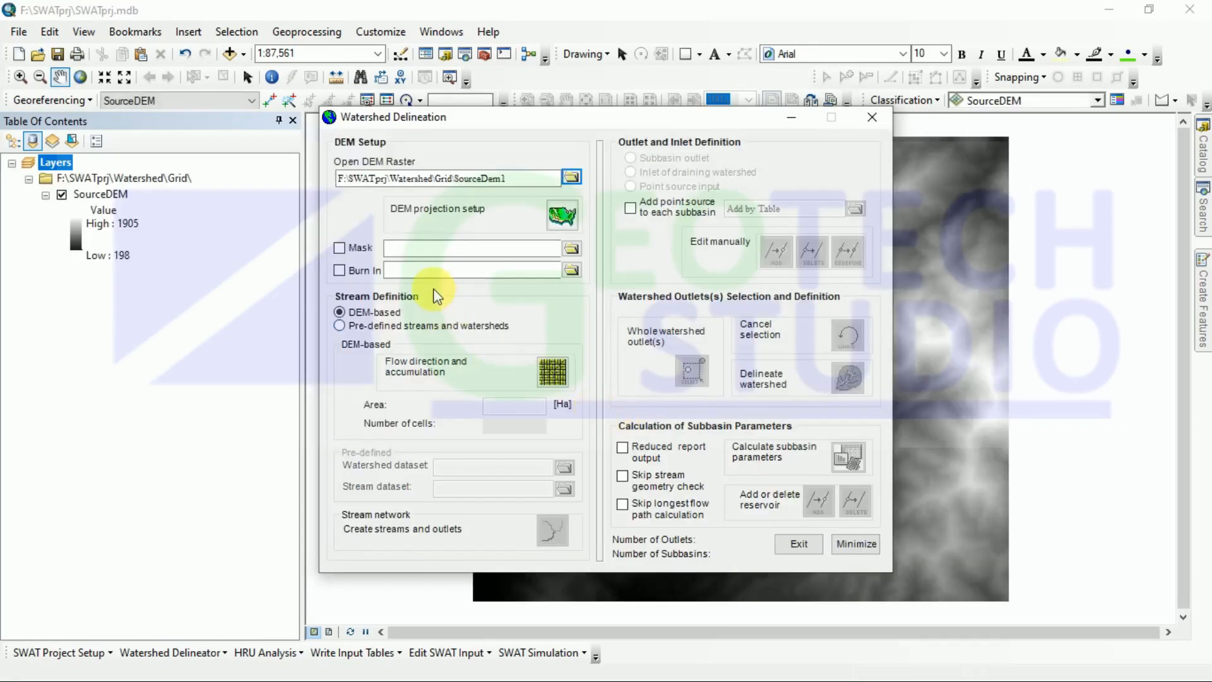
# Set the DEM Z unit to meter, confirm its projection and return to Watershed Delineation
pyautogui.click(563, 216)
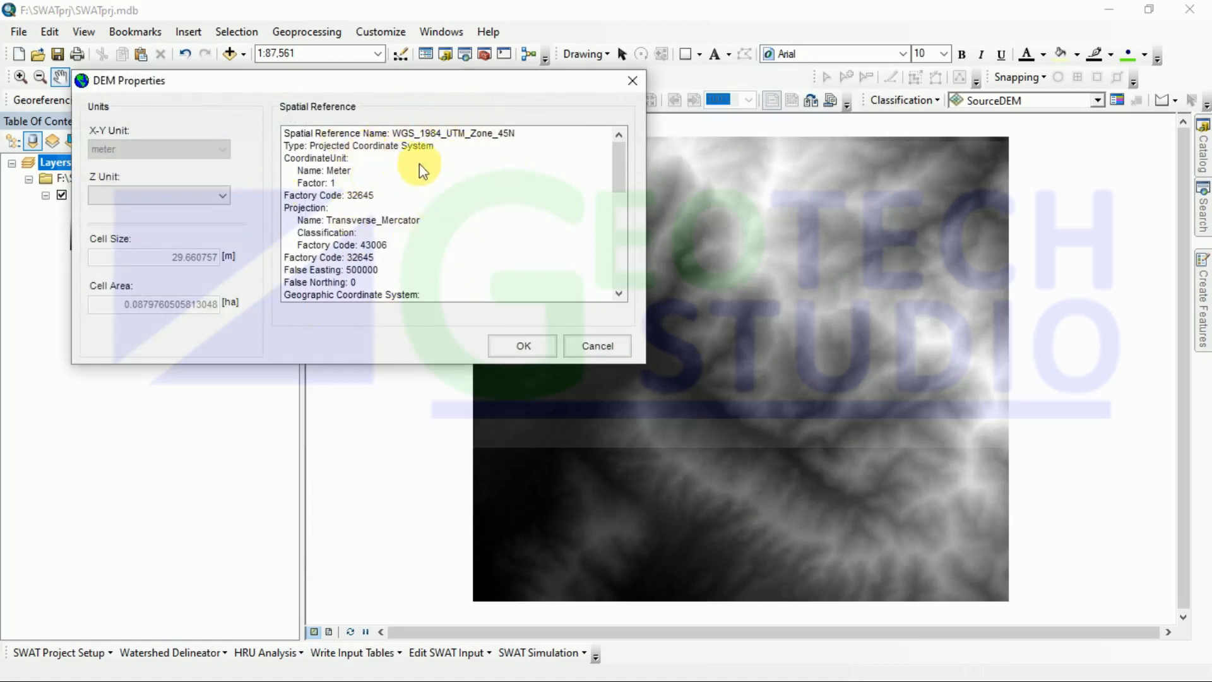
pyautogui.moveTo(174, 189)
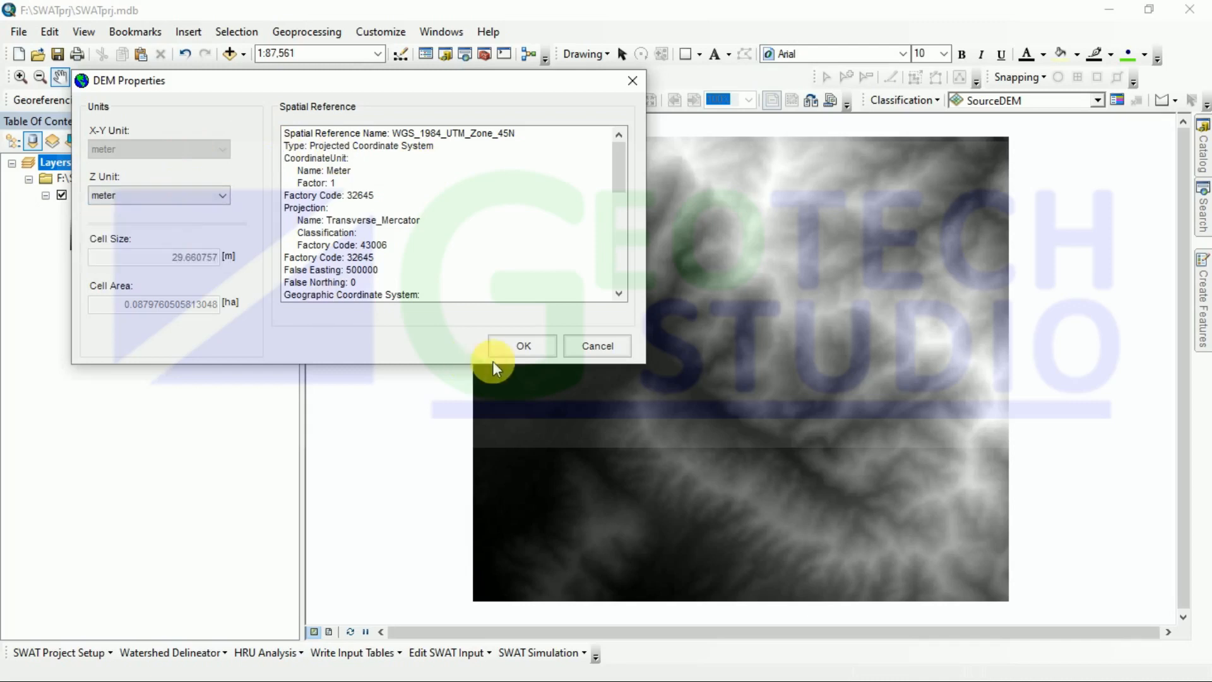
pyautogui.click(523, 346)
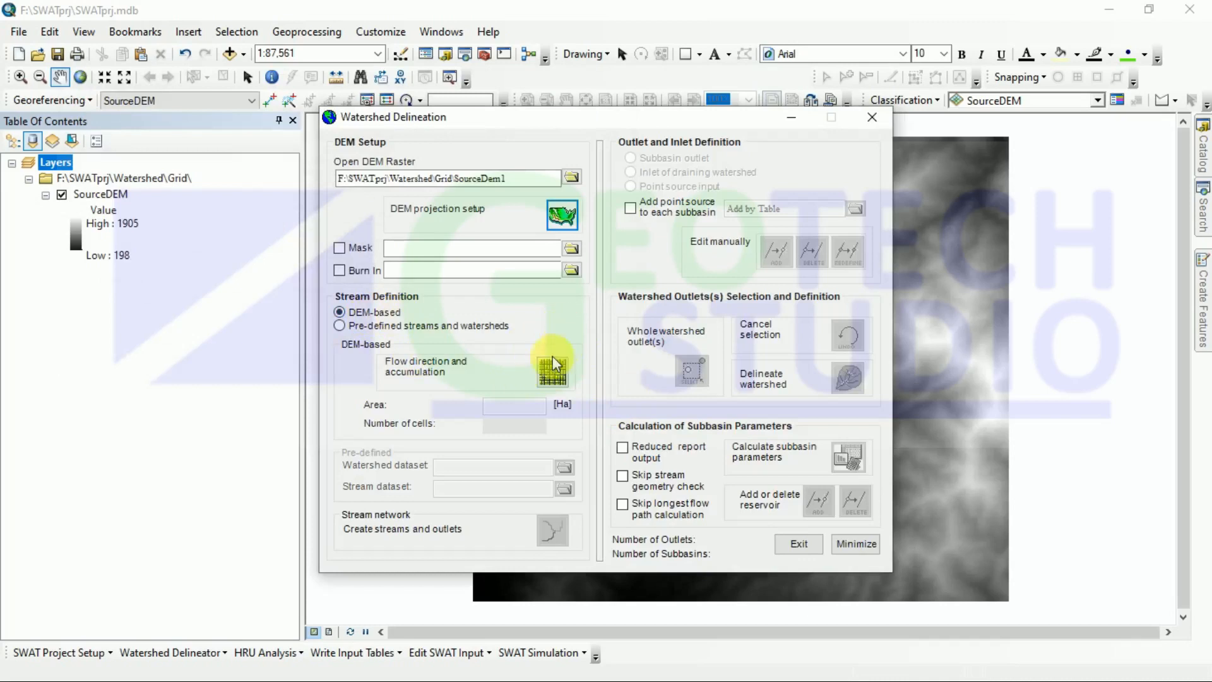
pyautogui.click(552, 368)
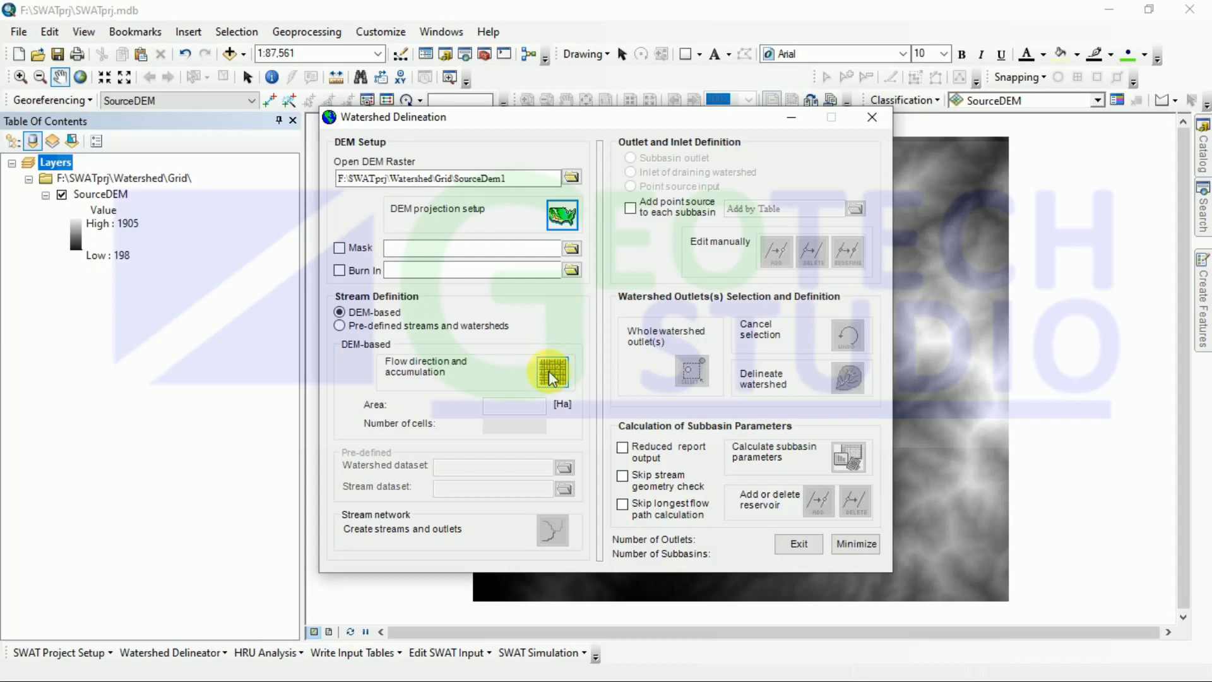
pyautogui.moveTo(549, 328)
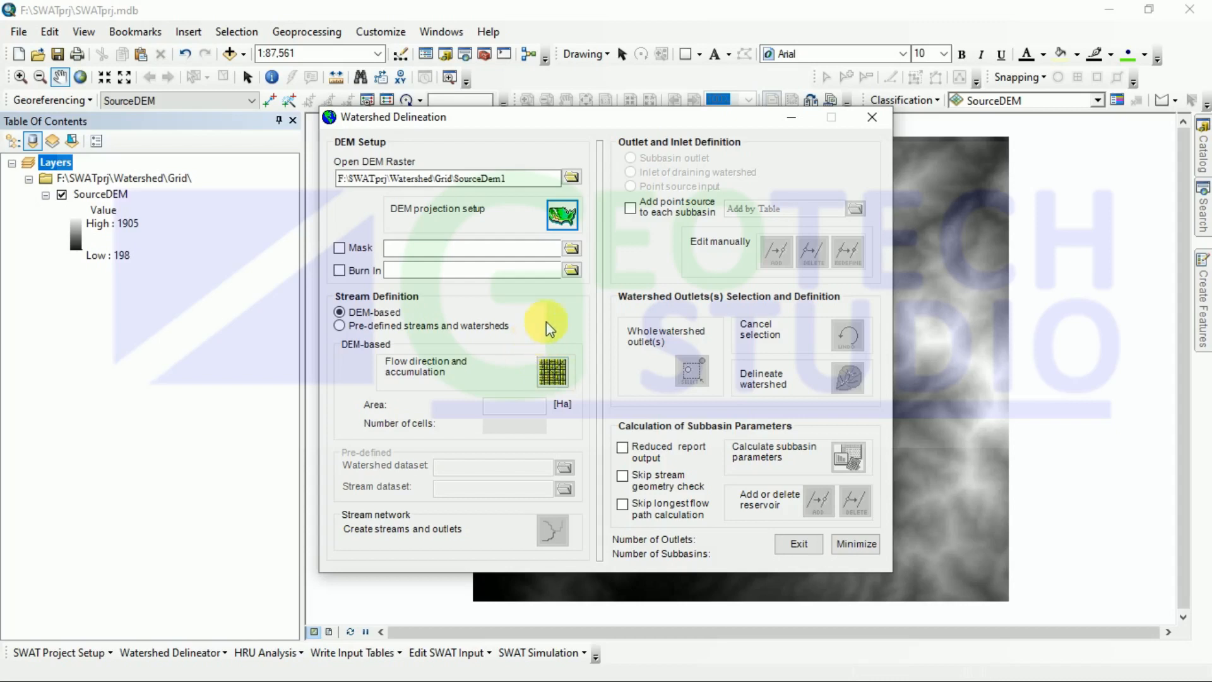
pyautogui.moveTo(422, 383)
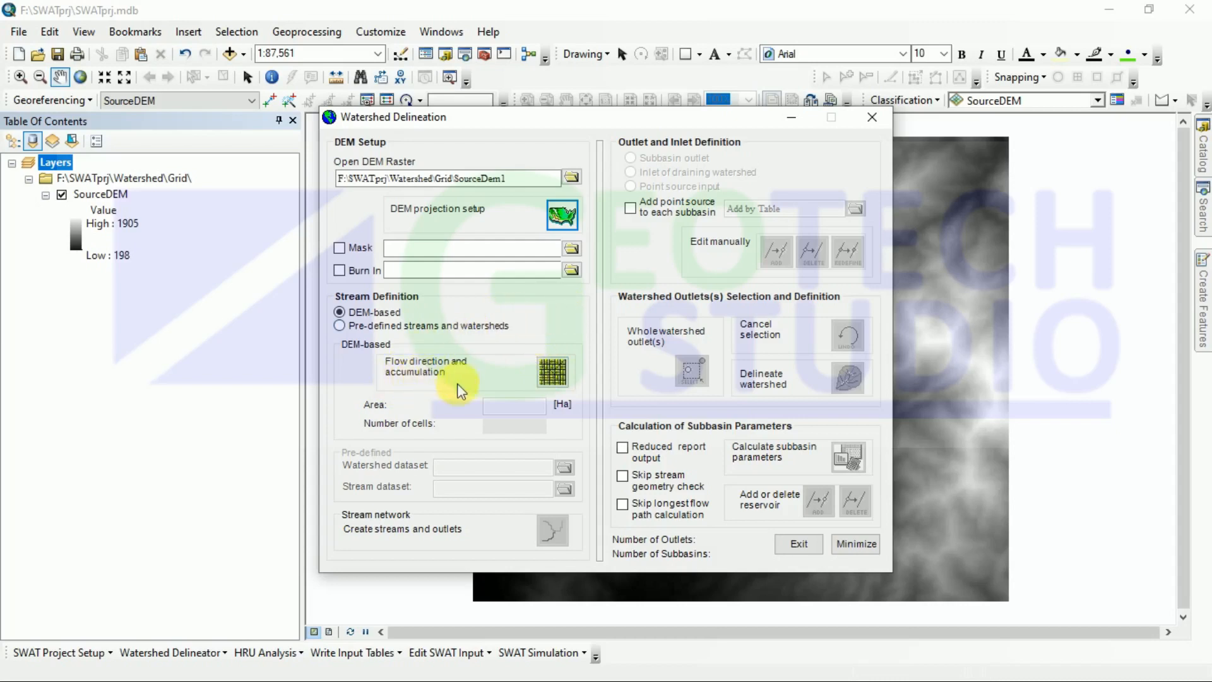
pyautogui.moveTo(429, 553)
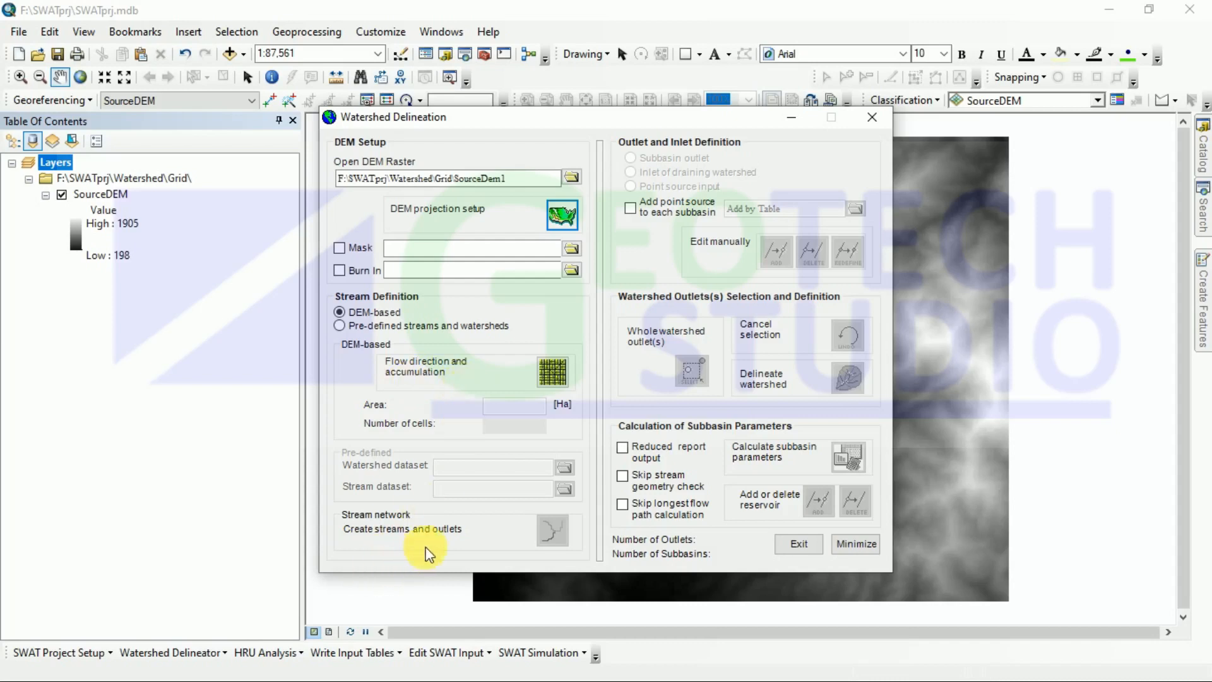
pyautogui.moveTo(745, 184)
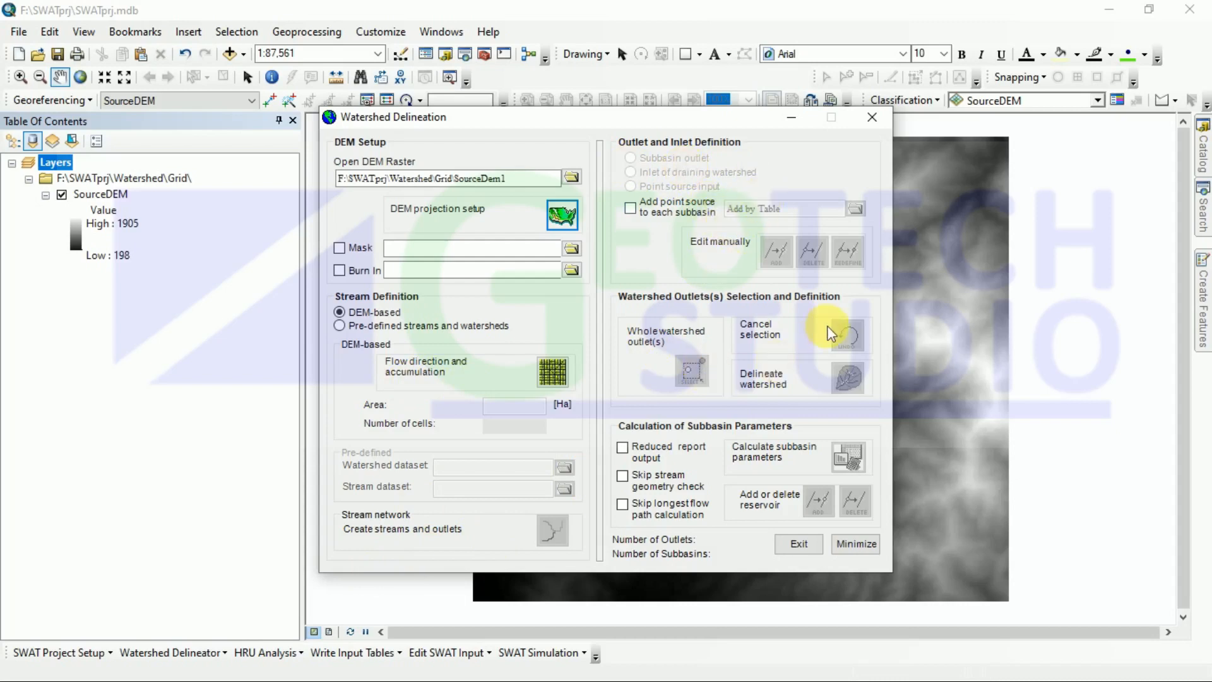
pyautogui.moveTo(769, 390)
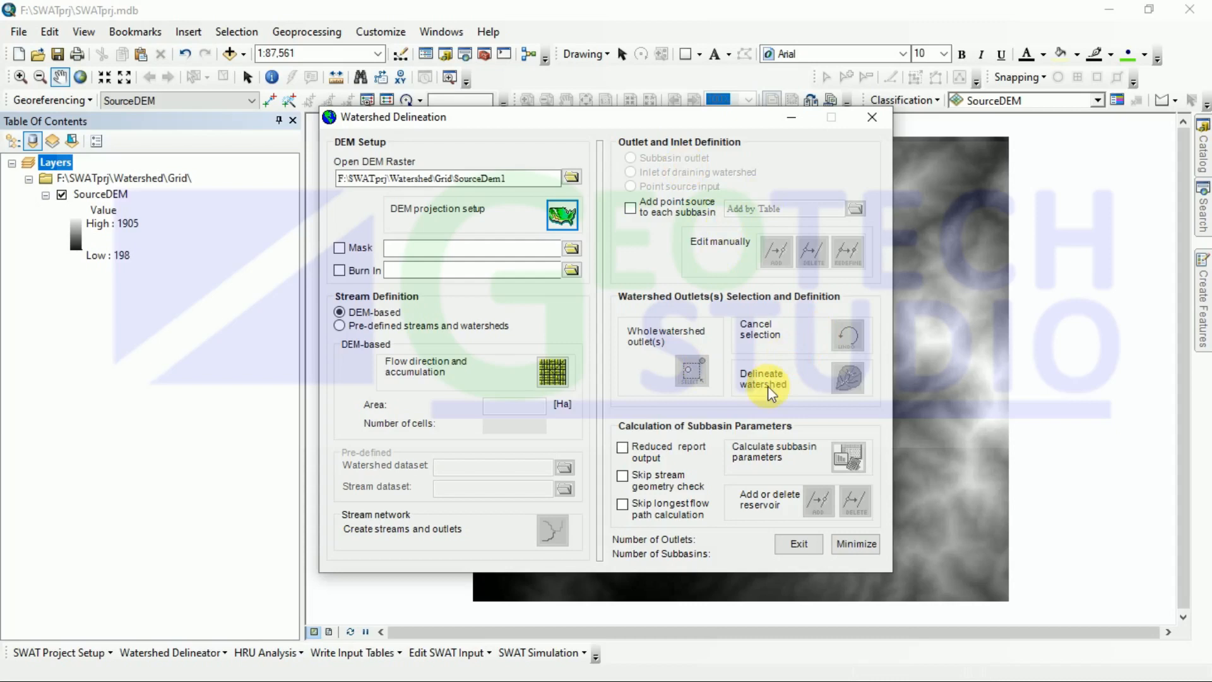
# Run flow direction and accumulation on the DEM and acknowledge the preprocessing message
pyautogui.click(552, 370)
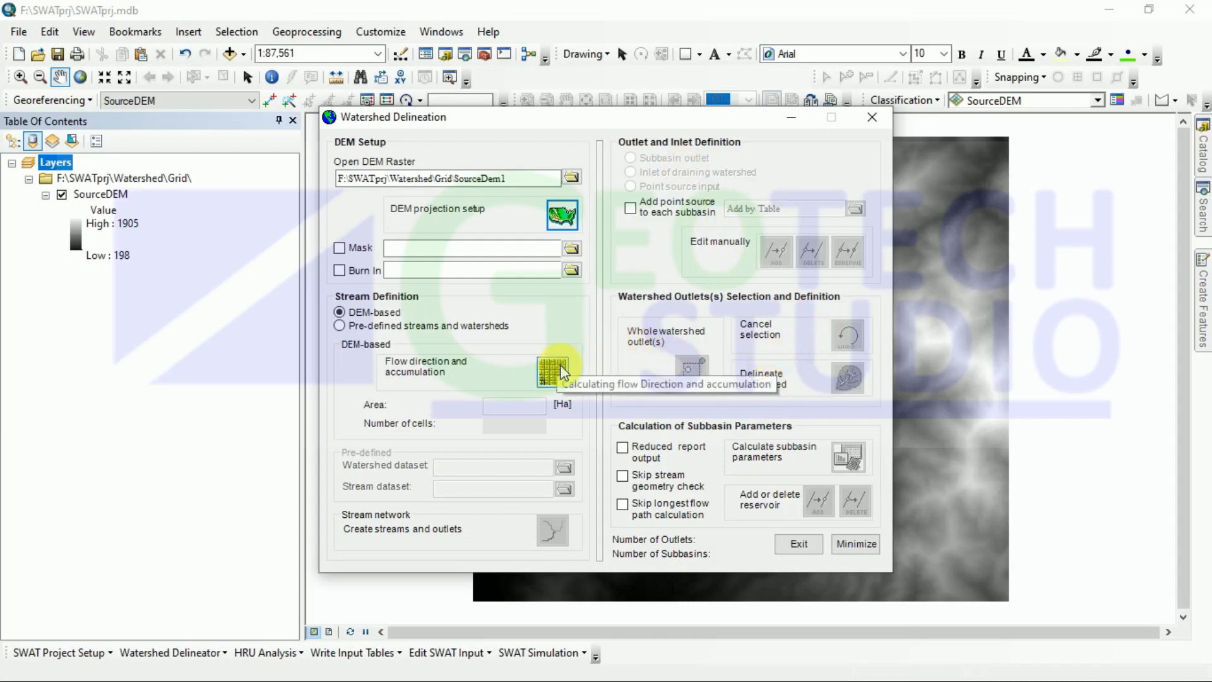
pyautogui.click(554, 371)
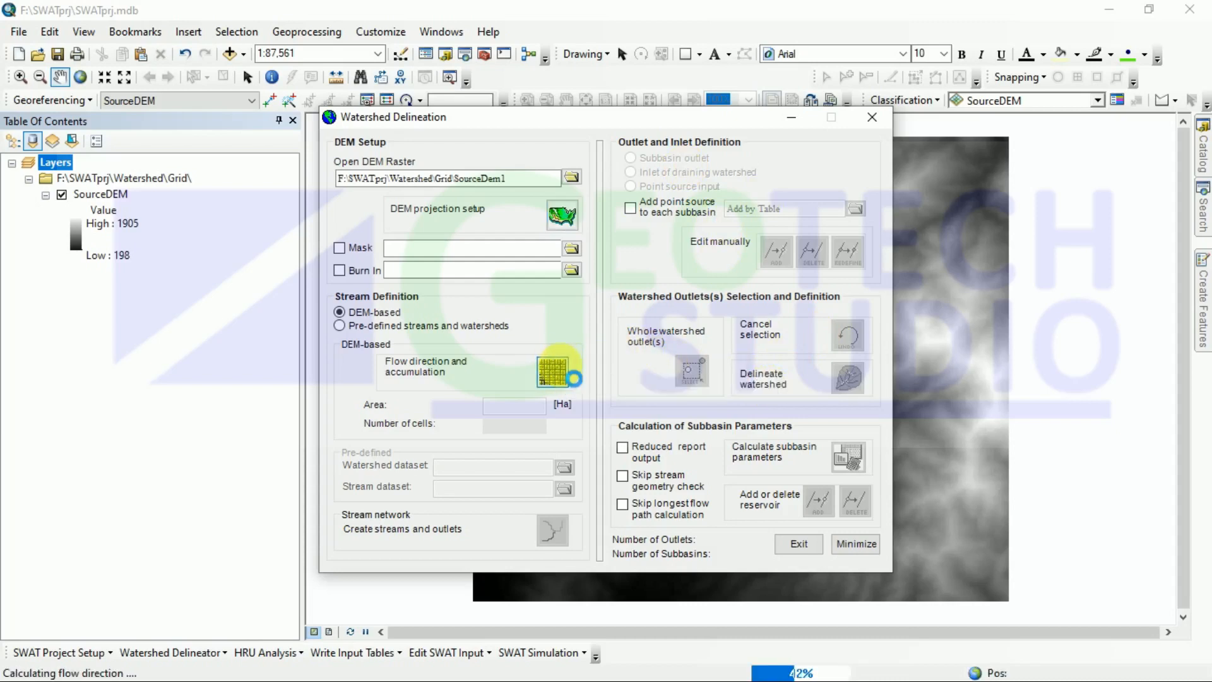
pyautogui.click(560, 377)
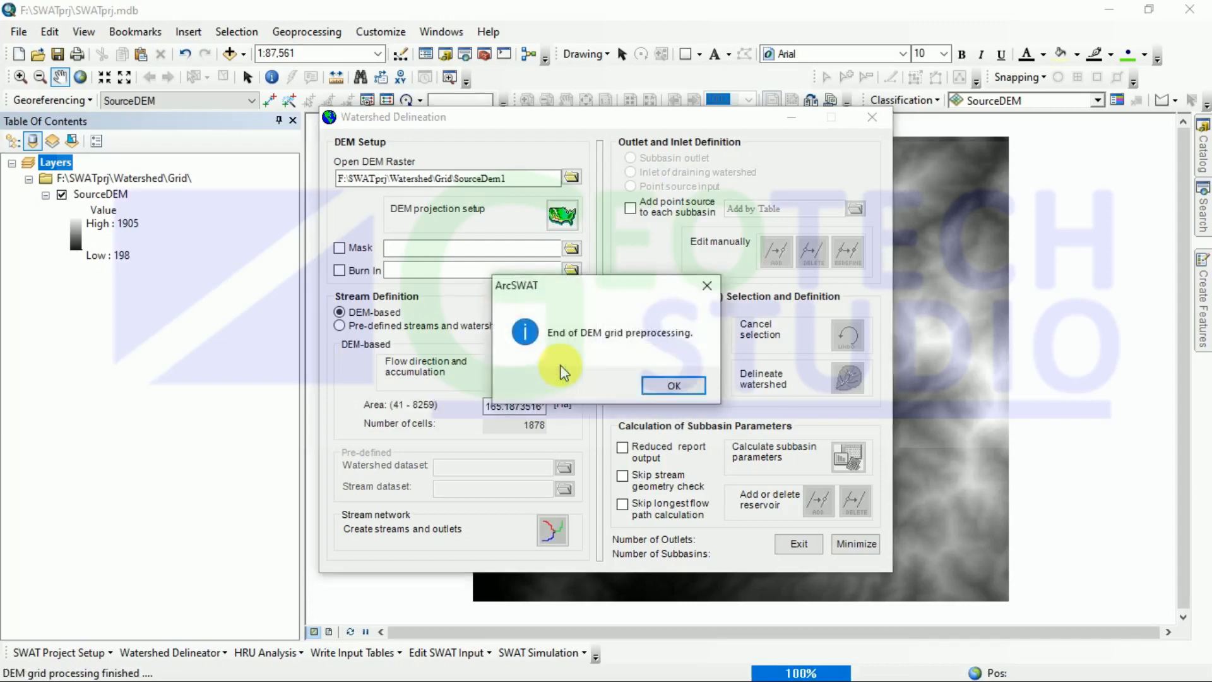
pyautogui.click(671, 386)
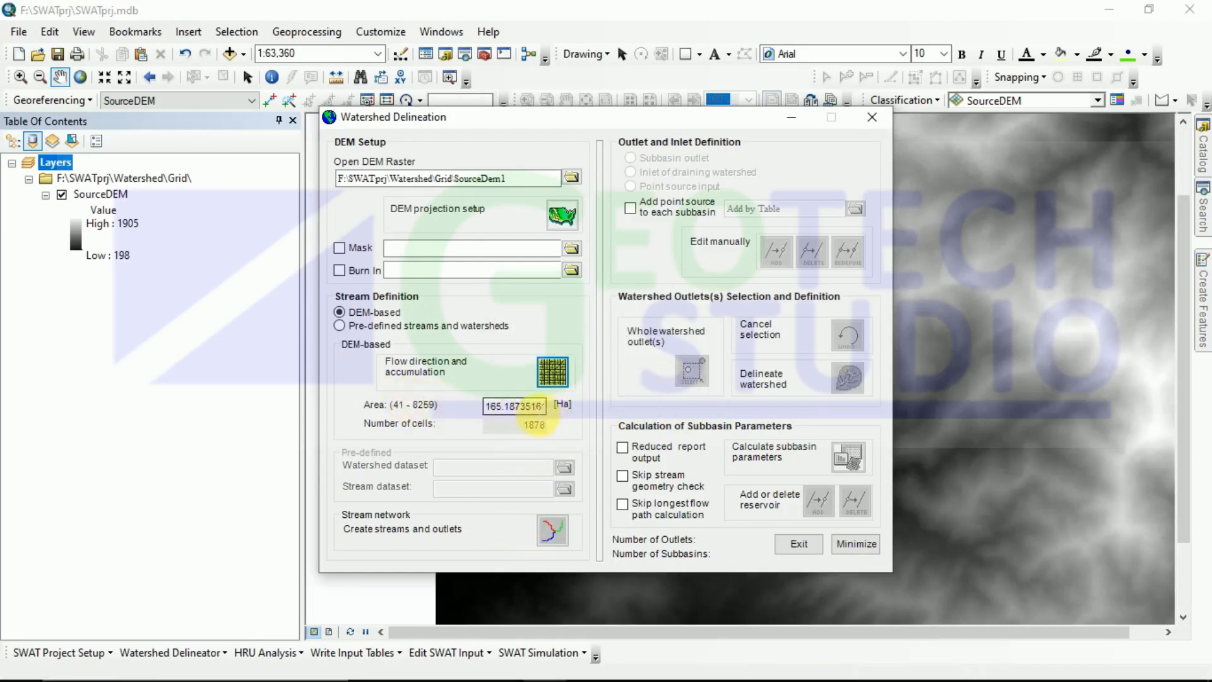
# Change the stream threshold area to 500 ha and rerun flow direction and accumulation
pyautogui.tripleClick(514, 405)
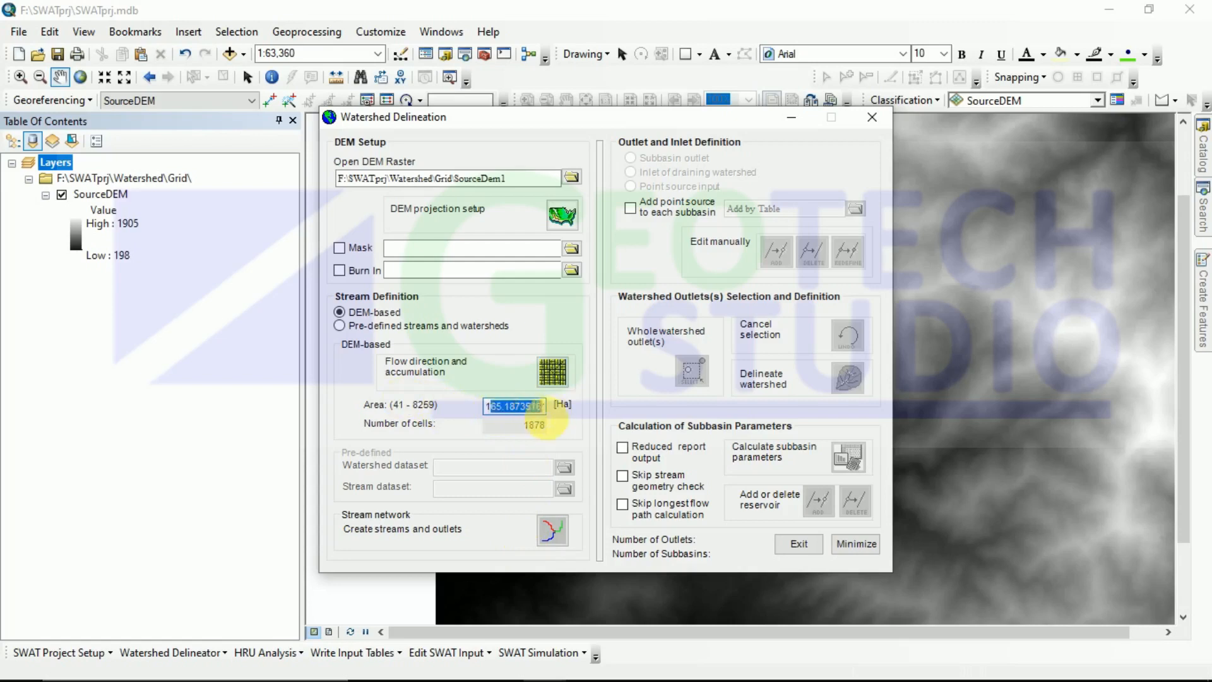
pyautogui.write('87351613481')
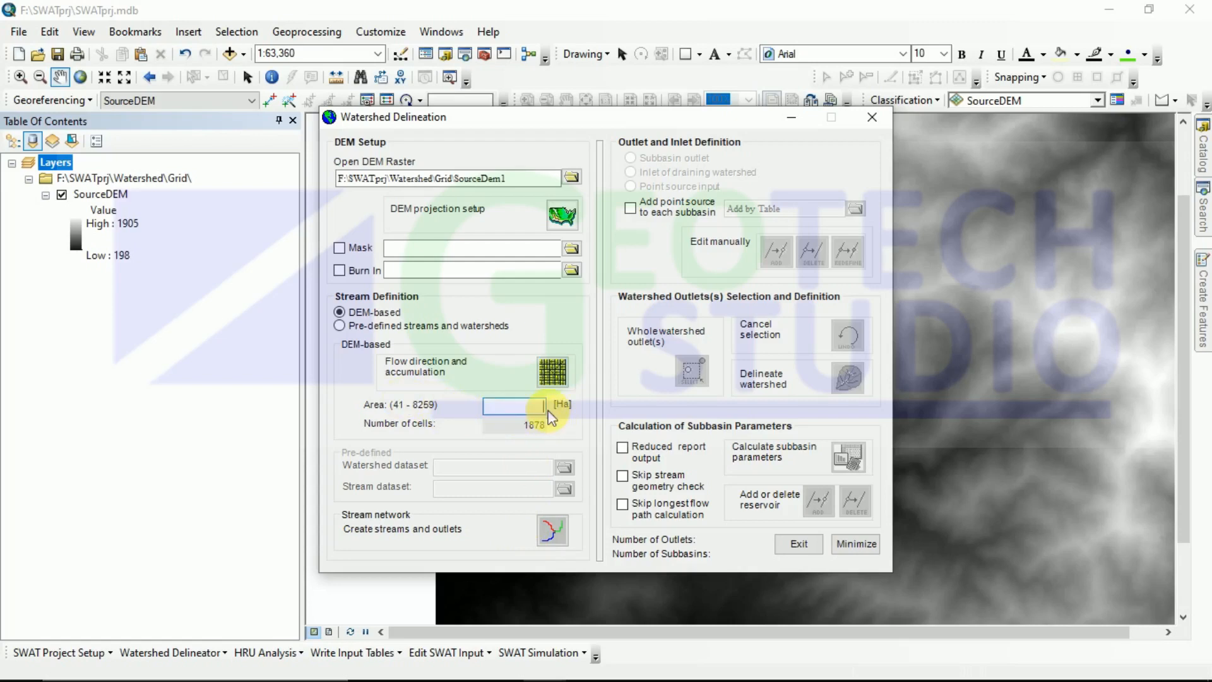
pyautogui.write('7')
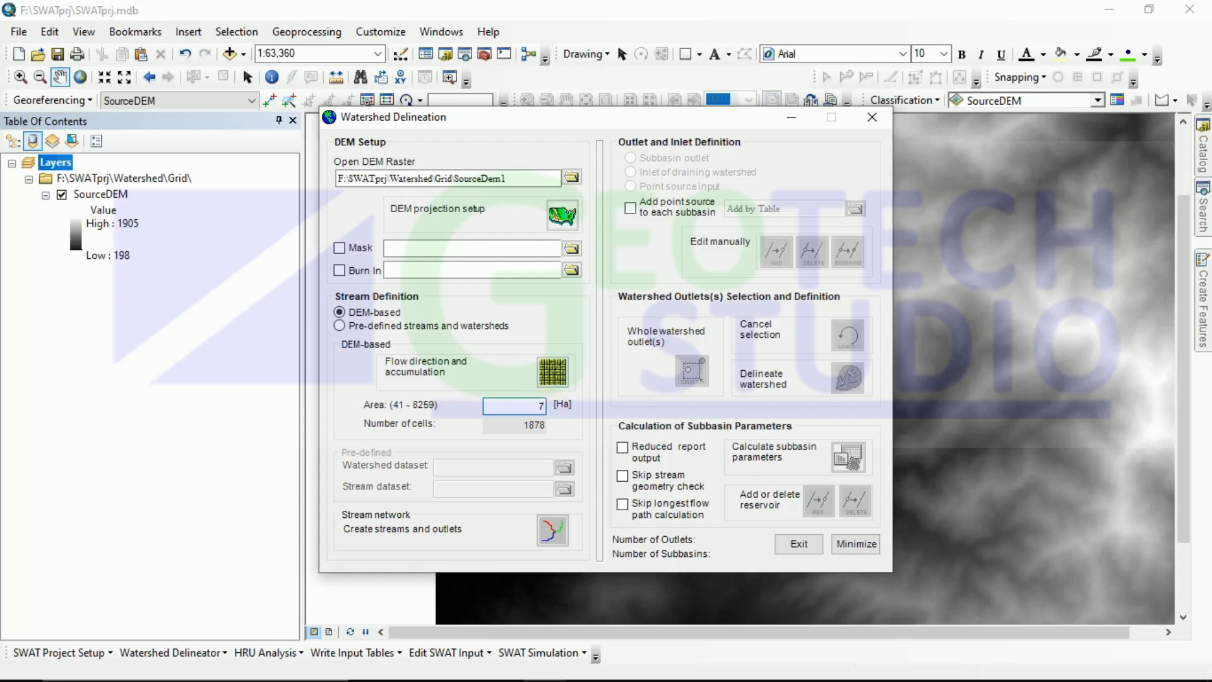
pyautogui.write('500')
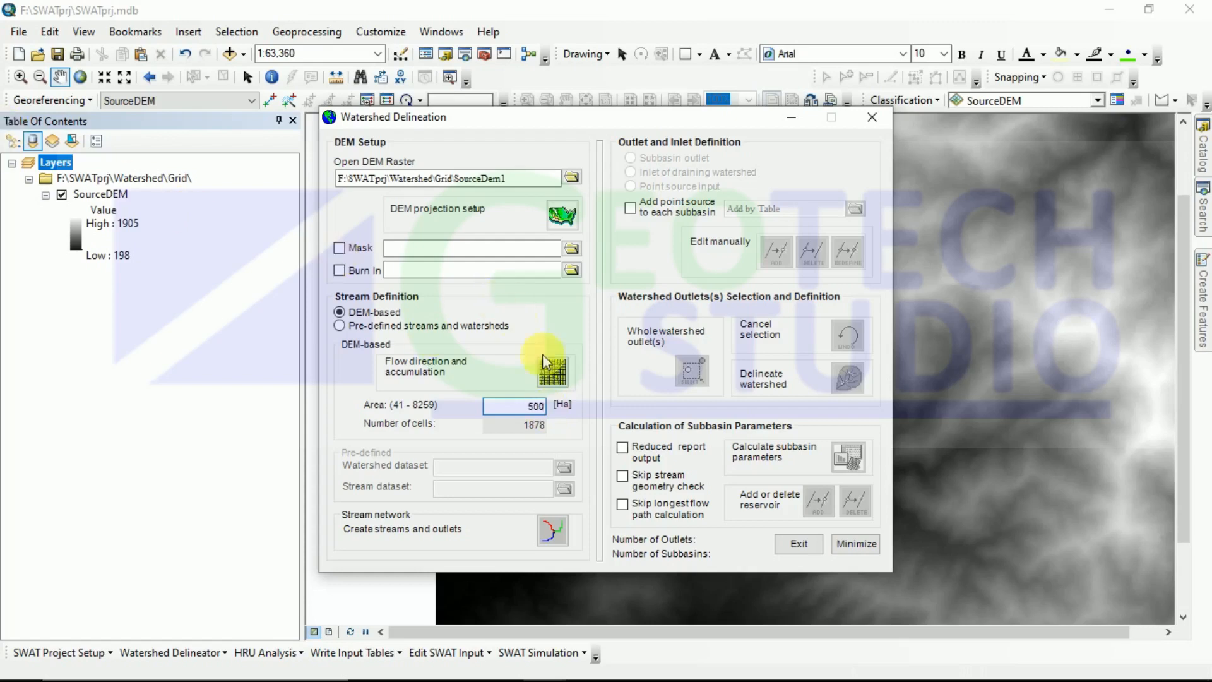
pyautogui.click(552, 372)
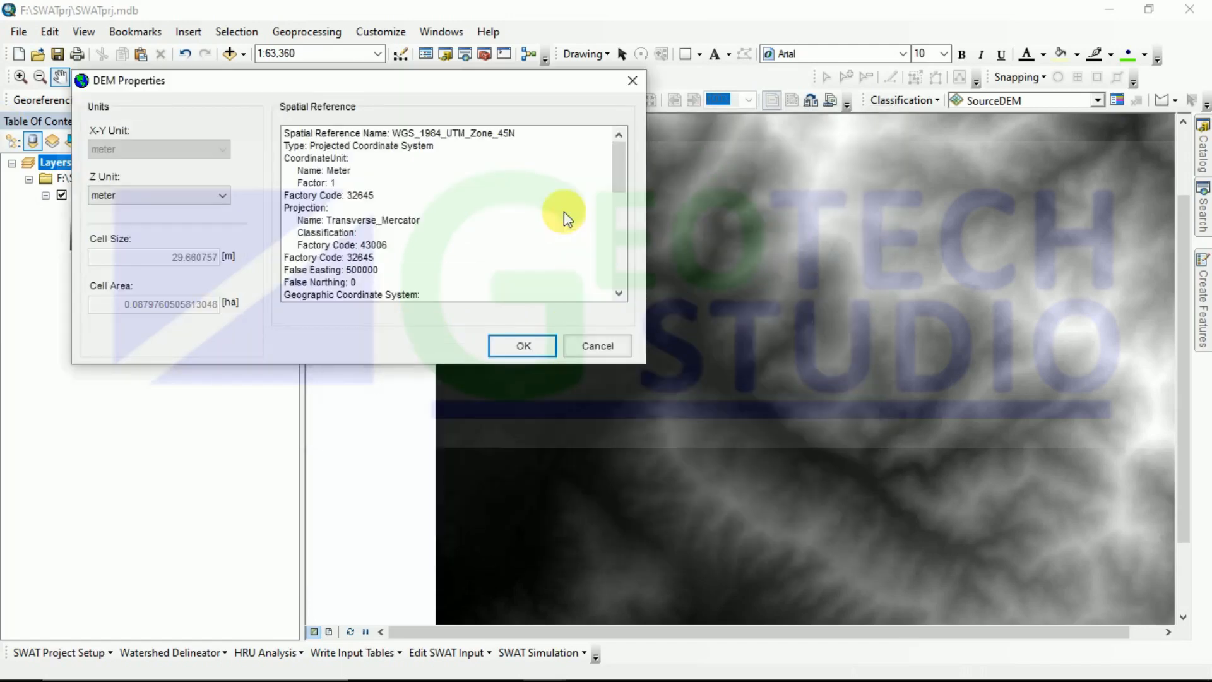
pyautogui.click(522, 346)
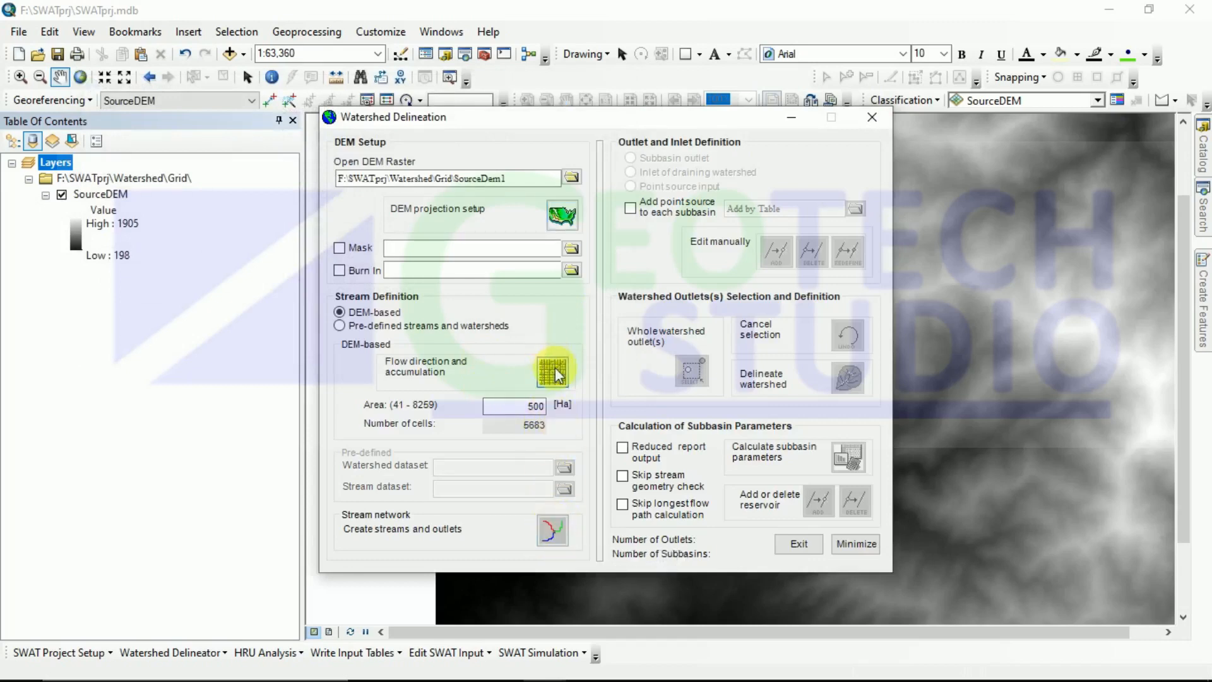
pyautogui.click(552, 370)
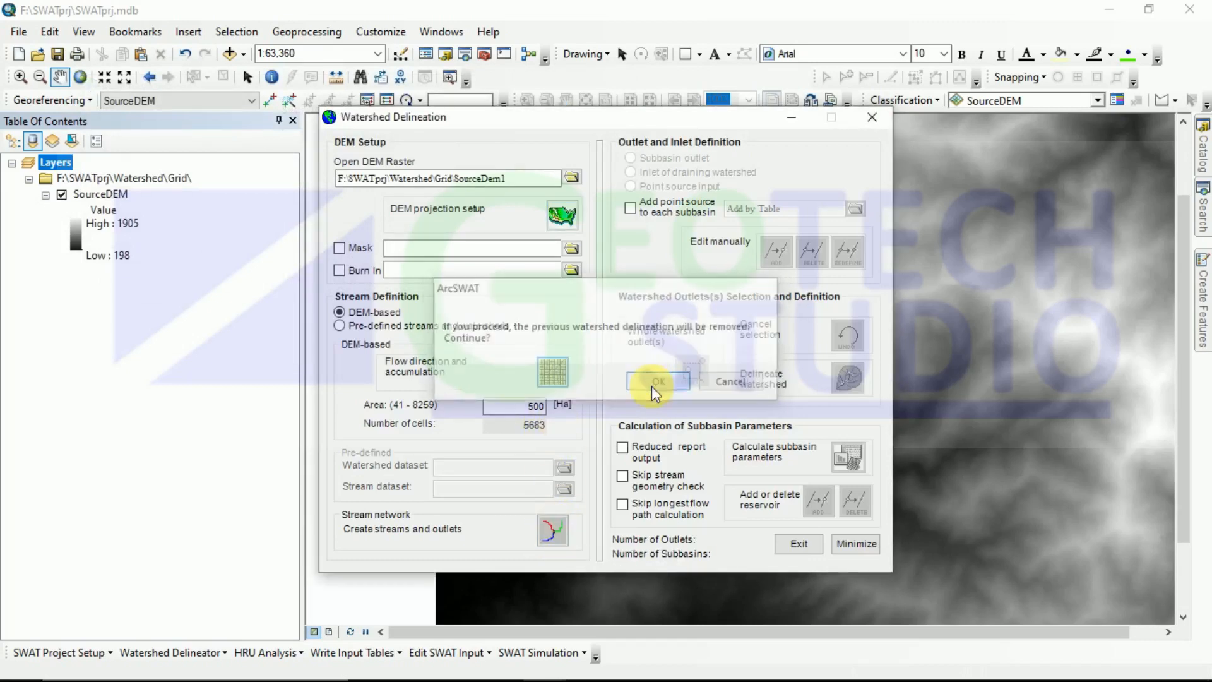
pyautogui.click(656, 381)
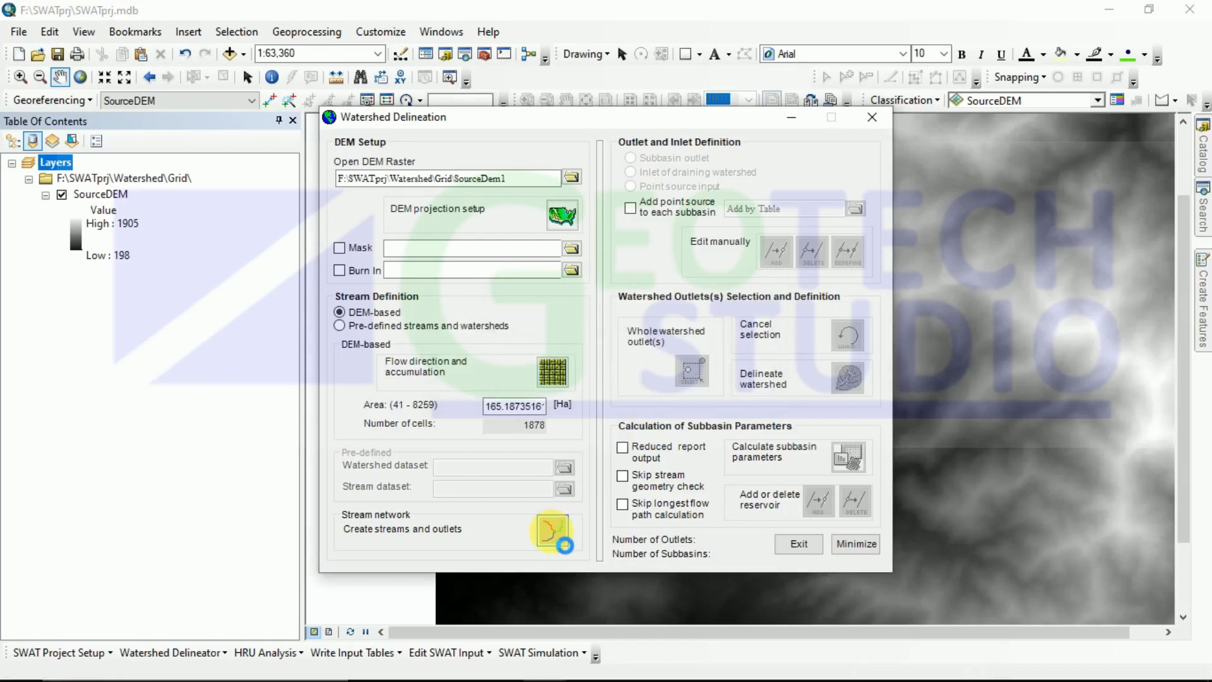
# Create the stream network and 47 outlets, then view them drawn over the DEM
pyautogui.click(551, 533)
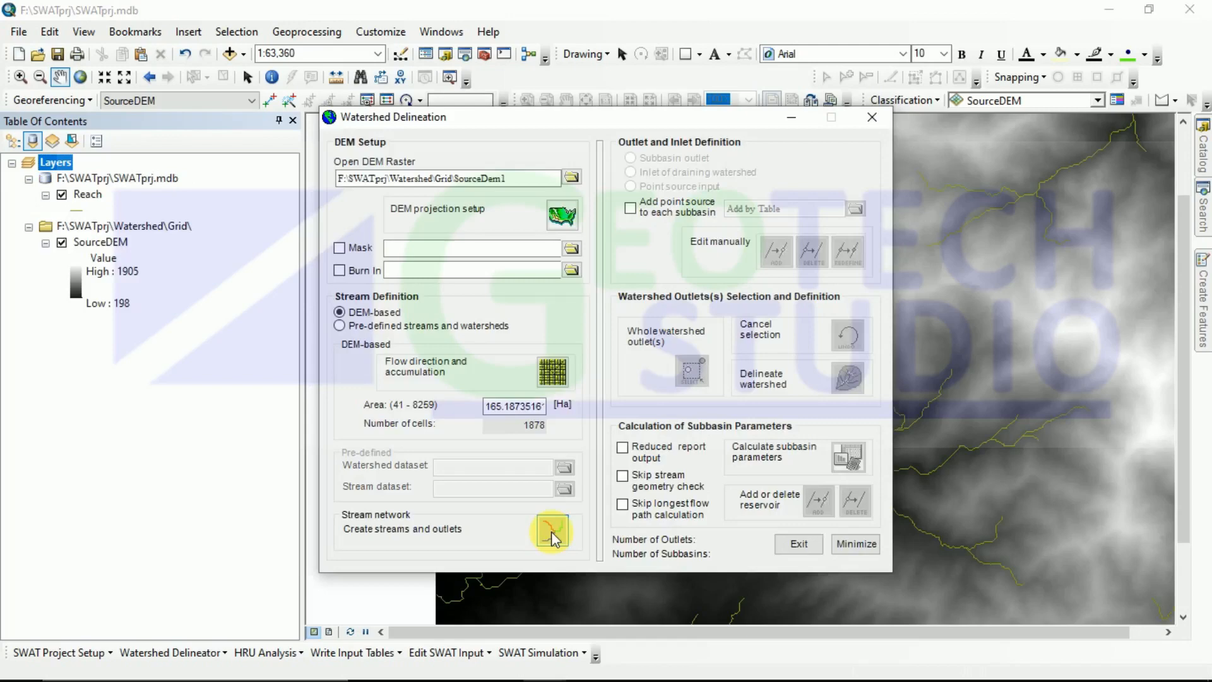
pyautogui.click(551, 532)
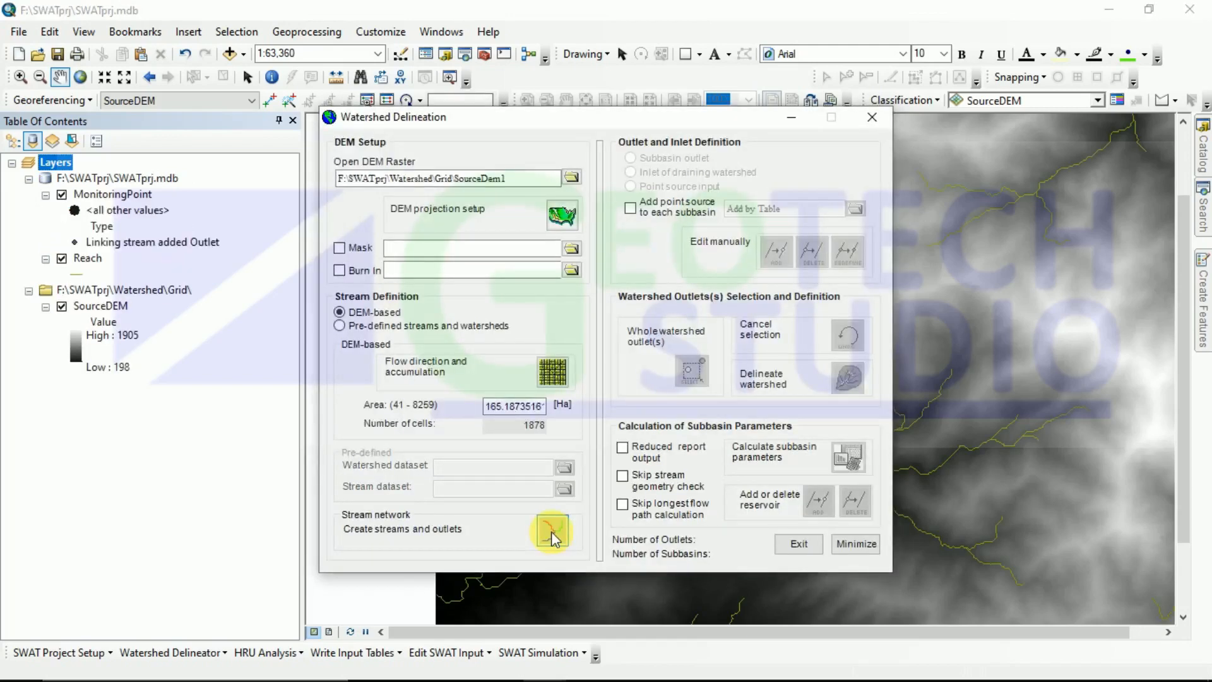
pyautogui.click(551, 529)
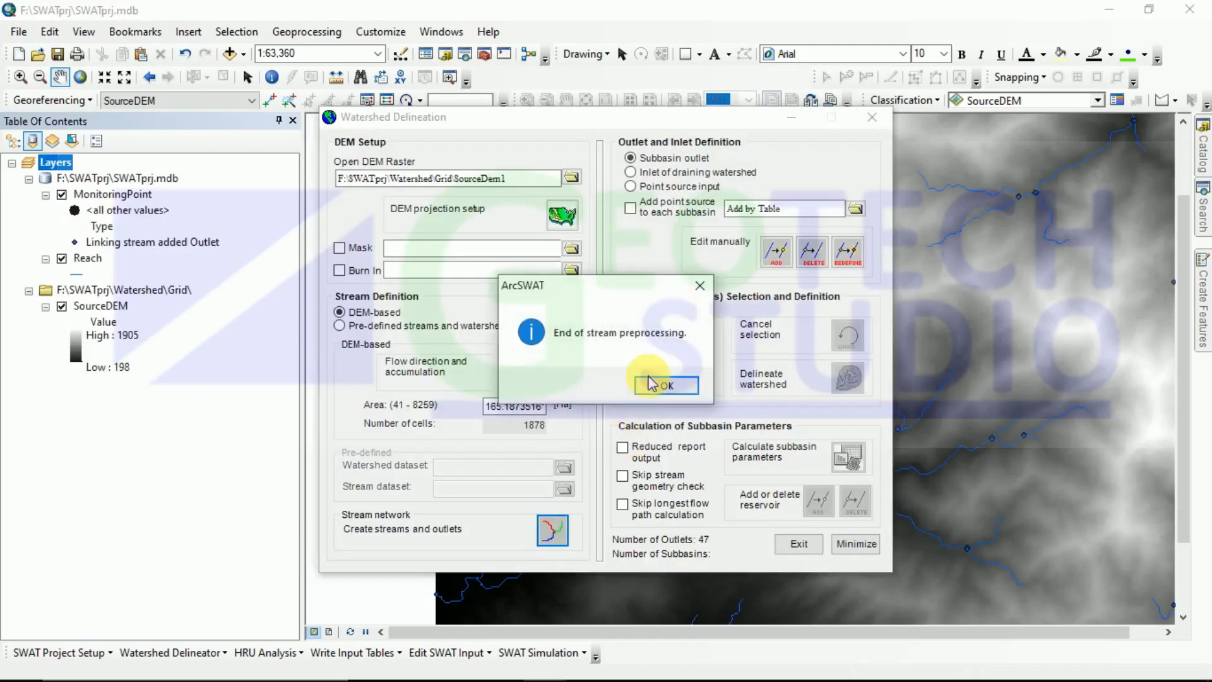
pyautogui.click(666, 385)
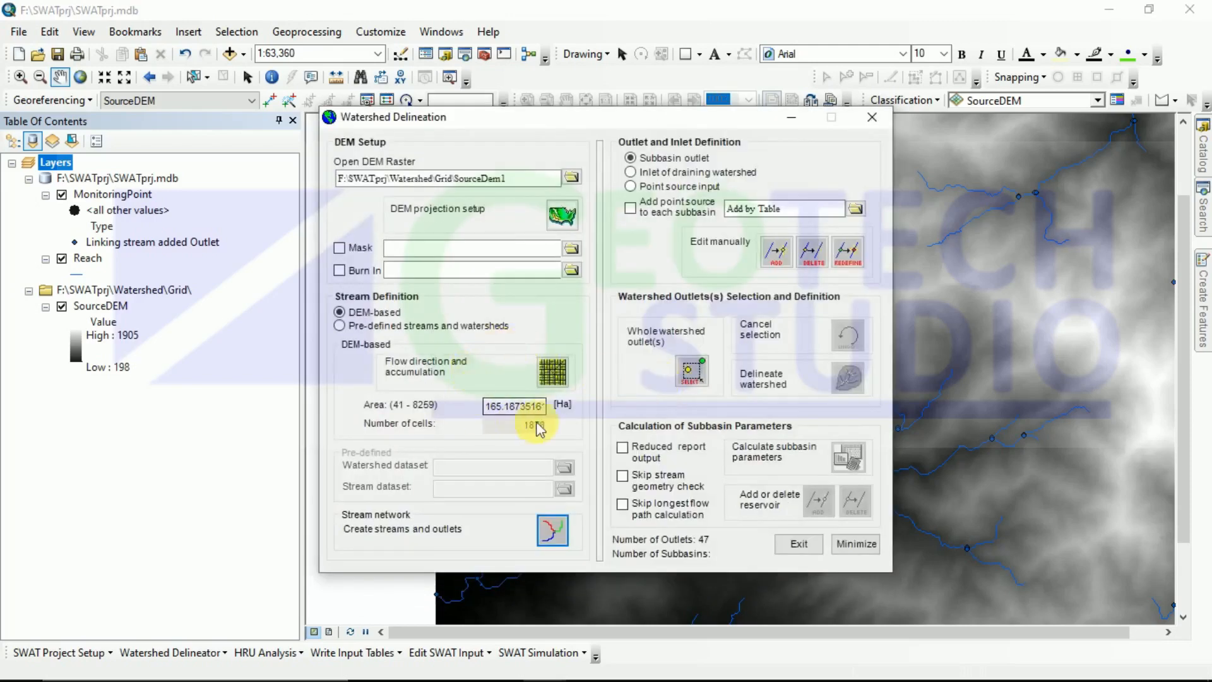
pyautogui.click(856, 543)
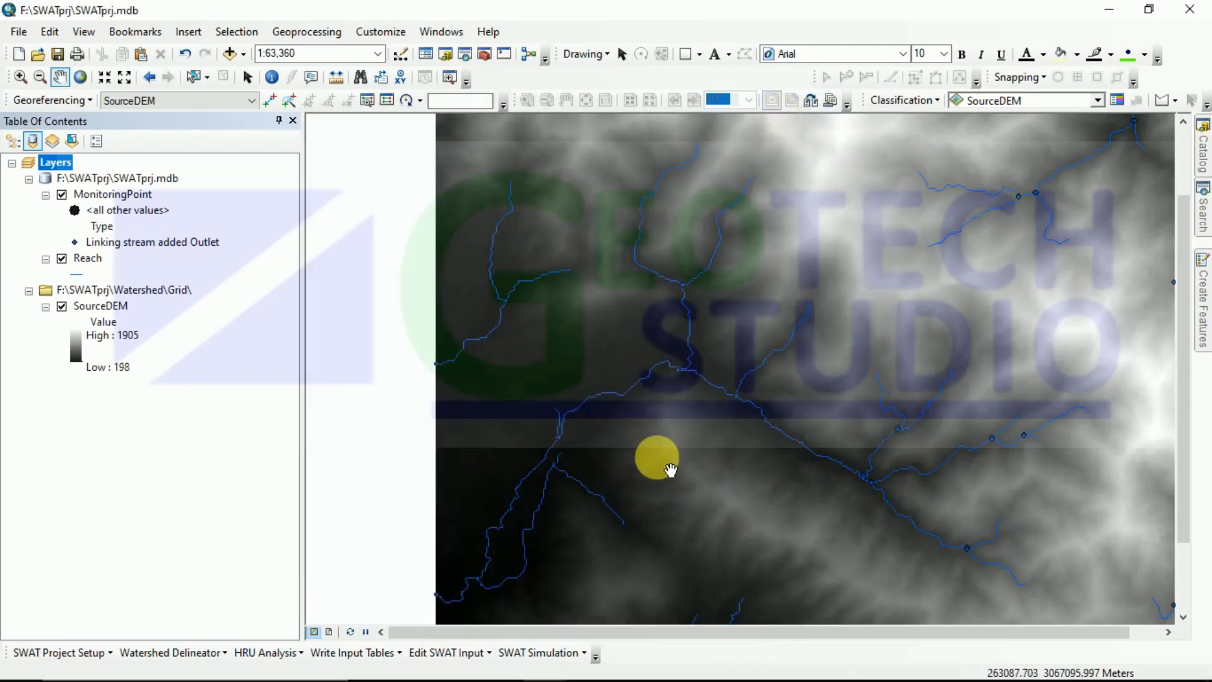
pyautogui.moveTo(657, 467); pyautogui.dragTo(661, 452)
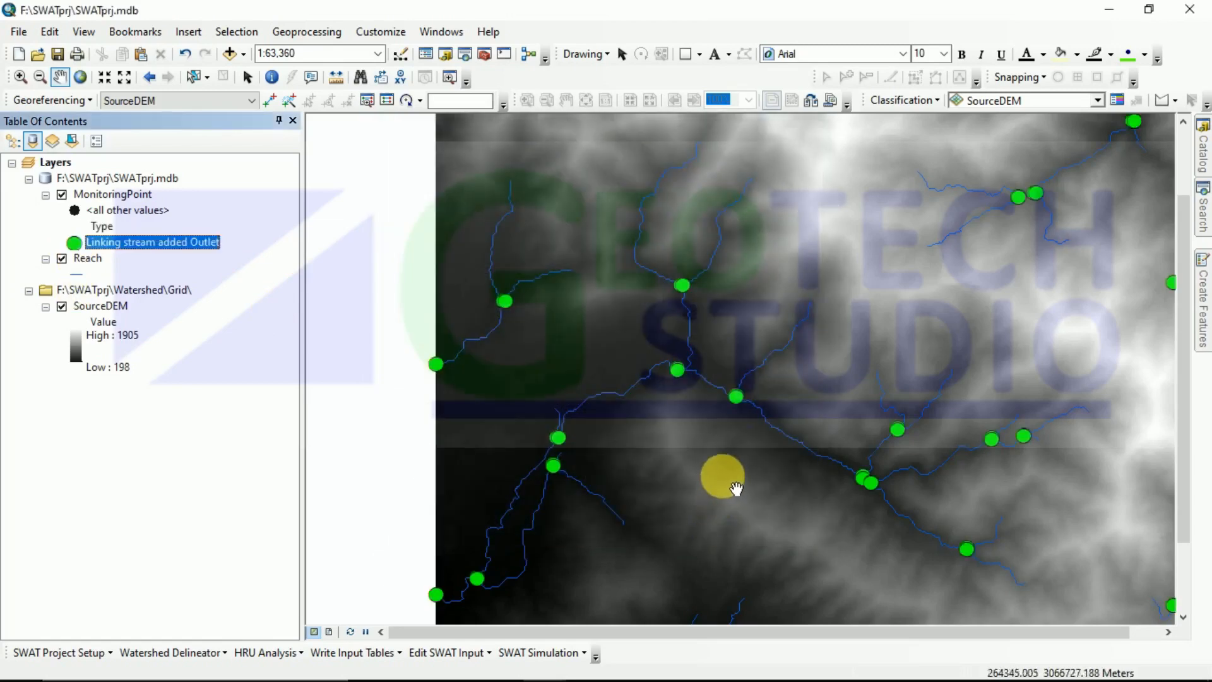
pyautogui.moveTo(247, 284)
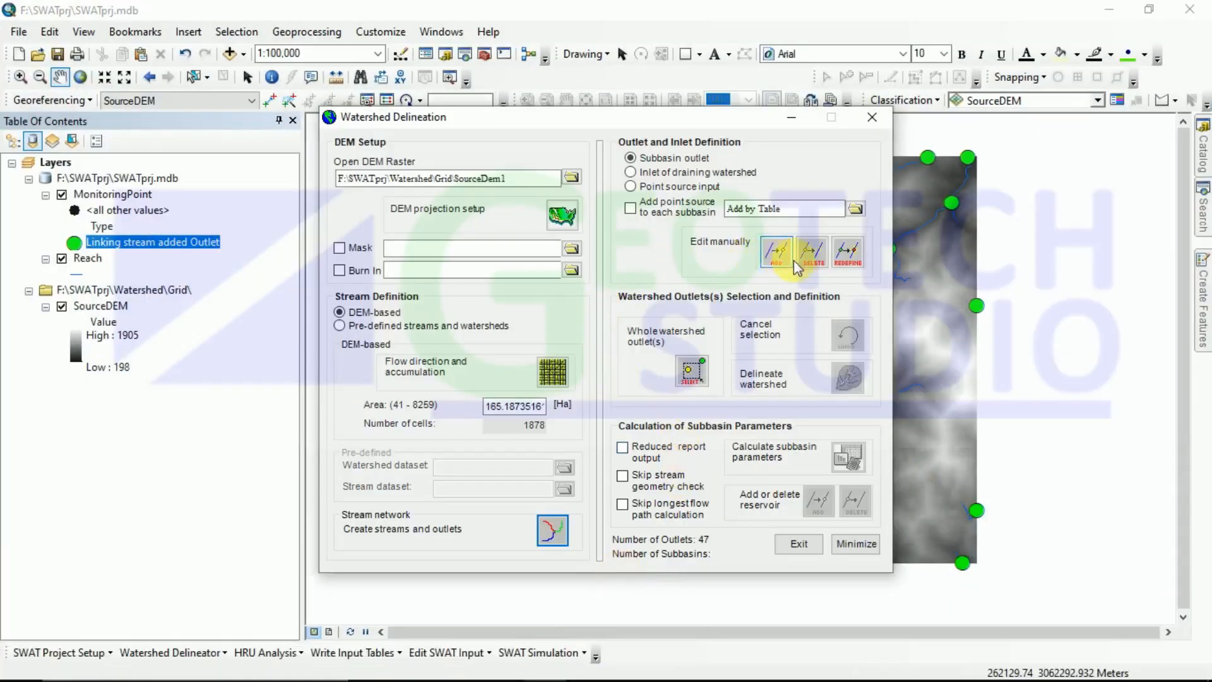
pyautogui.moveTo(811, 267)
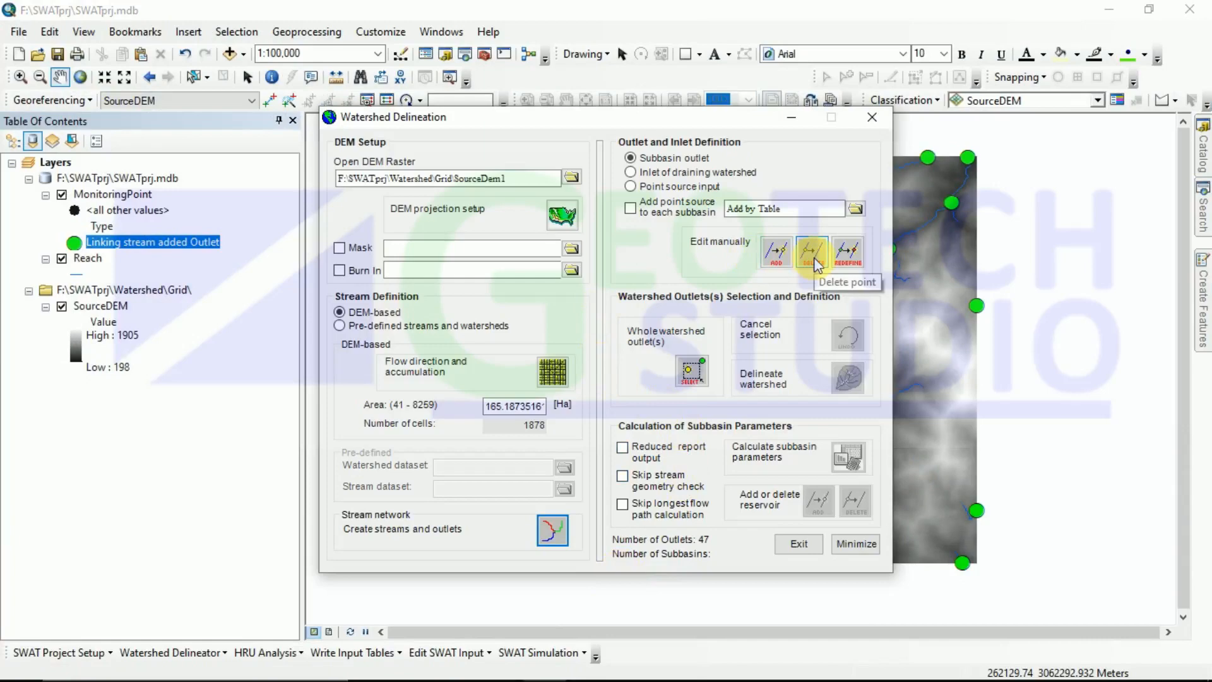
# Edit the outlet points by hand along the stream junctions and stop editing with six outlets
pyautogui.click(813, 254)
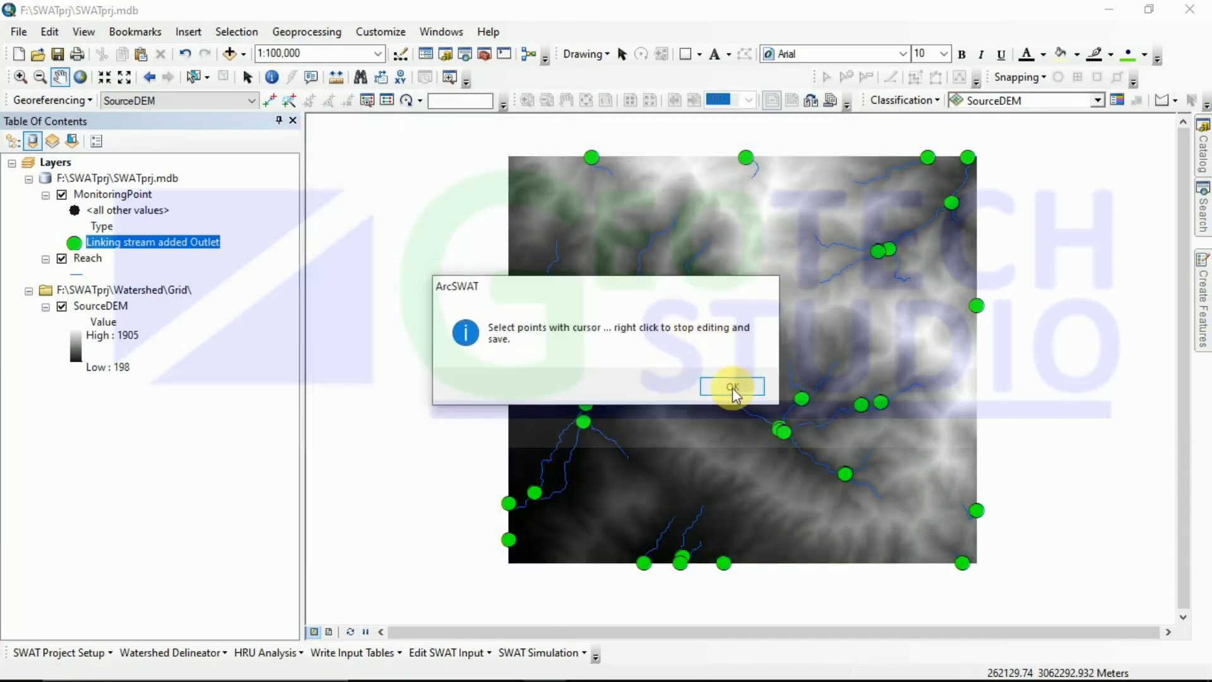
pyautogui.click(731, 386)
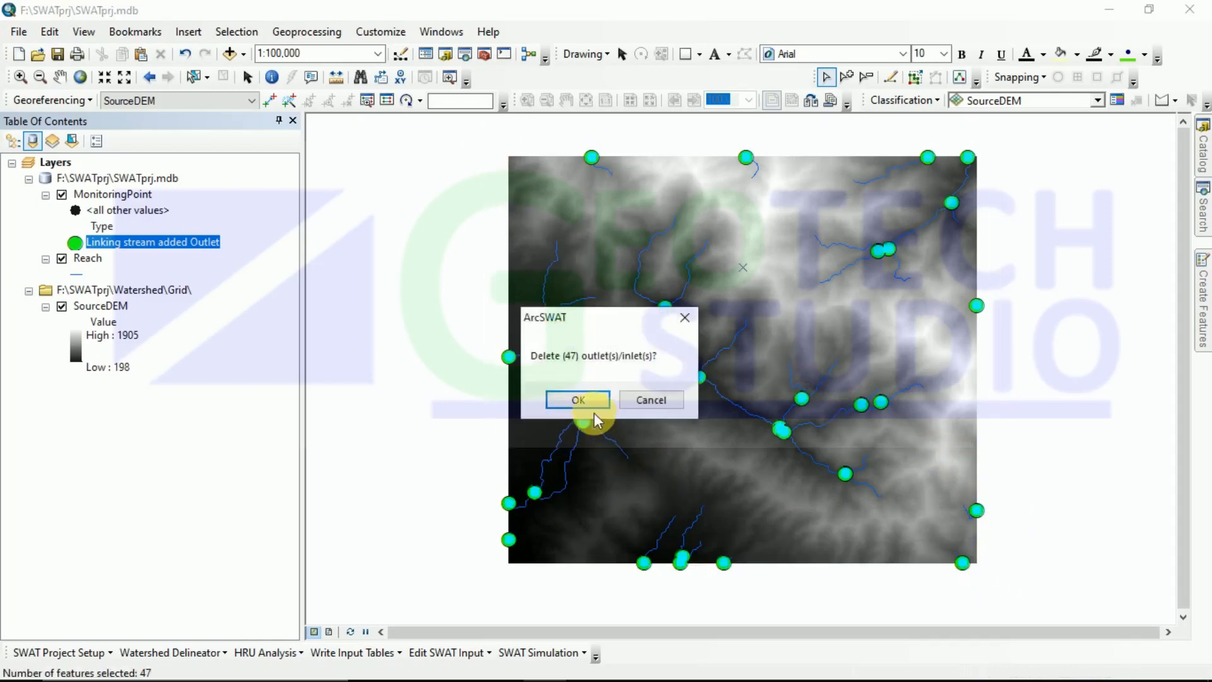
pyautogui.click(577, 400)
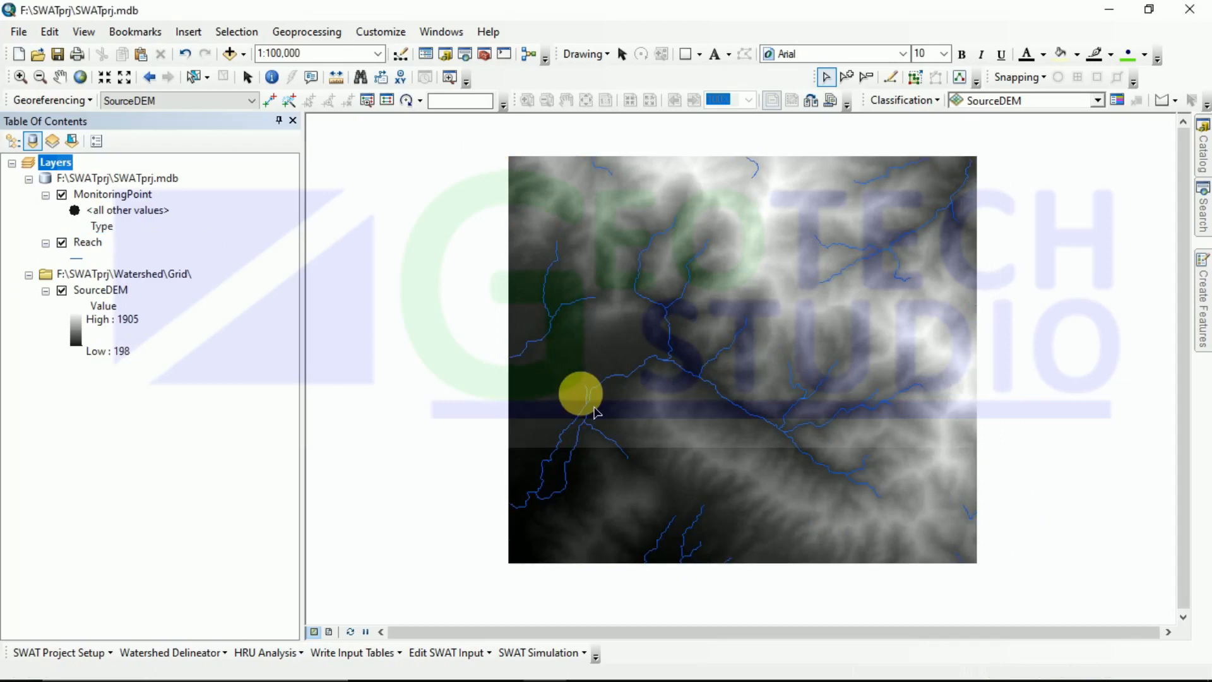
pyautogui.rightClick(594, 415)
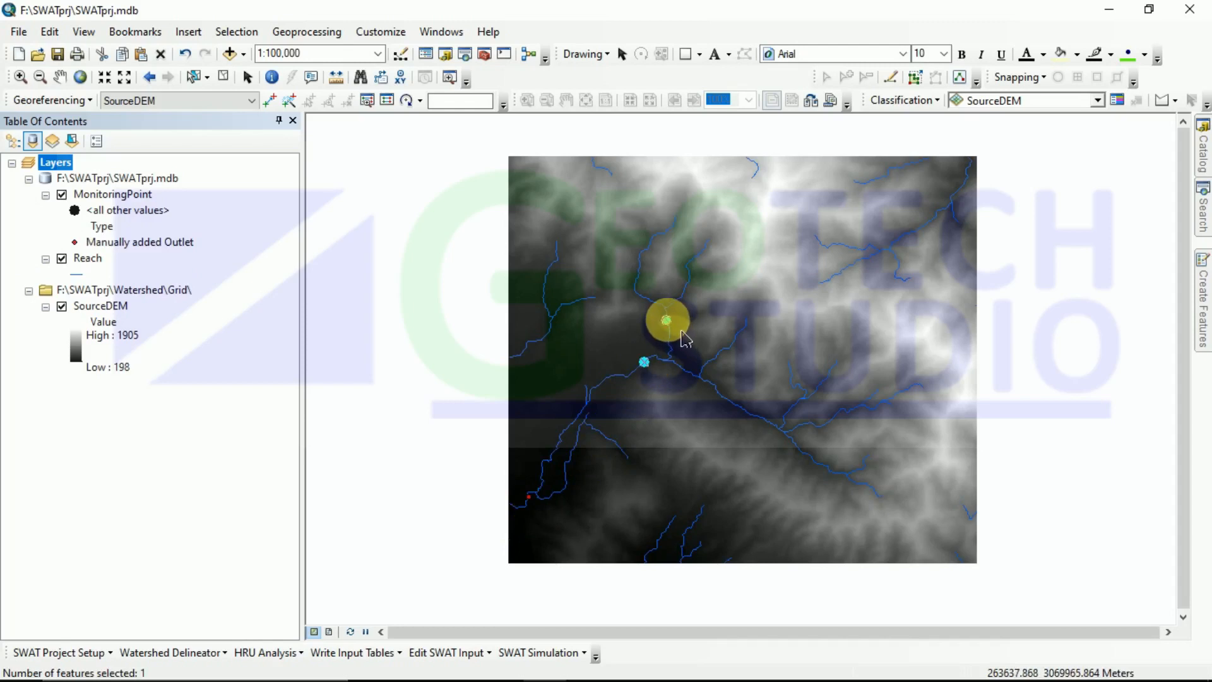
pyautogui.moveTo(667, 320); pyautogui.dragTo(797, 399)
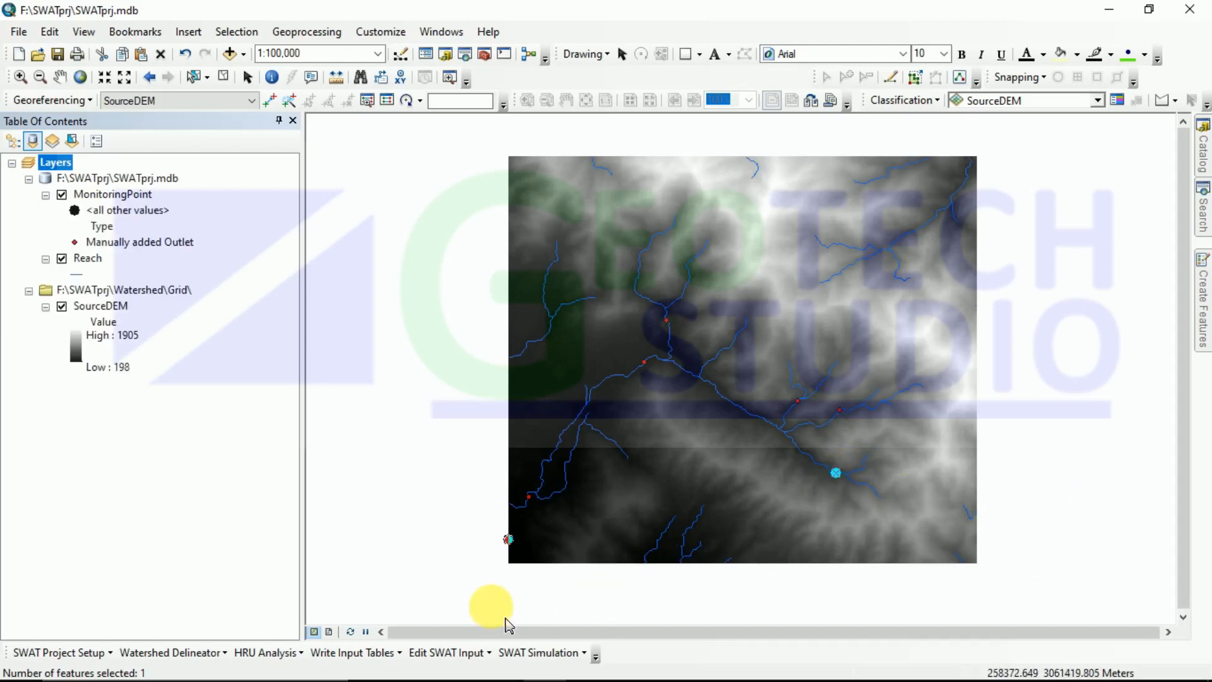
pyautogui.moveTo(472, 627)
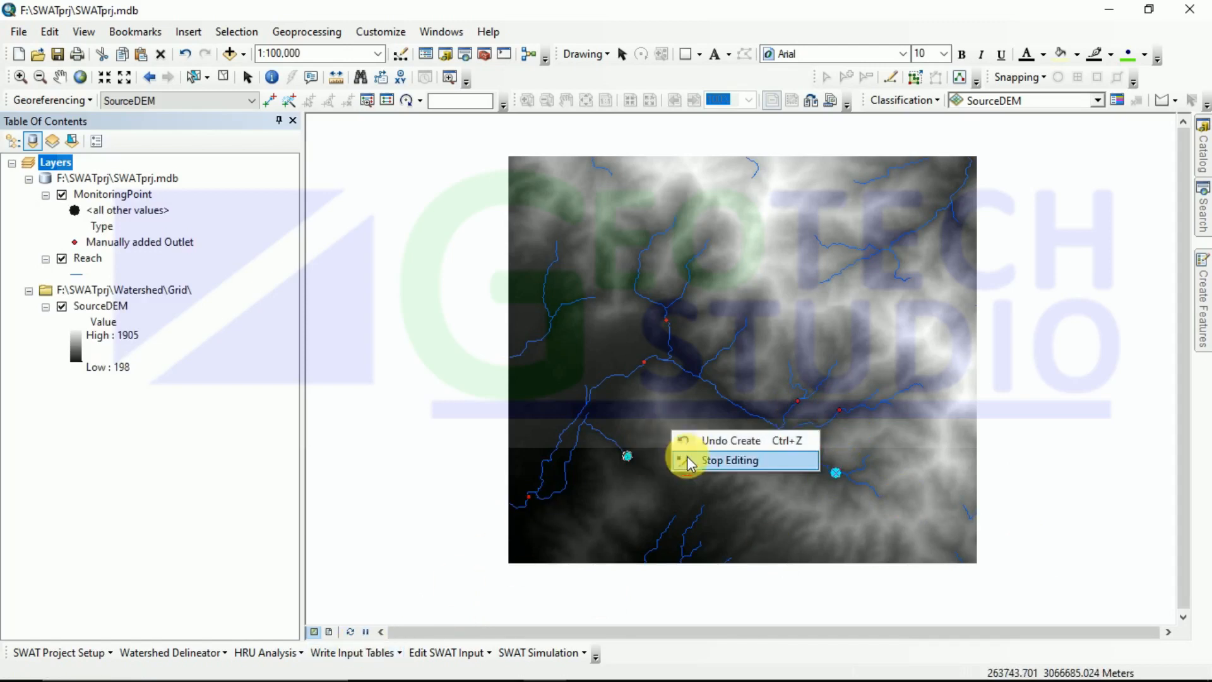
pyautogui.click(729, 460)
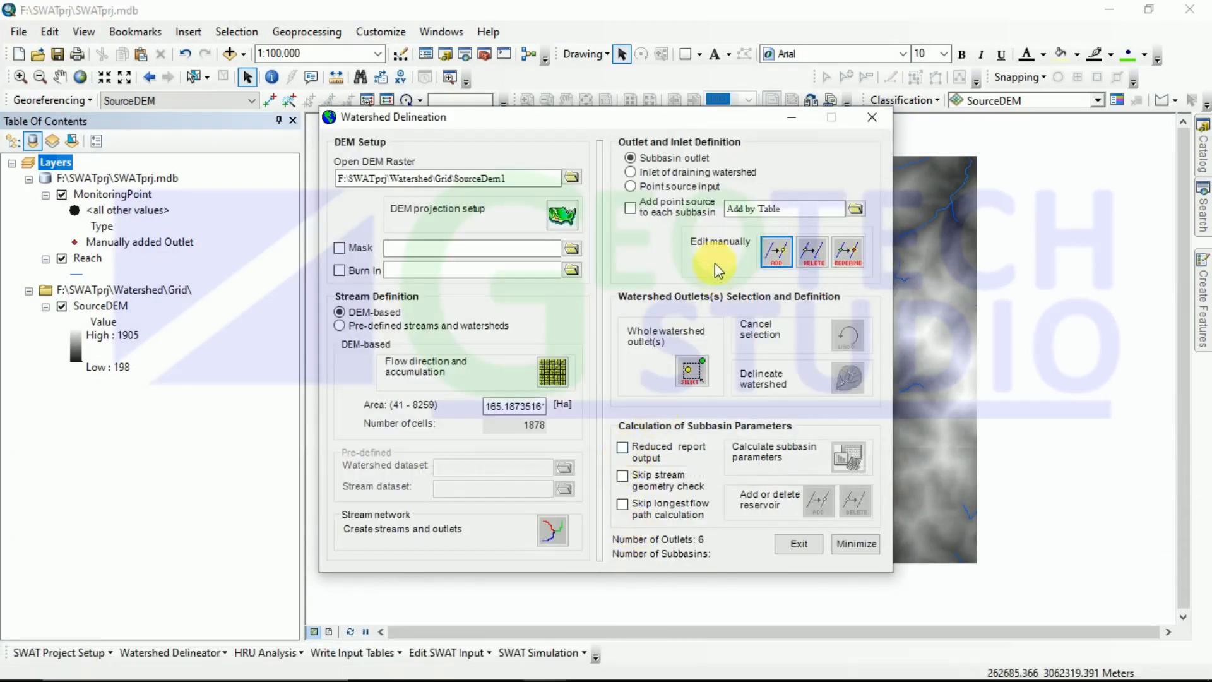
pyautogui.moveTo(776, 250)
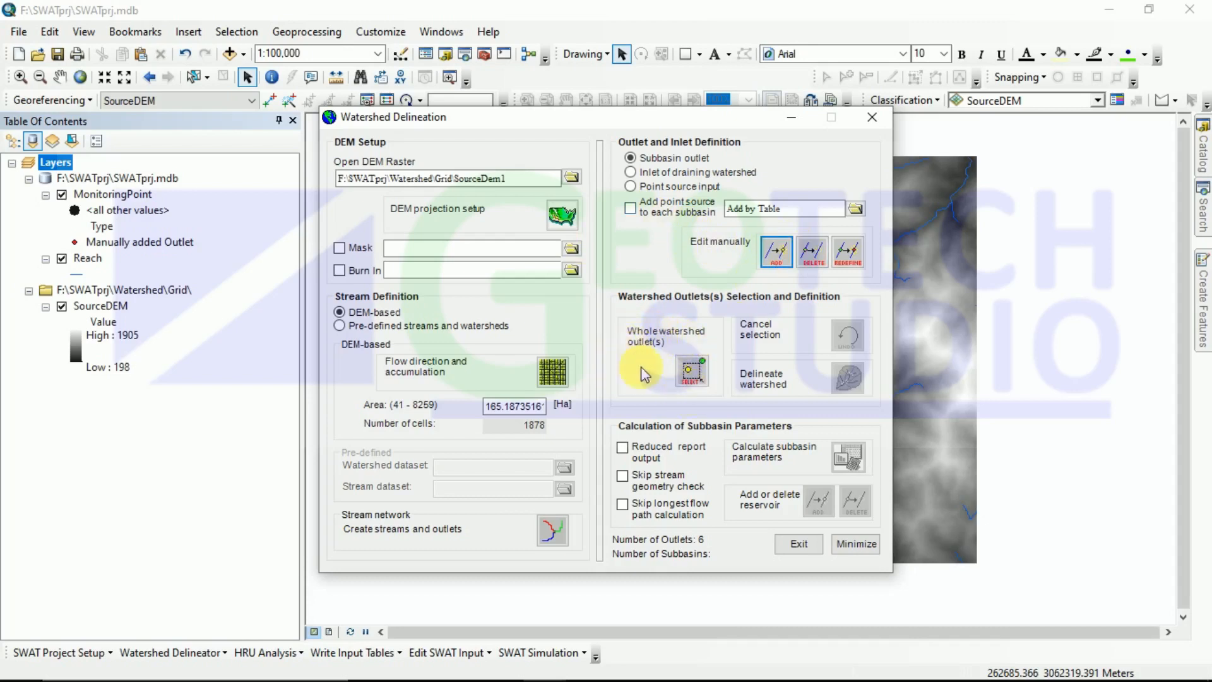
# Select the lower-left downstream outlet as the whole-watershed outlet and delineate 6 subbasins
pyautogui.click(691, 373)
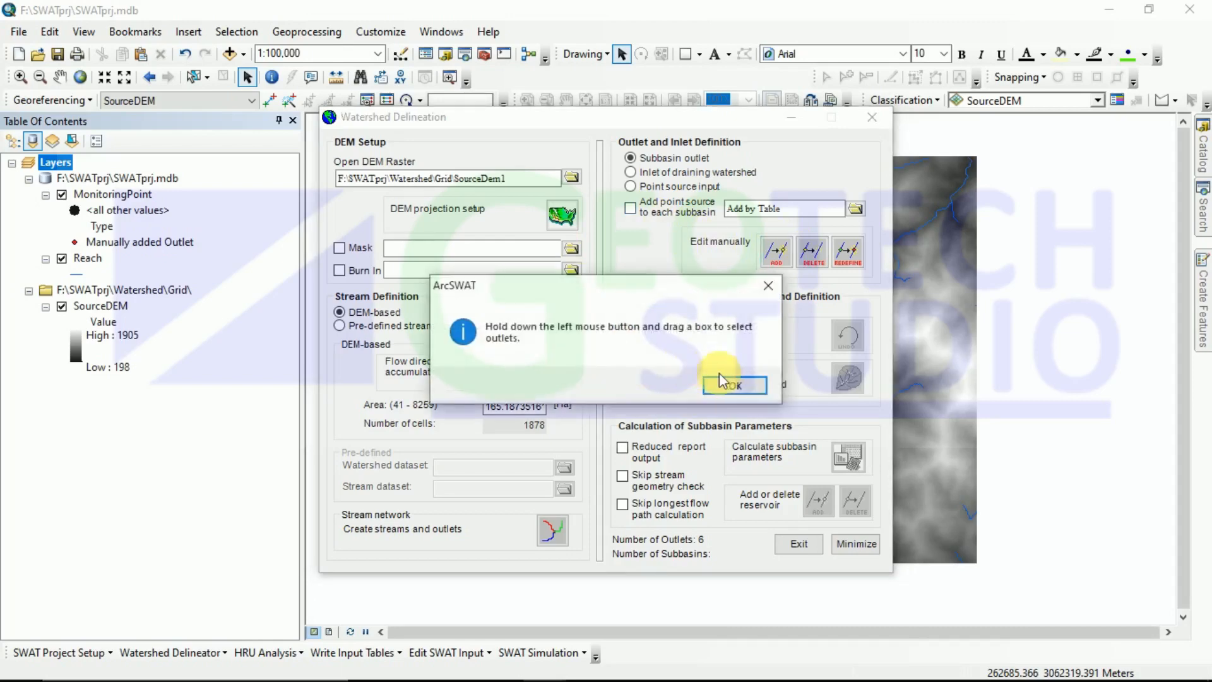
pyautogui.click(733, 385)
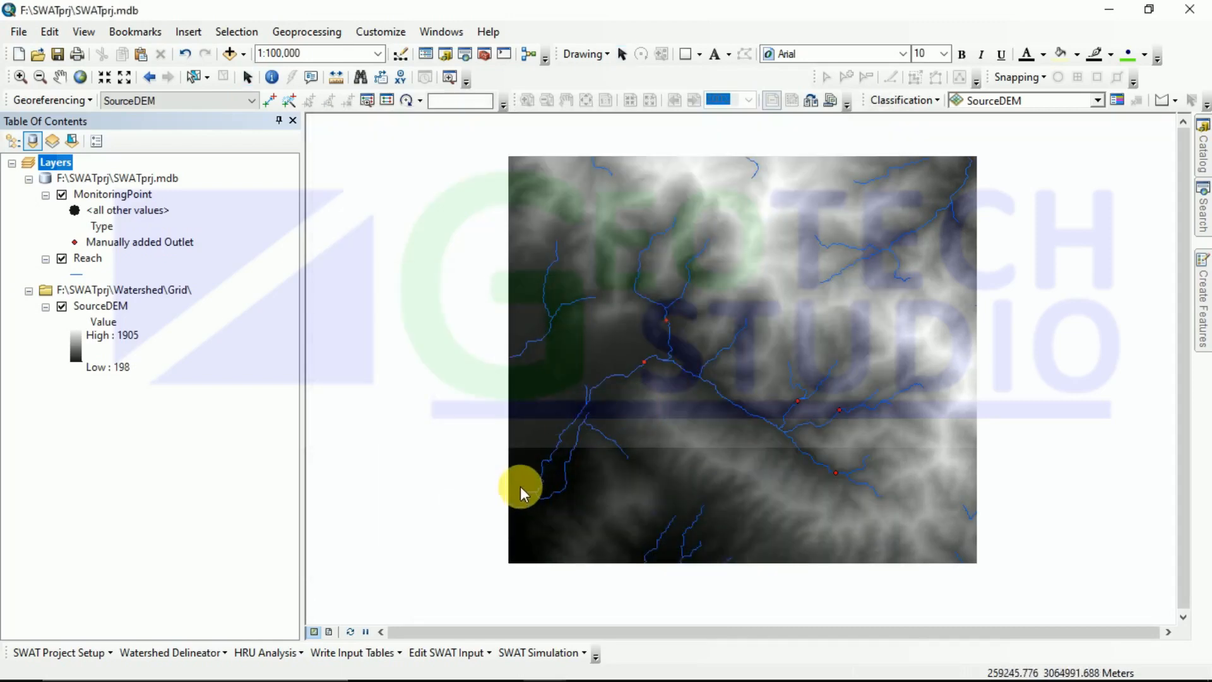
pyautogui.click(528, 497)
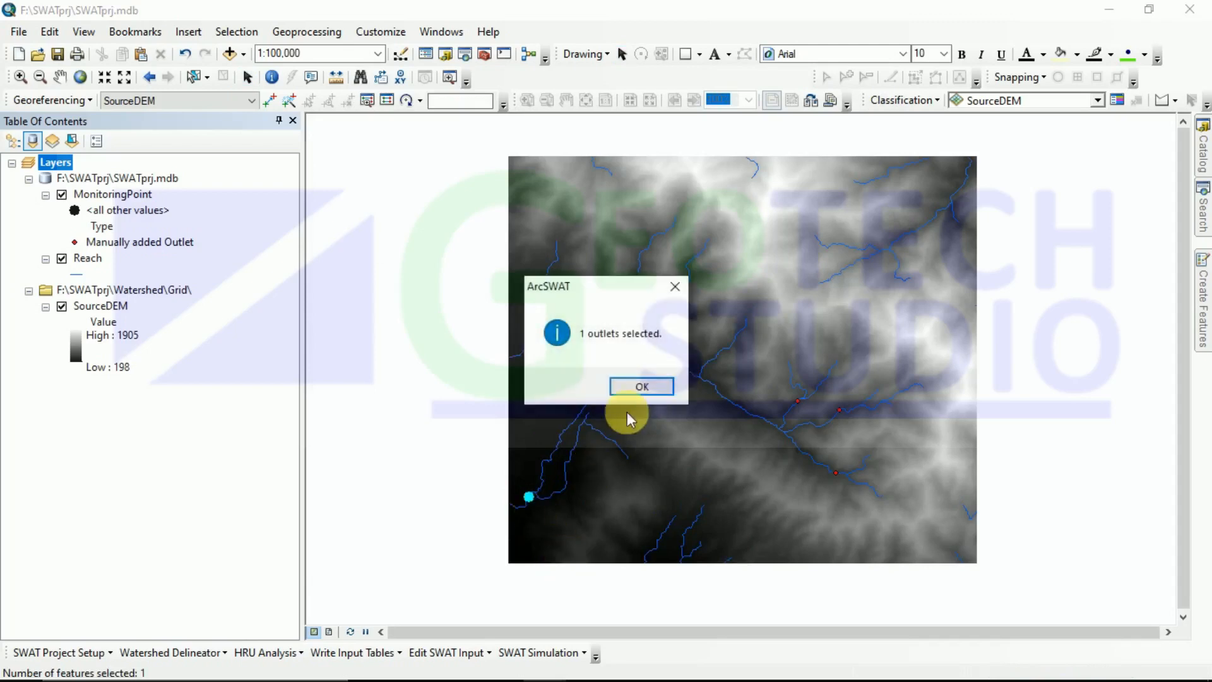
pyautogui.click(642, 386)
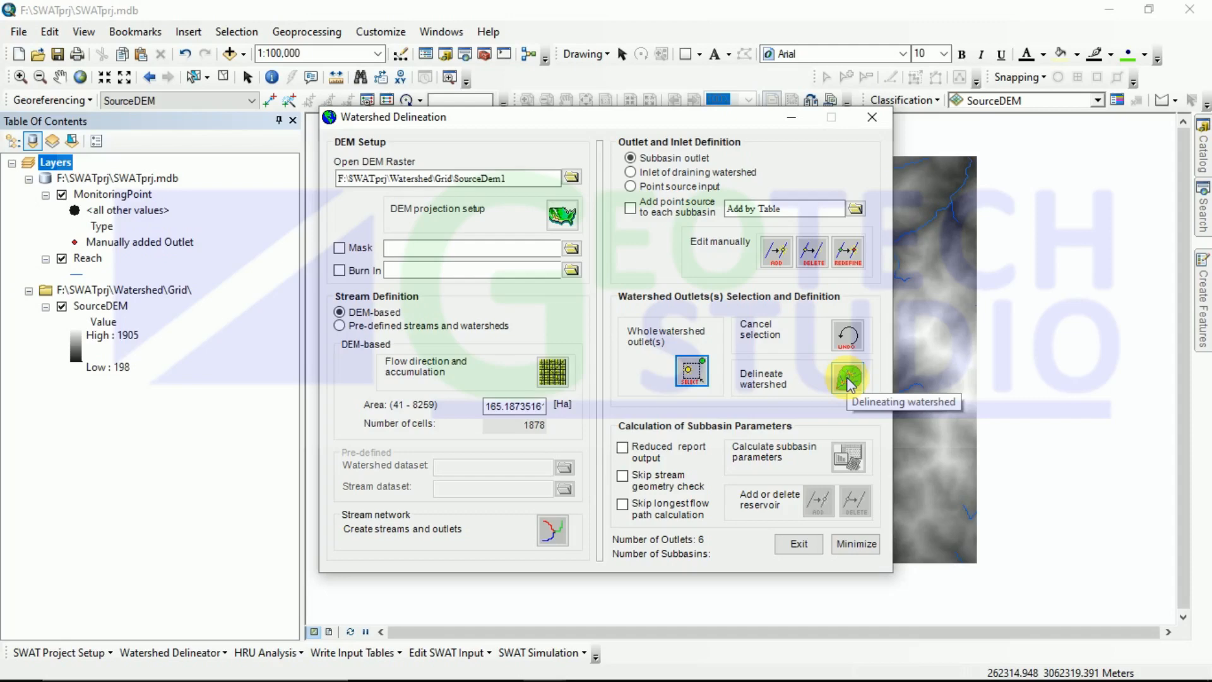
pyautogui.click(848, 381)
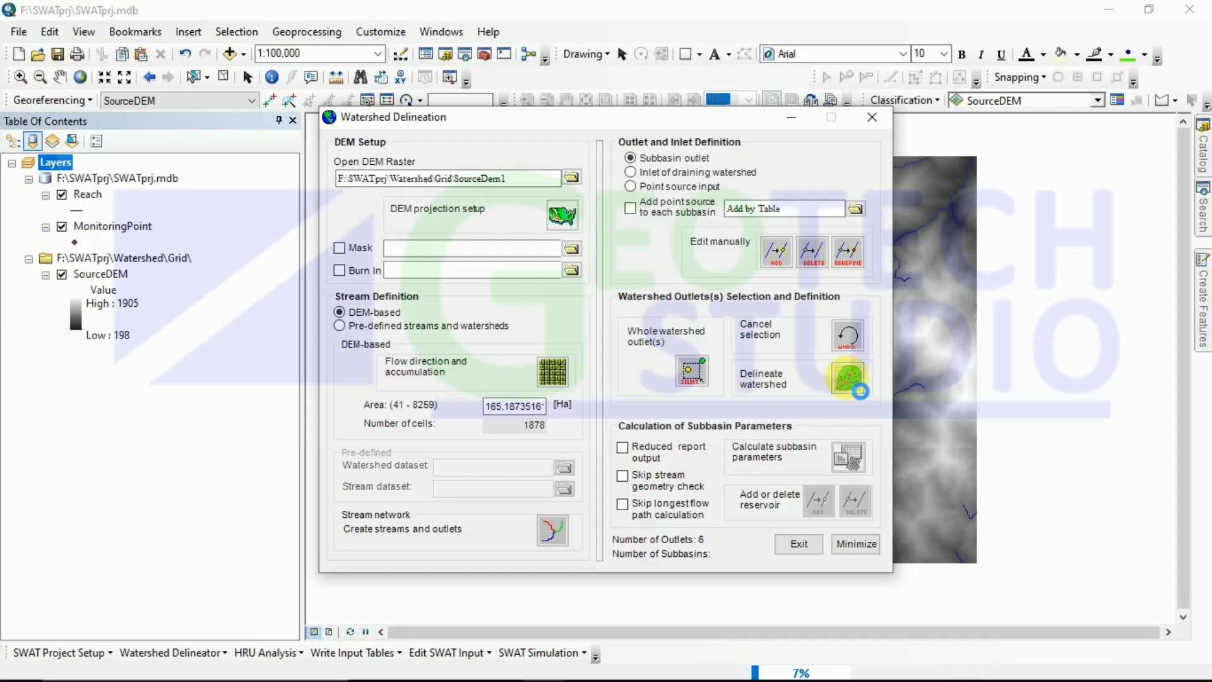
pyautogui.click(855, 543)
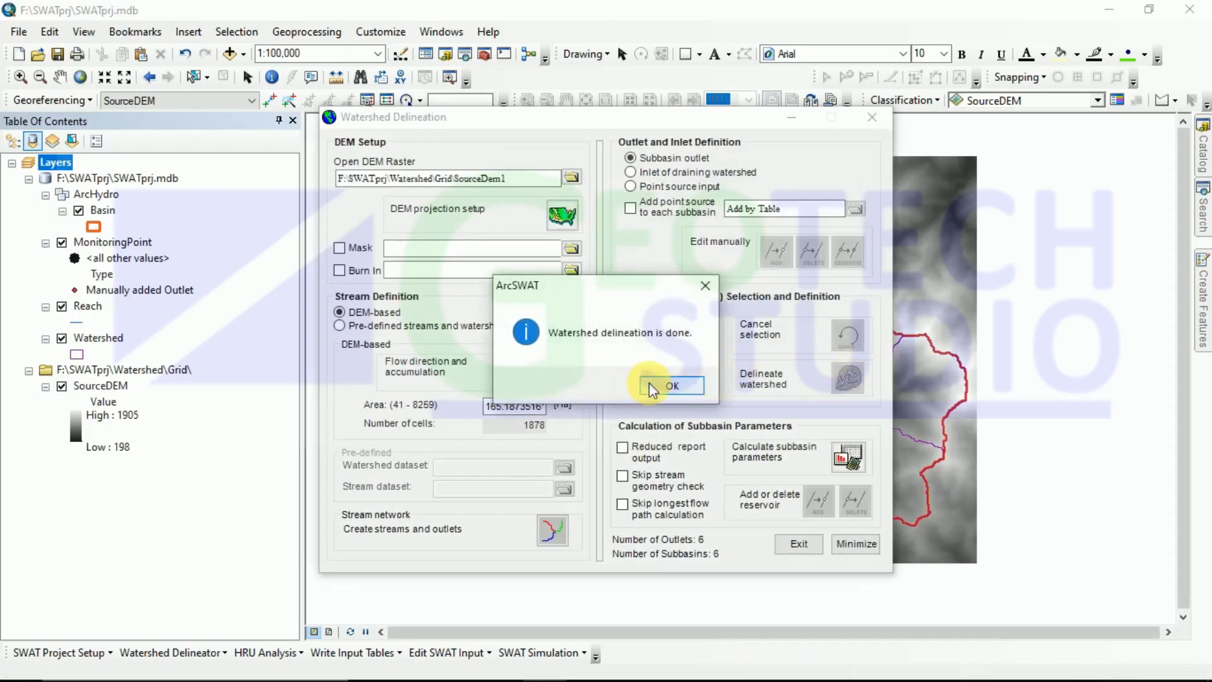
# Calculate subbasin parameters, adding Outlet and LongestPath layers over the watershed
pyautogui.click(671, 385)
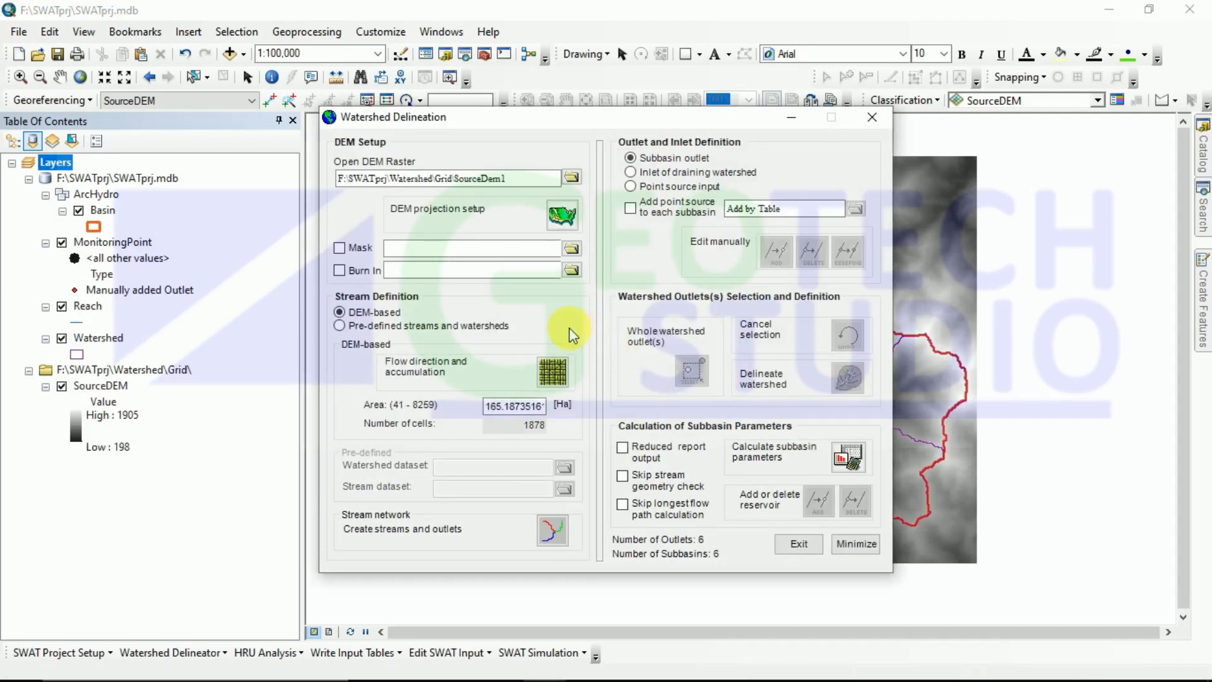
pyautogui.moveTo(547, 323)
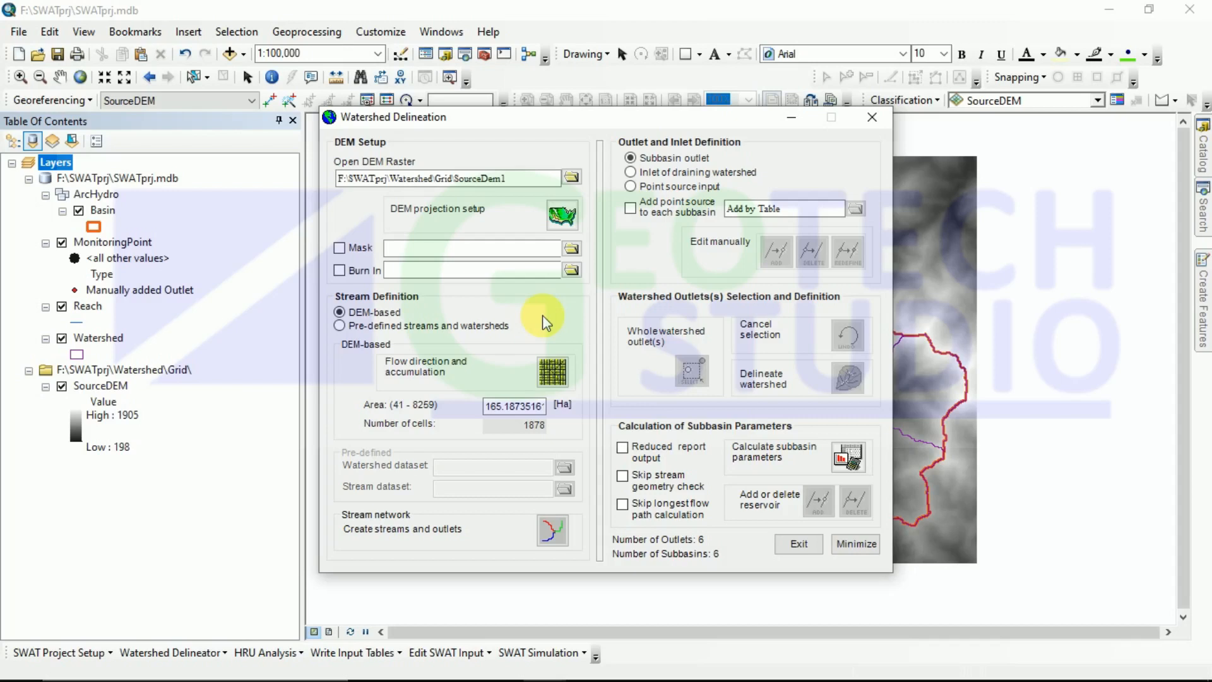
pyautogui.moveTo(661, 452)
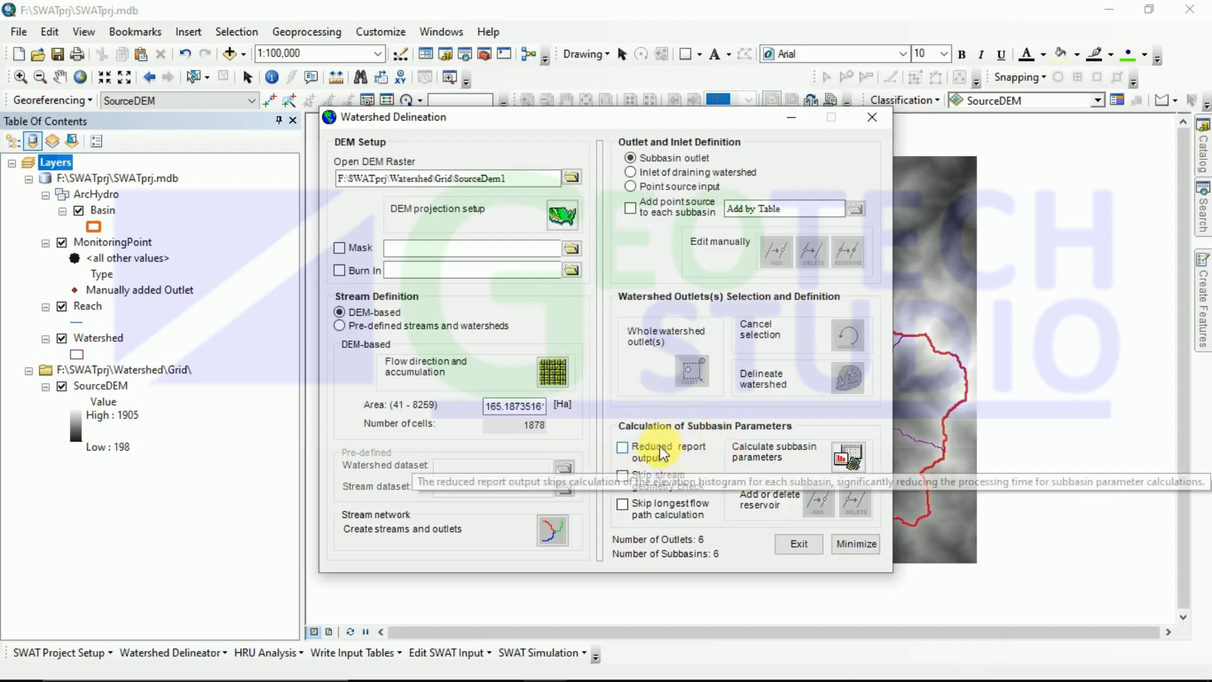
pyautogui.moveTo(783, 426)
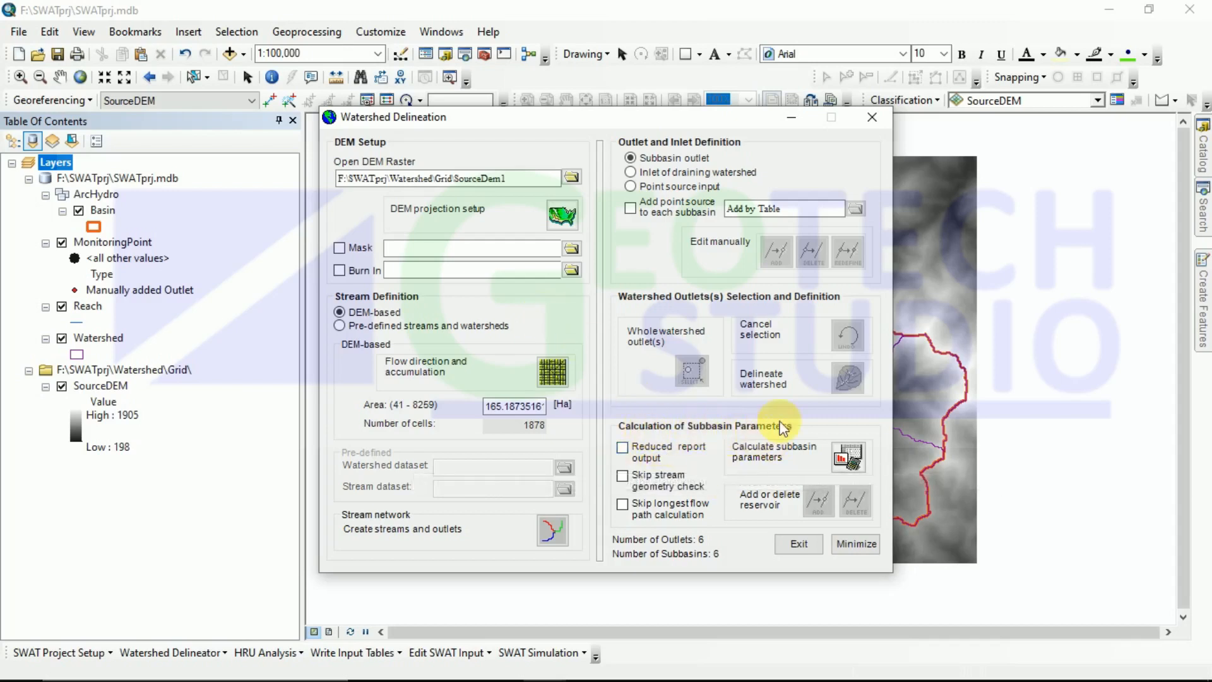
pyautogui.moveTo(700, 439)
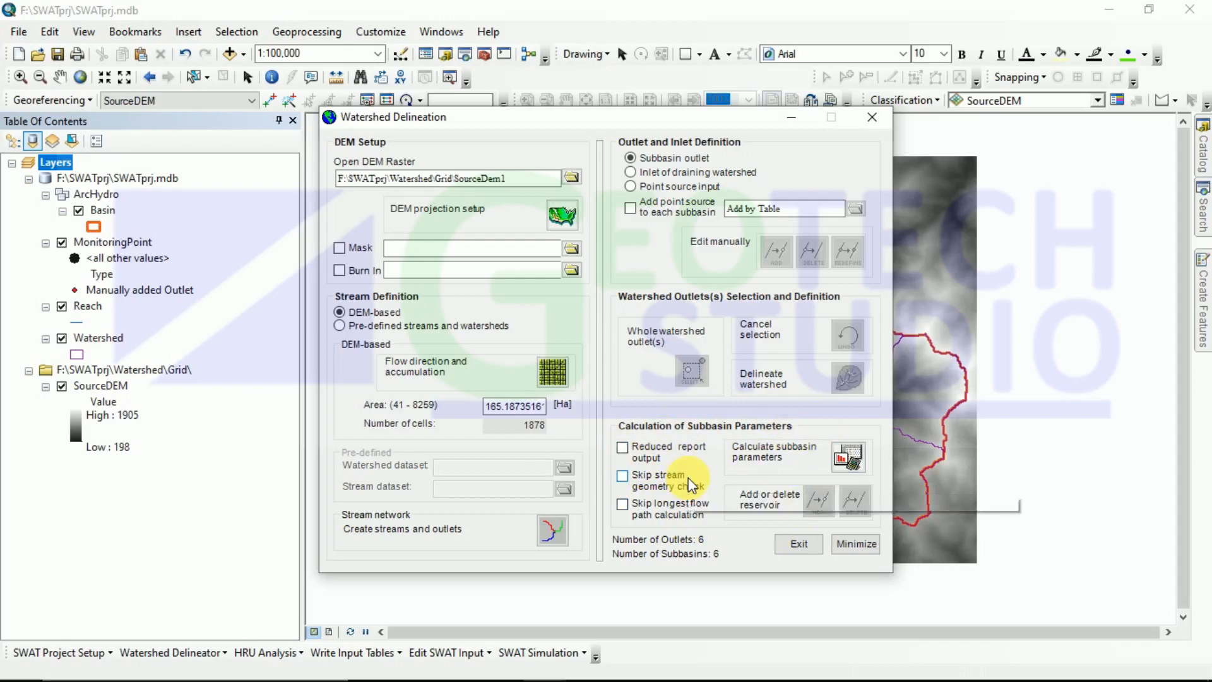
pyautogui.moveTo(623, 448)
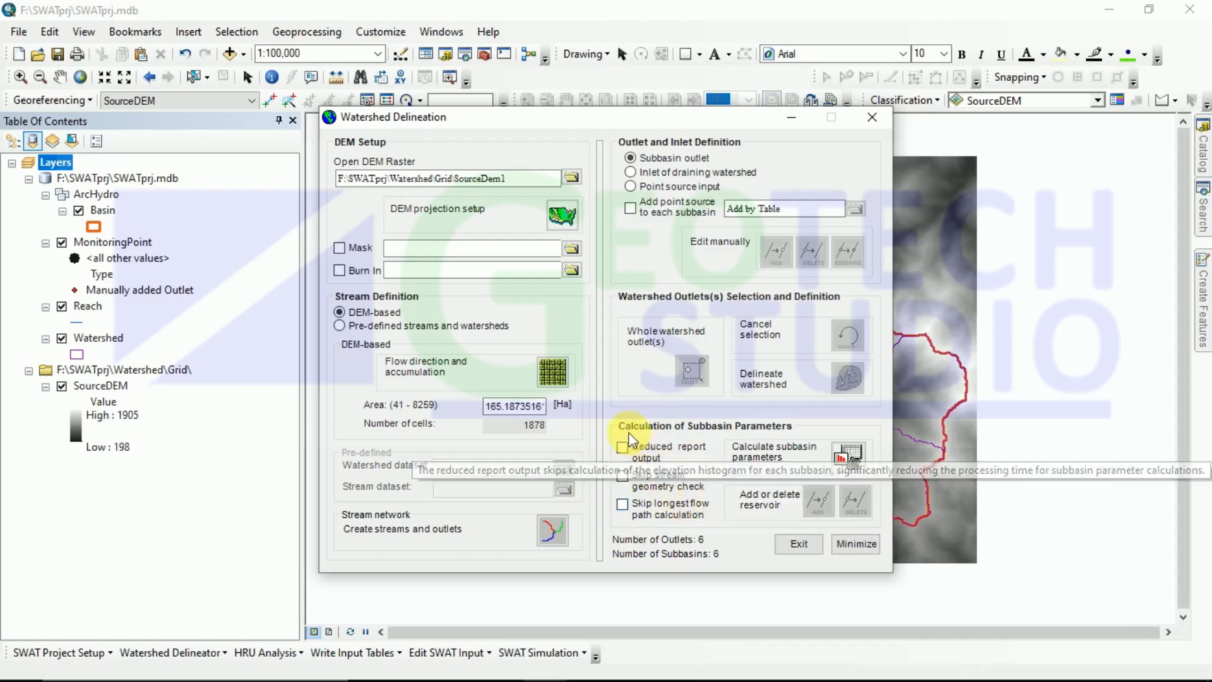
pyautogui.moveTo(849, 454)
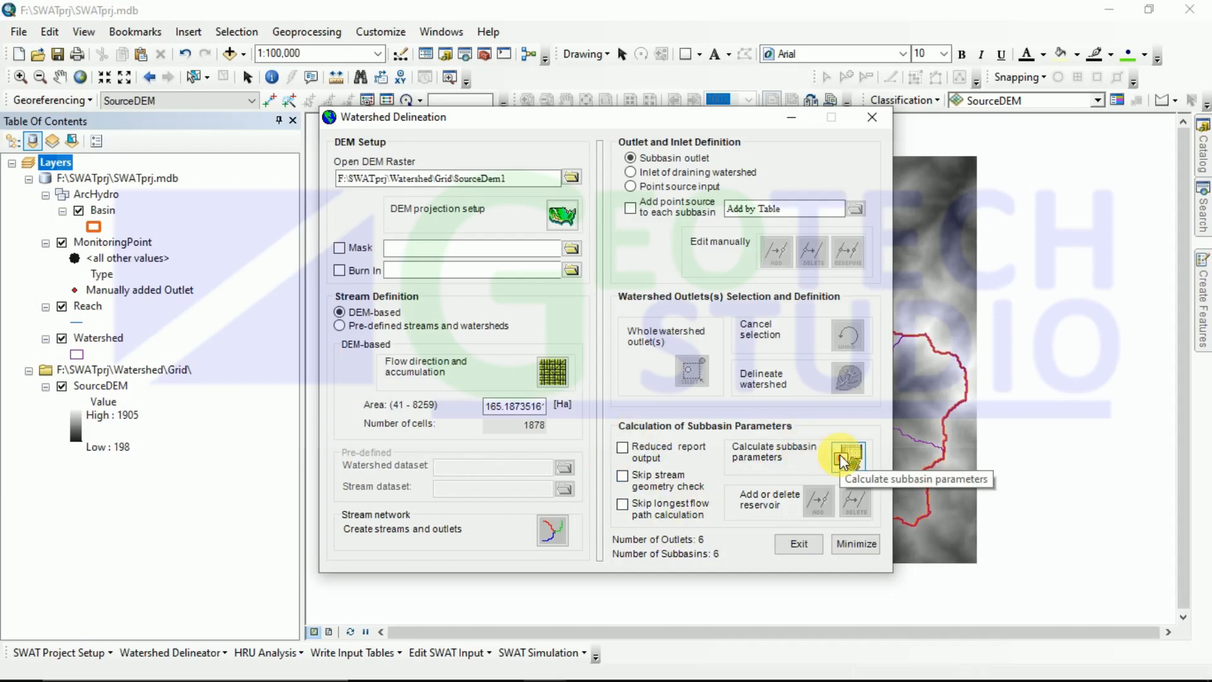
pyautogui.click(849, 456)
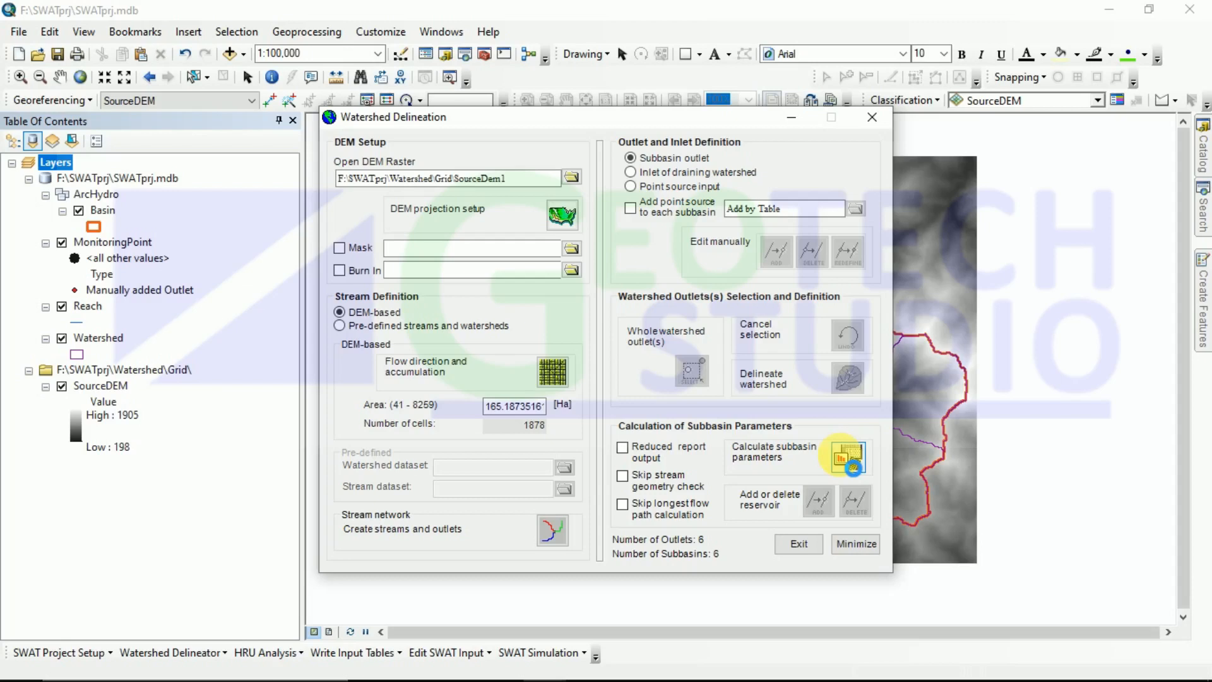
pyautogui.click(846, 455)
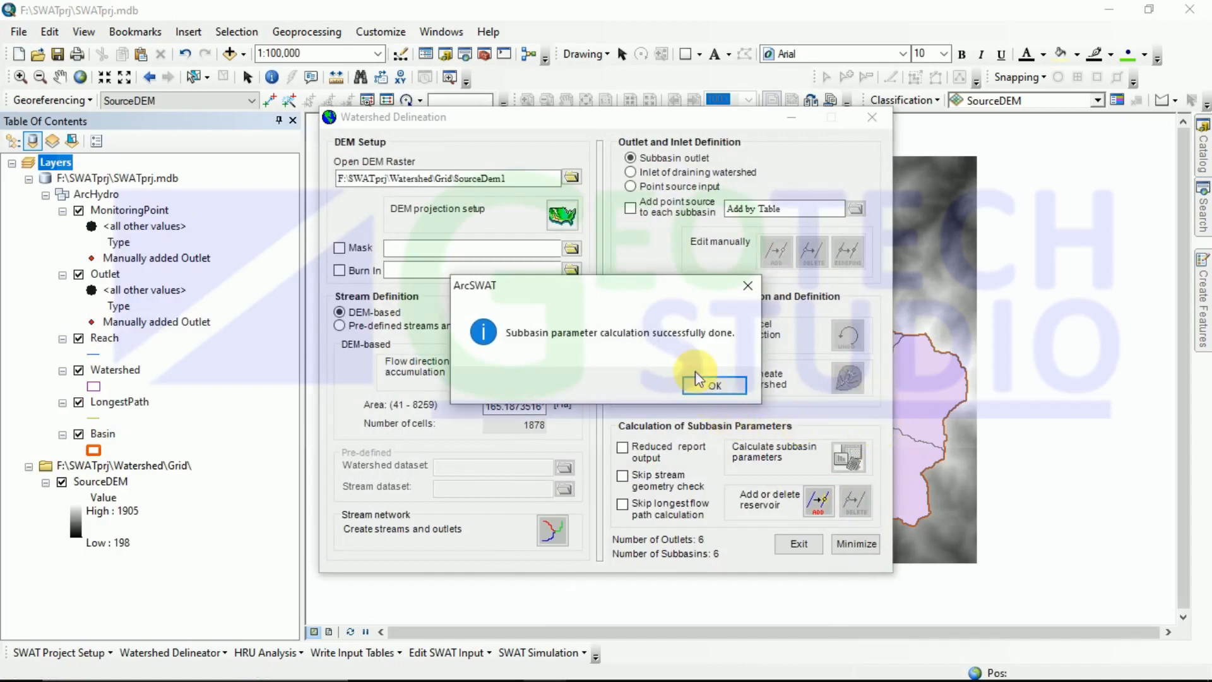
pyautogui.click(712, 386)
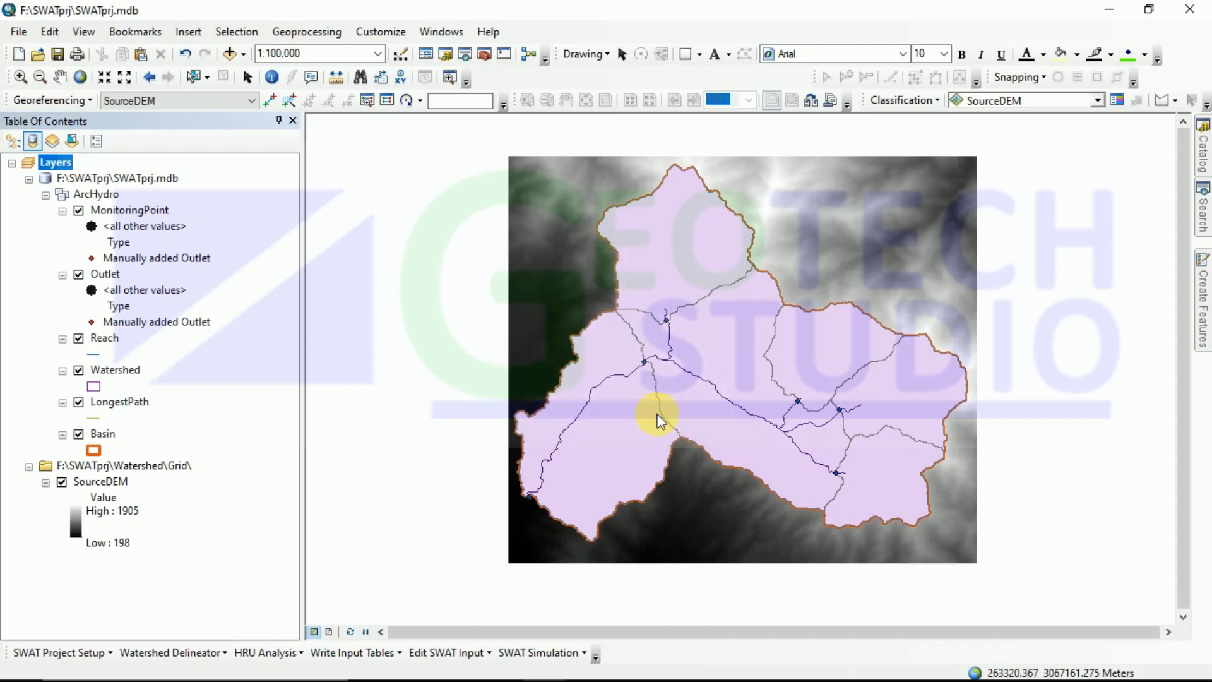
pyautogui.moveTo(732, 394)
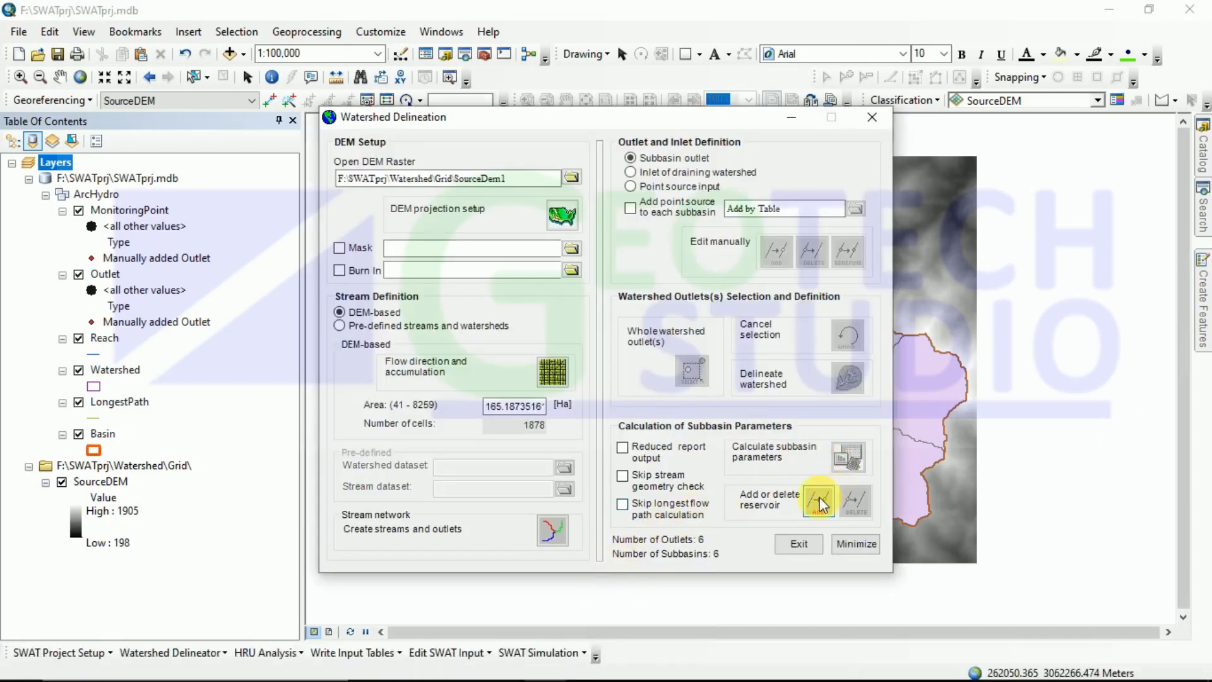
pyautogui.moveTo(817, 500)
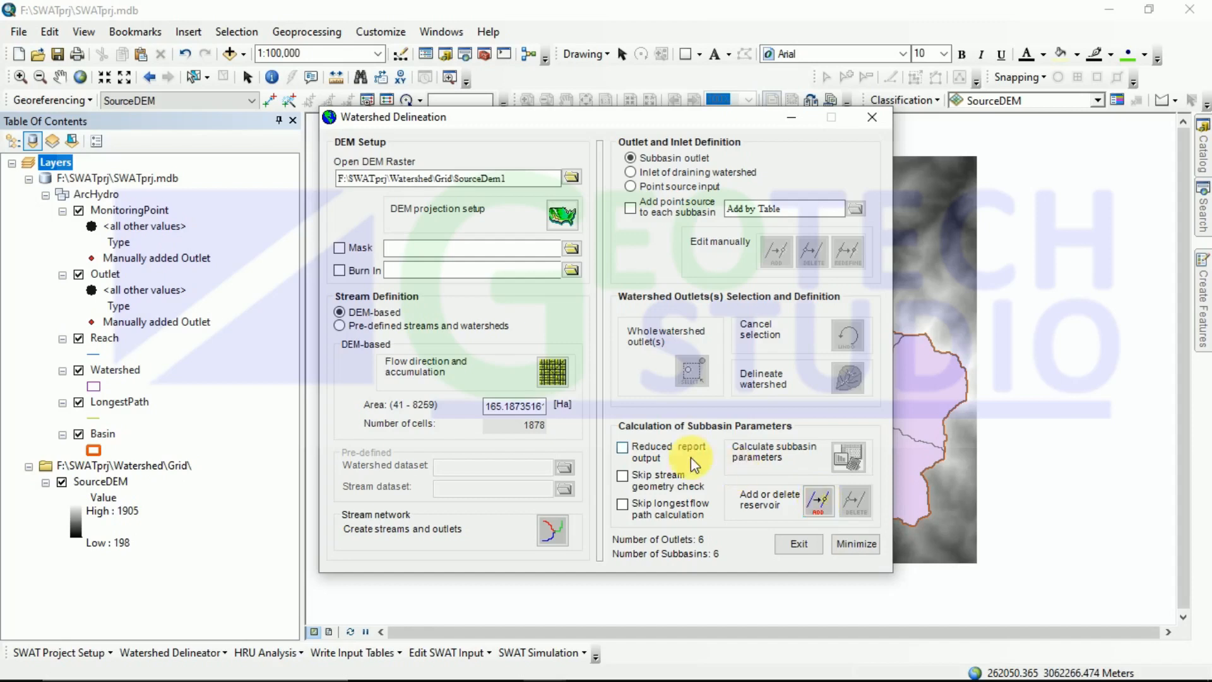
pyautogui.moveTo(1040, 361)
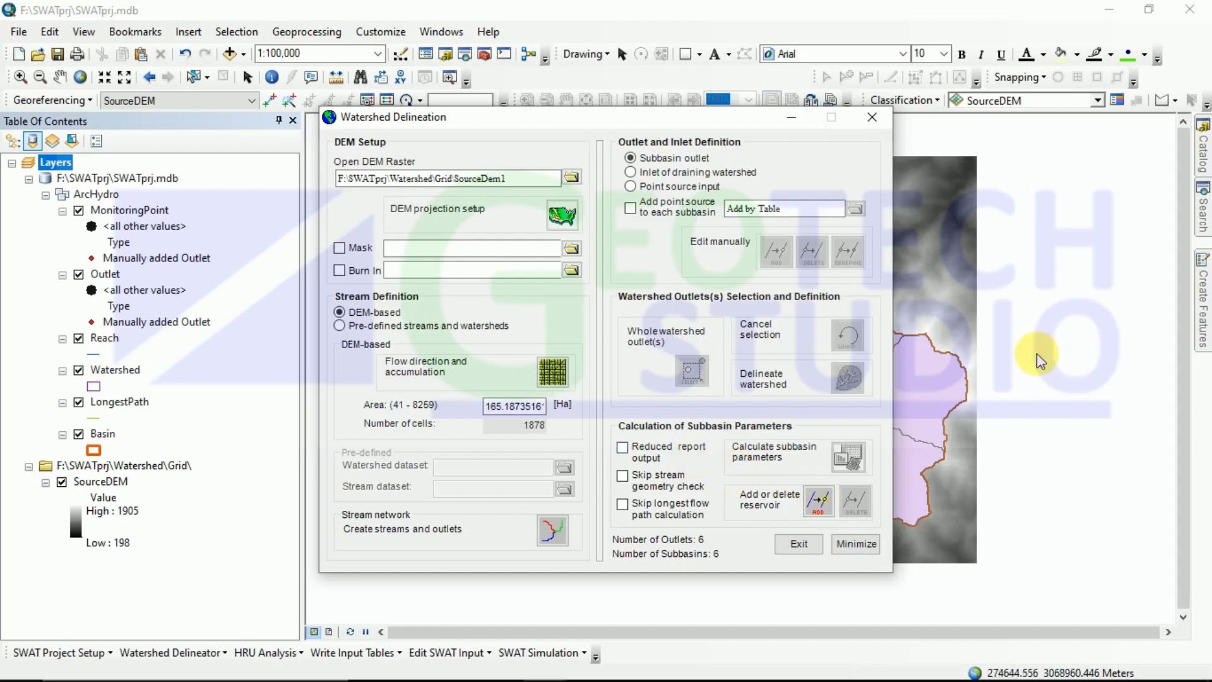
pyautogui.moveTo(745, 9)
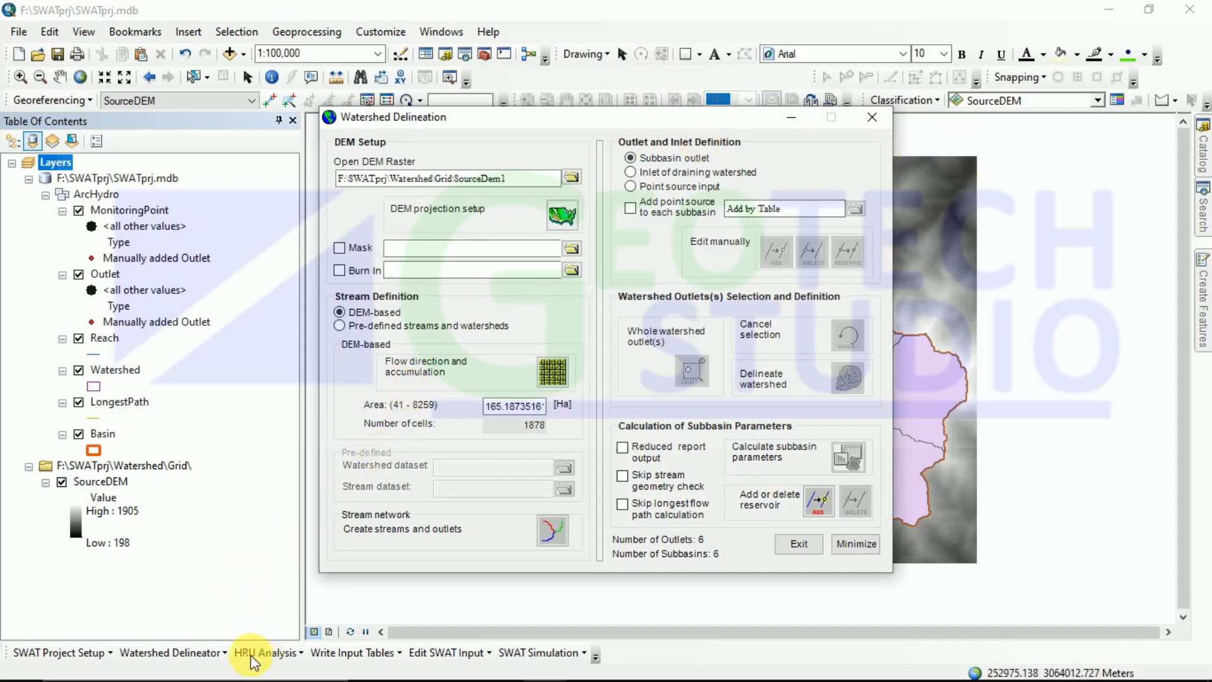
pyautogui.moveTo(364, 659)
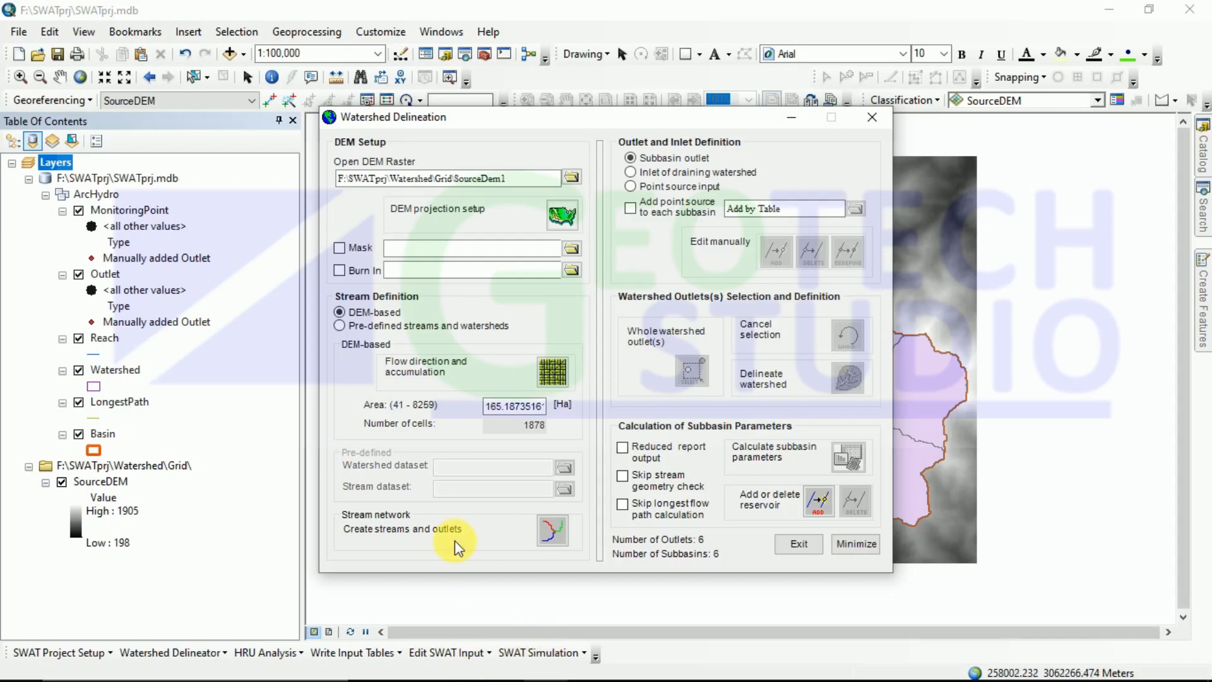
pyautogui.moveTo(461, 538)
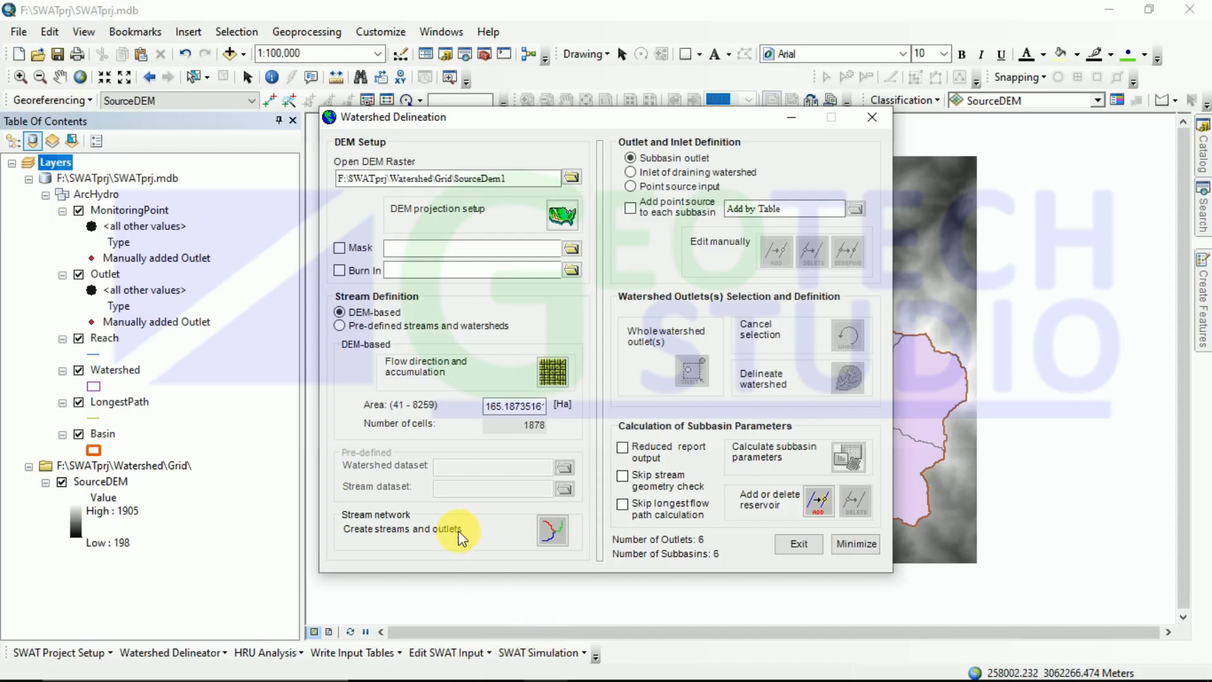